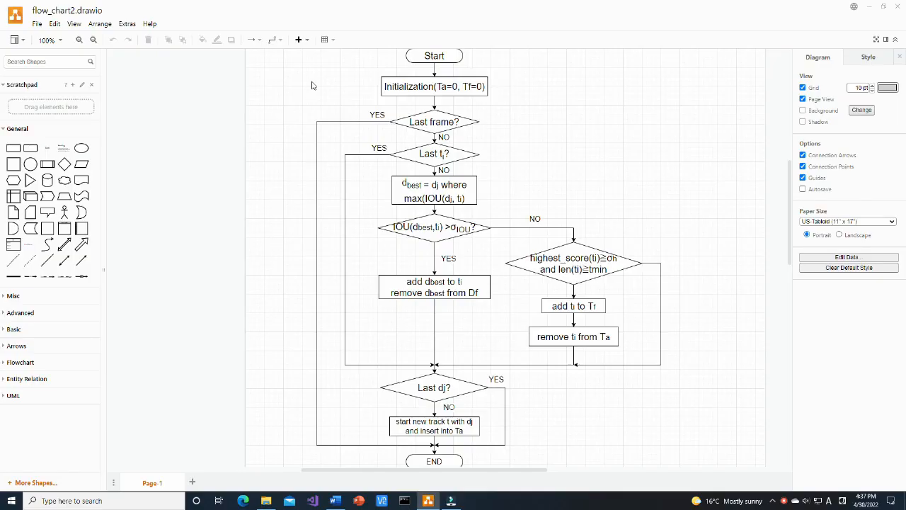
mouse_move(417, 109)
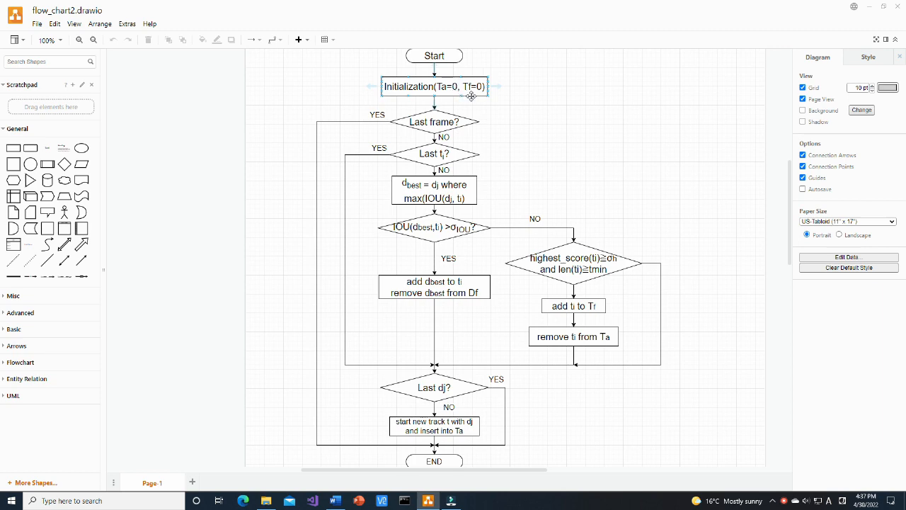
Navigate the GitHub page links toward the motpy repository.
left_click(496, 126)
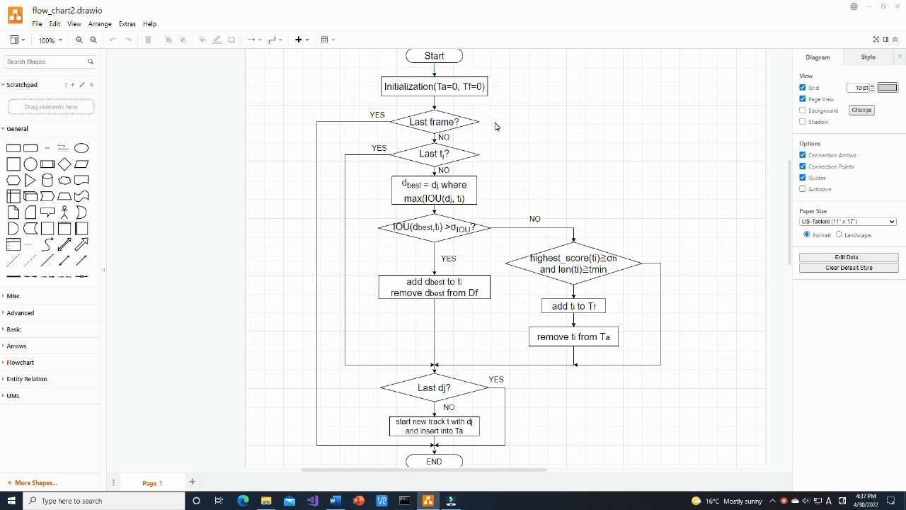
mouse_move(467, 142)
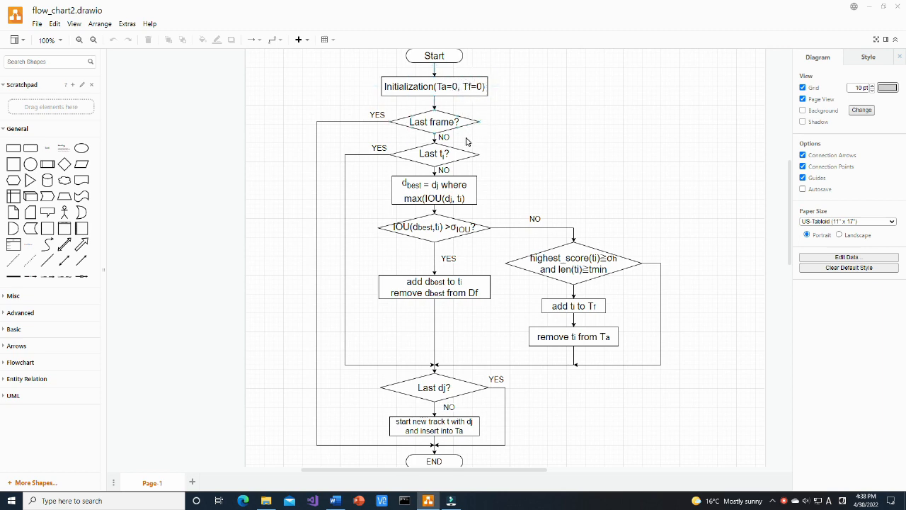
mouse_move(475, 154)
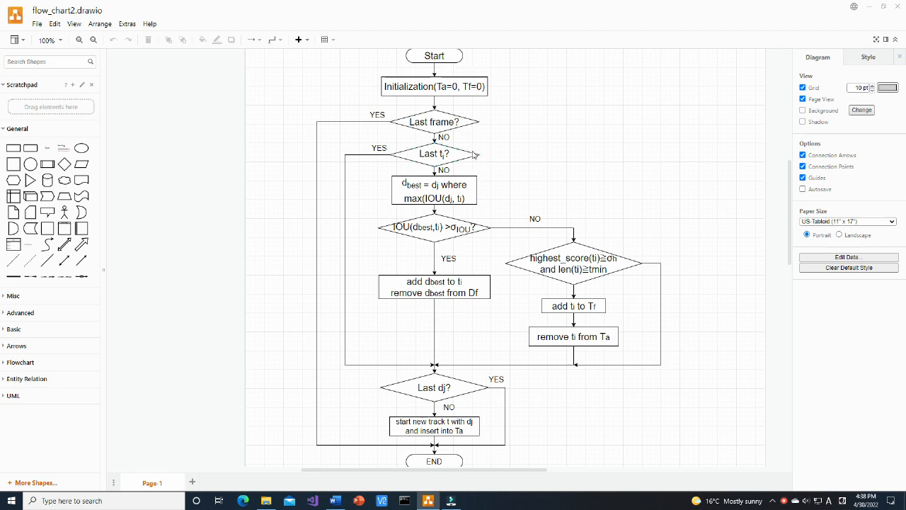
mouse_move(442, 212)
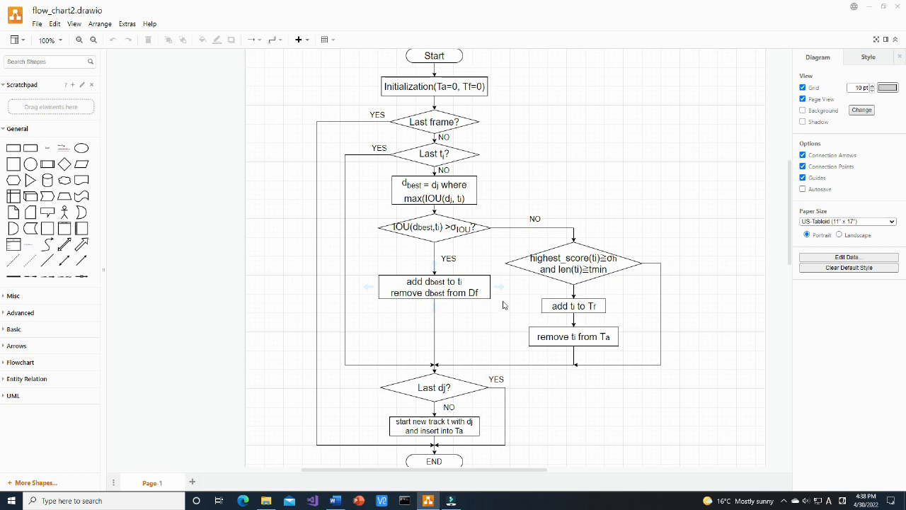
mouse_move(570, 291)
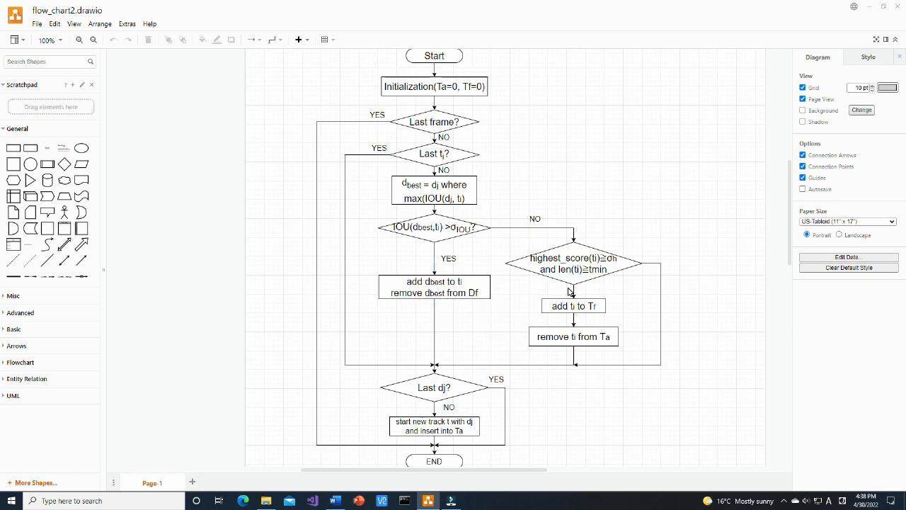
mouse_move(532, 238)
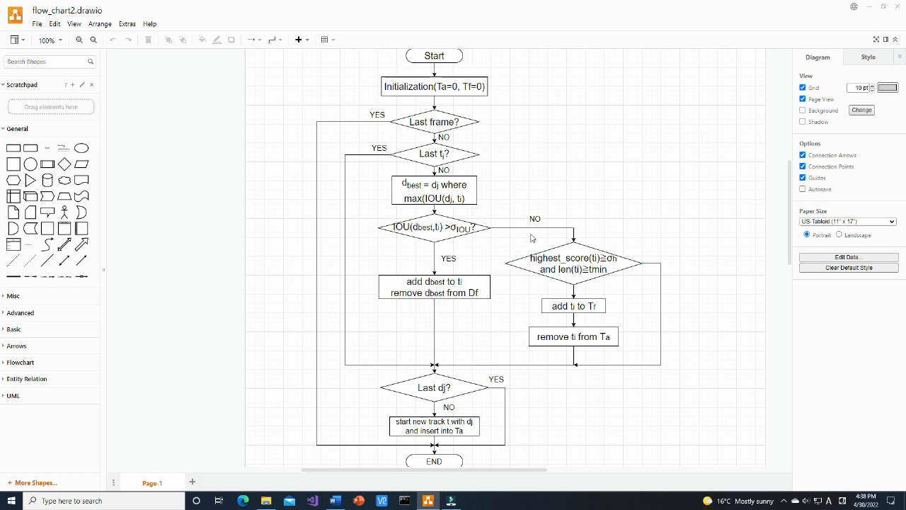
mouse_move(637, 275)
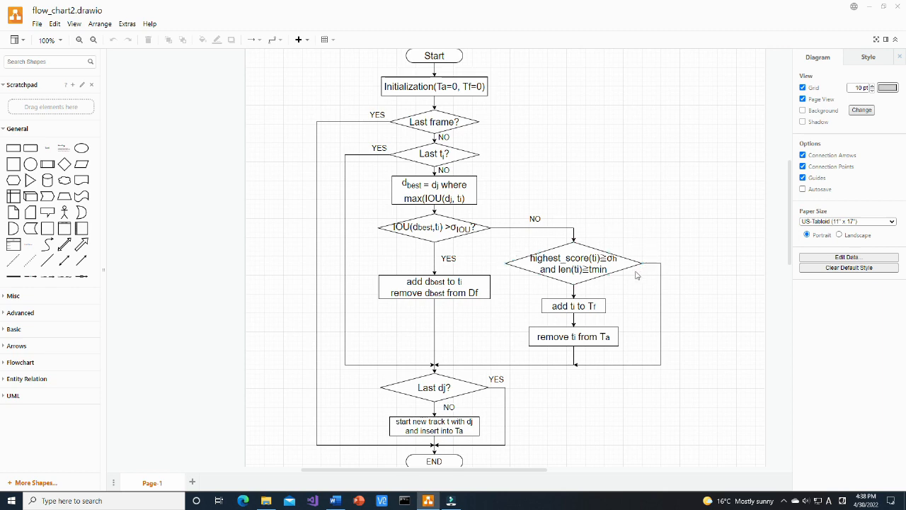
left_click(574, 306)
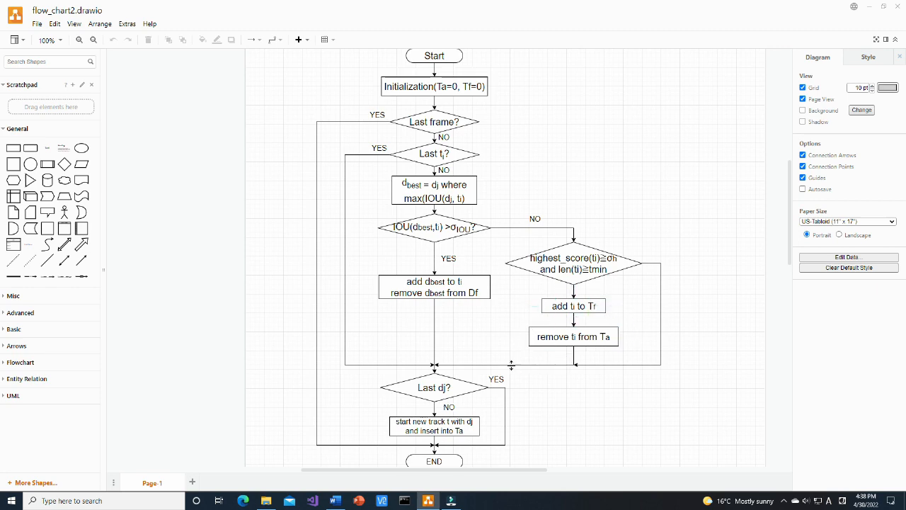
mouse_move(462, 363)
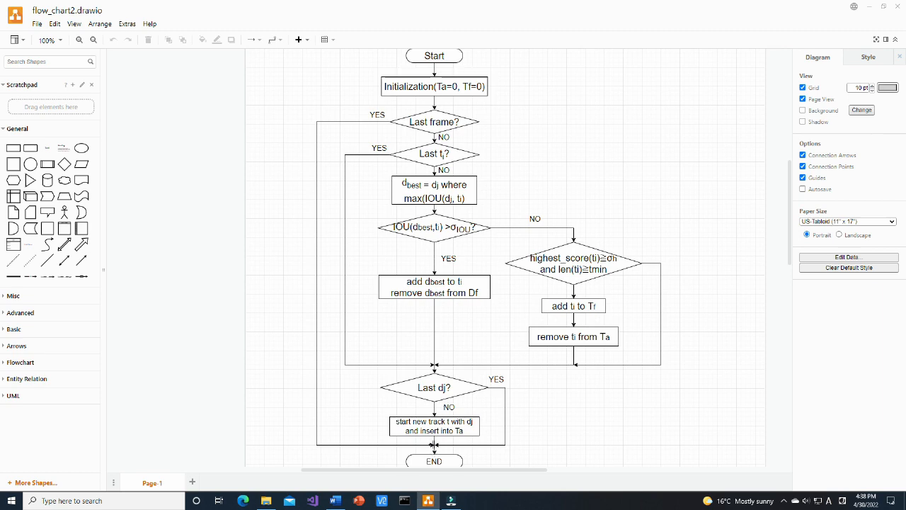
left_click(434, 425)
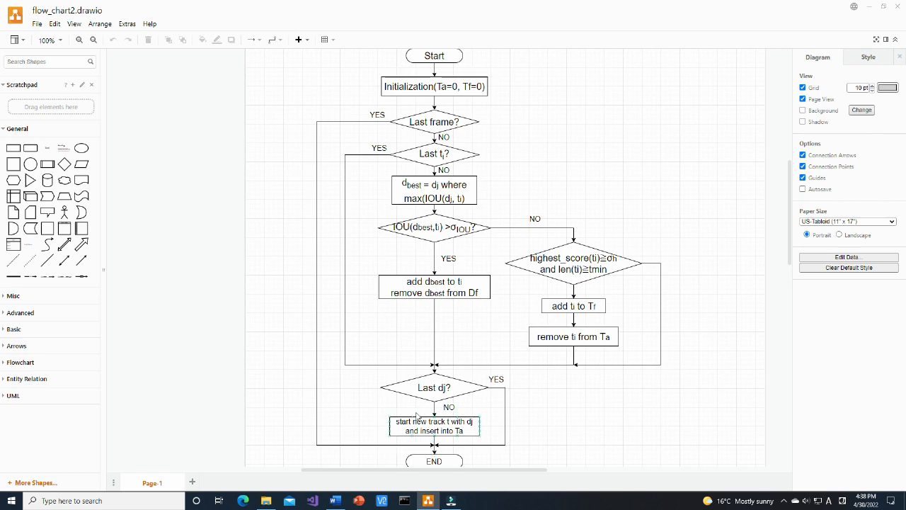
left_click(432, 439)
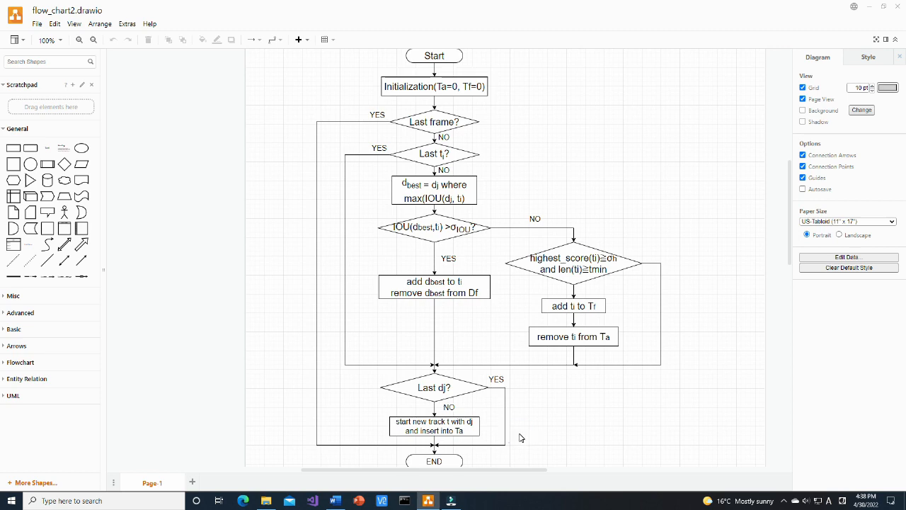
mouse_move(516, 435)
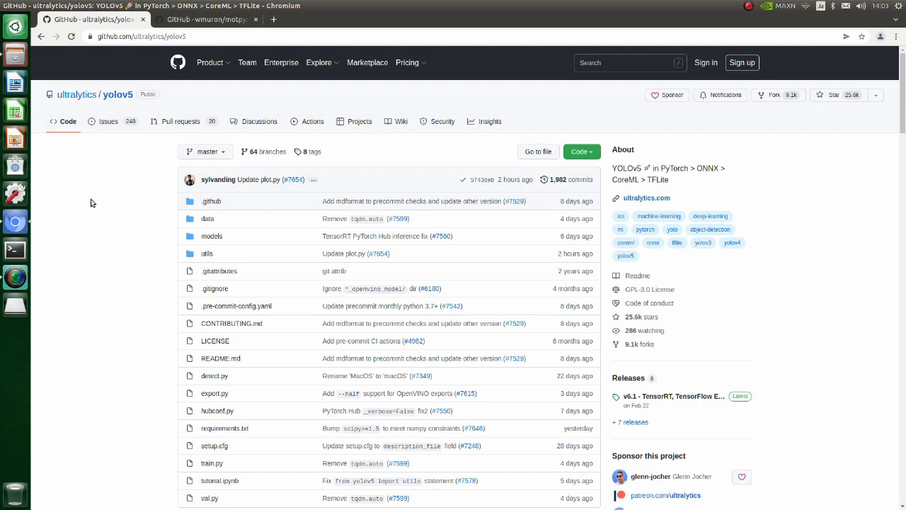
mouse_move(150, 108)
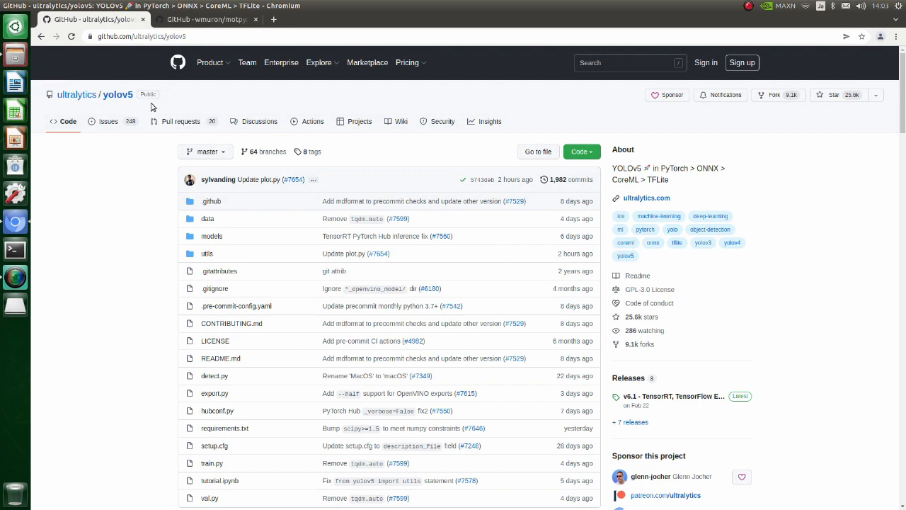
Read the wmuron/motpy README down to the Basic usage code example.
left_click(205, 20)
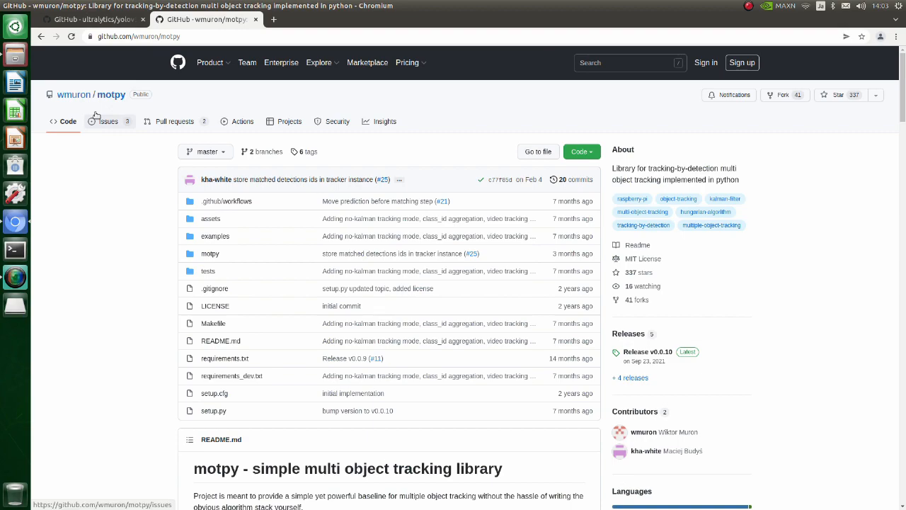
scroll("down", 3)
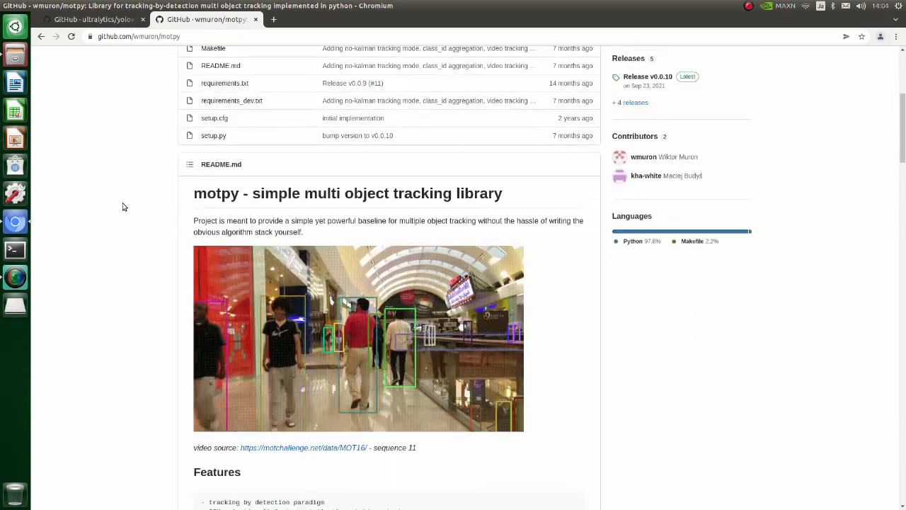
scroll("down", 3)
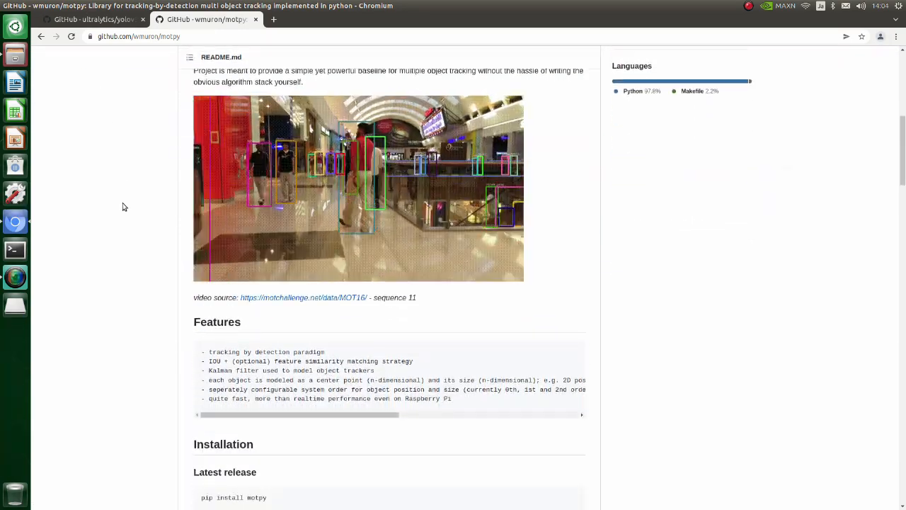
scroll("down", 3)
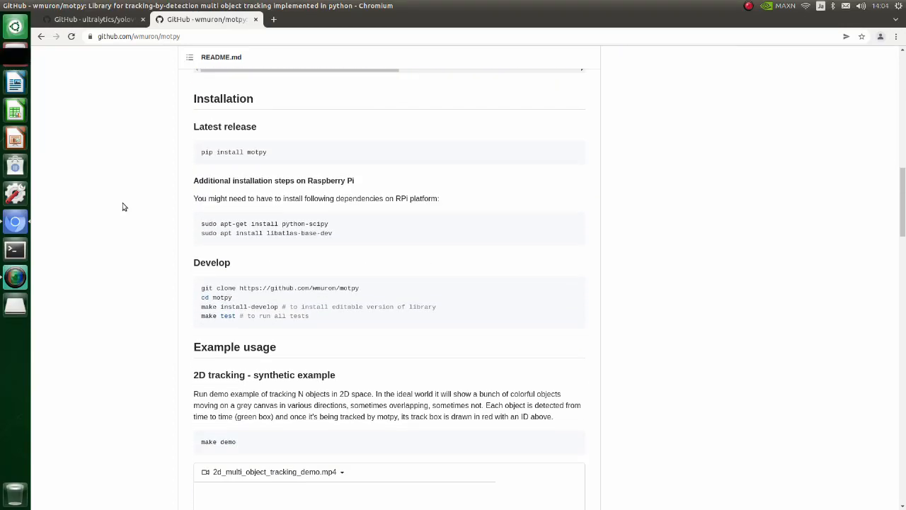
scroll("down", 3)
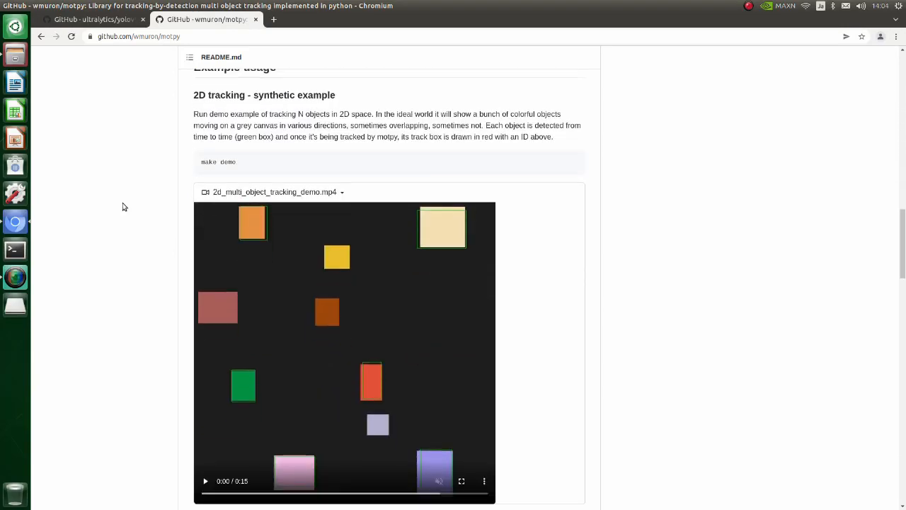
scroll("down", 3)
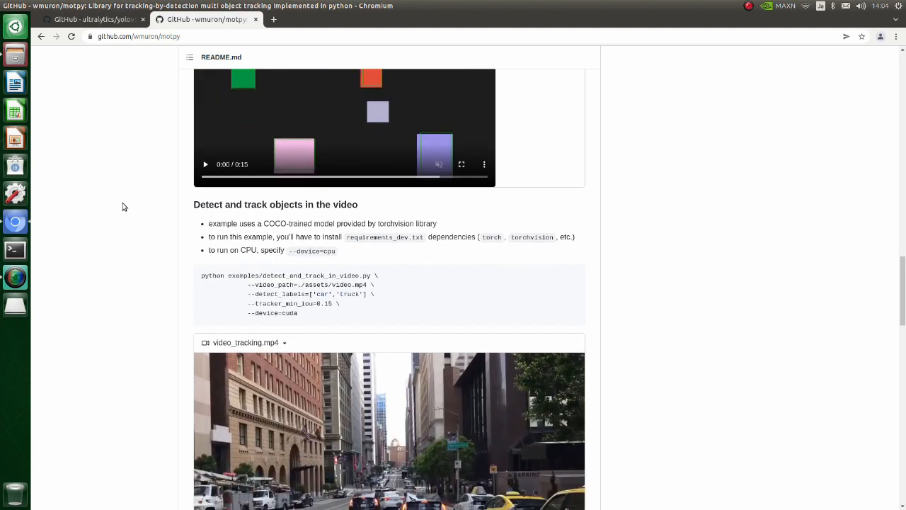
scroll("down", 3)
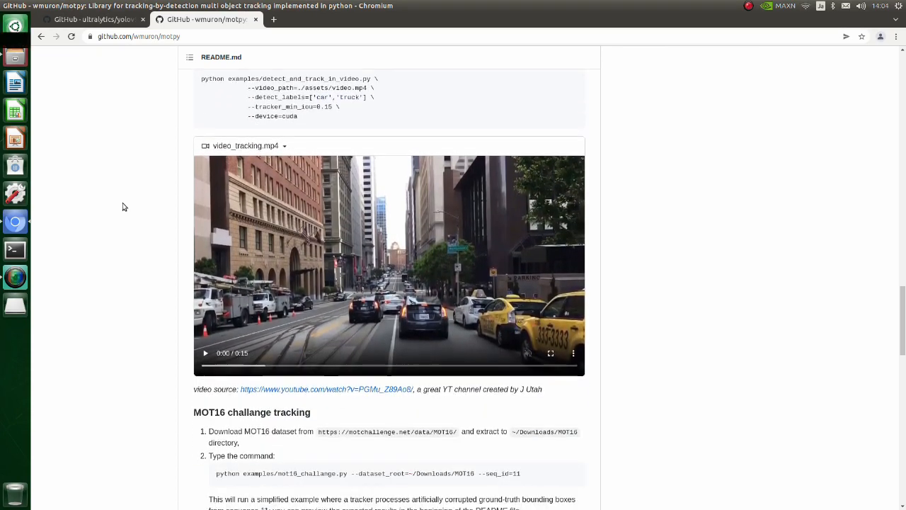
scroll("down", 3)
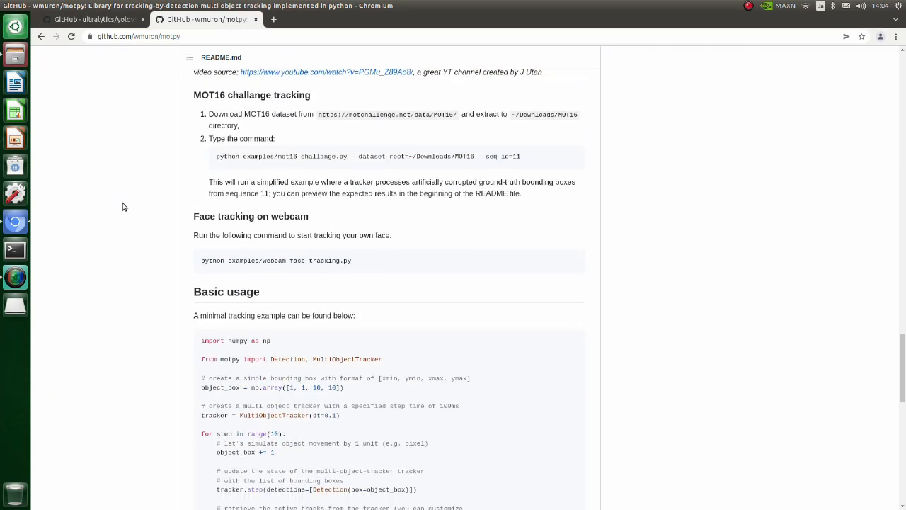
scroll("down", 3)
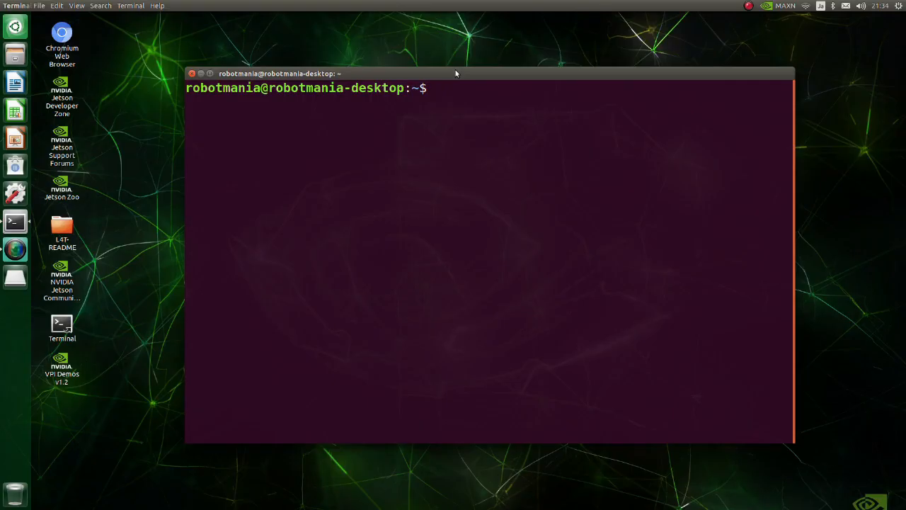
Install python3-pip with sudo apt install, confirming with y.
type("sudo apt install python3-pip")
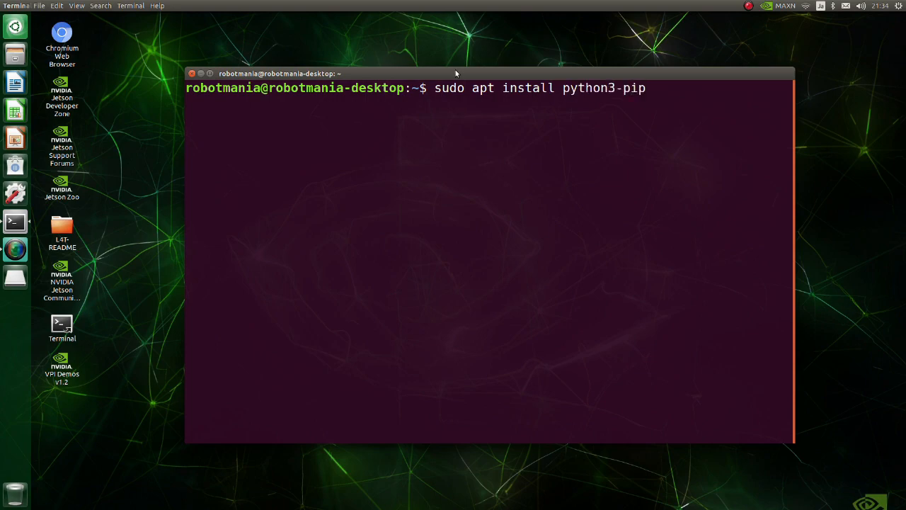
key("Return")
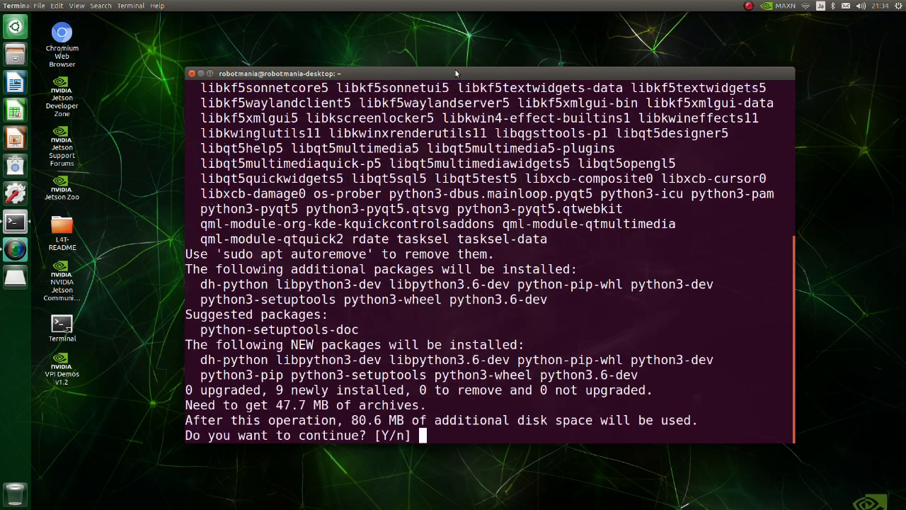
type("y")
type("pip")
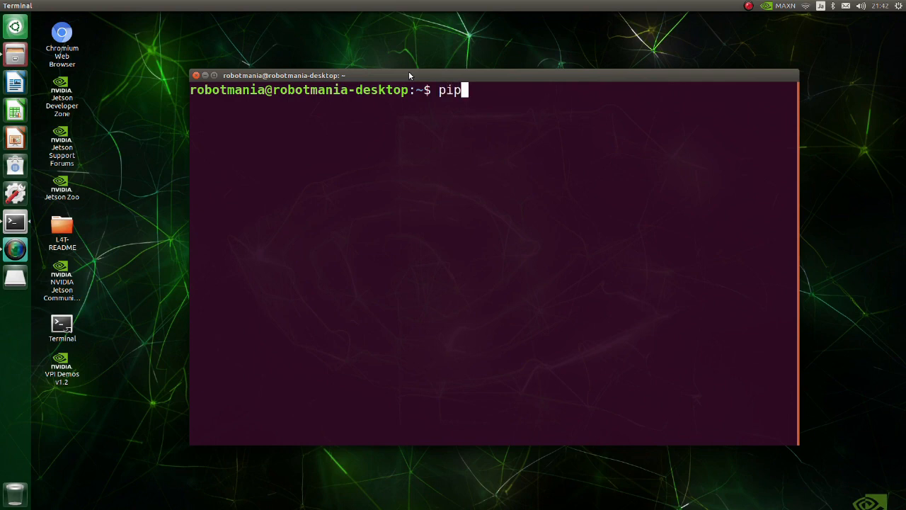
Upgrade-install PyYAML with pip3 install -U, then launch the next pip3 install.
type("3 install")
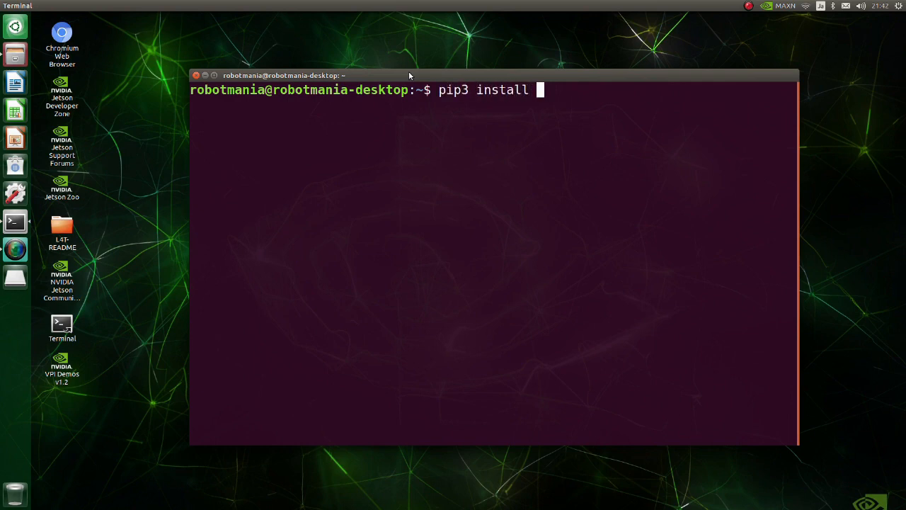
type("-U Py")
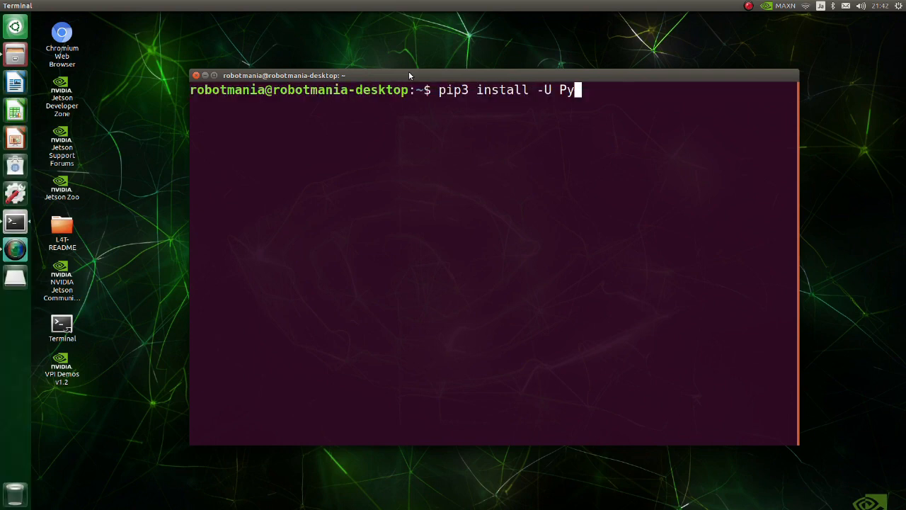
key("Return")
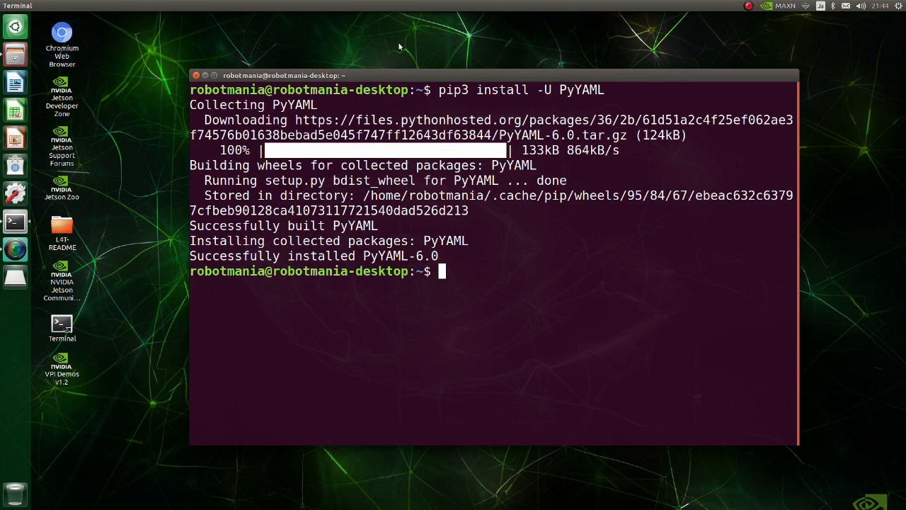
type("pip")
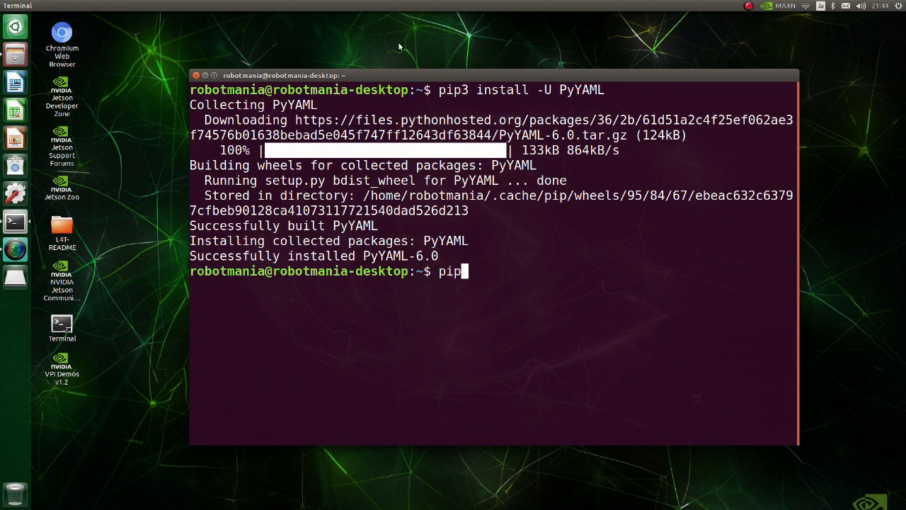
type("3 install tq")
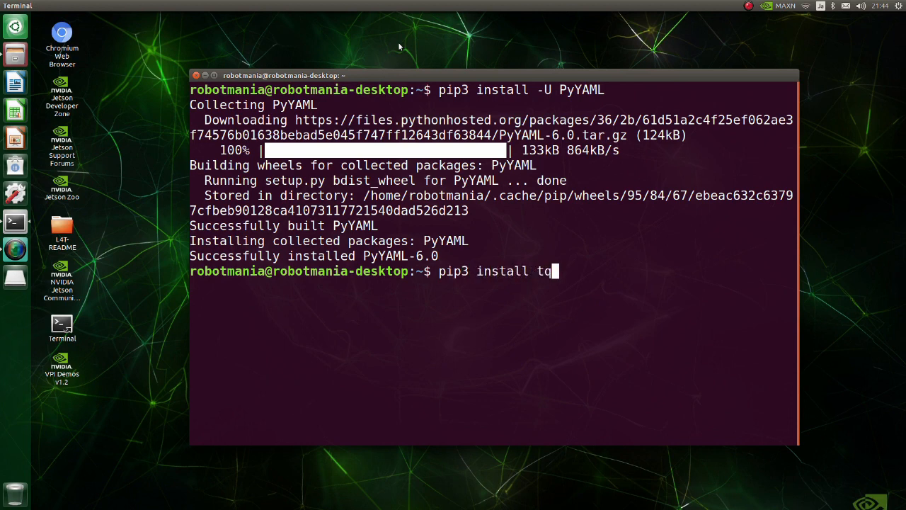
key("Return")
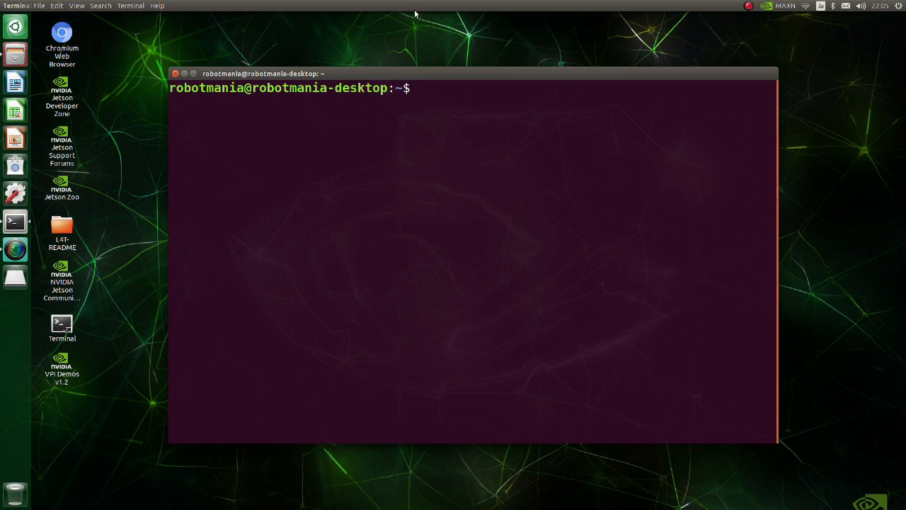
Install Cython with pip3 and start a pip3 install of a nu* package.
type("pip3 install cython")
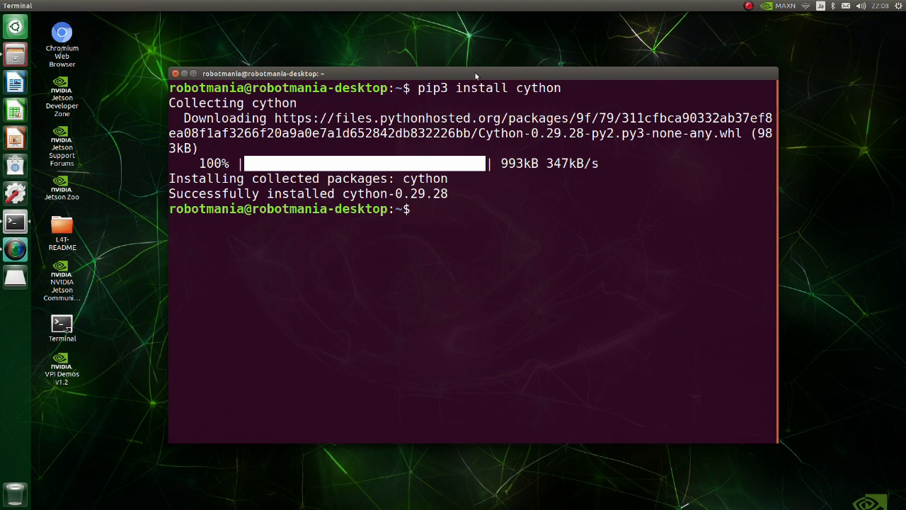
type("pip3")
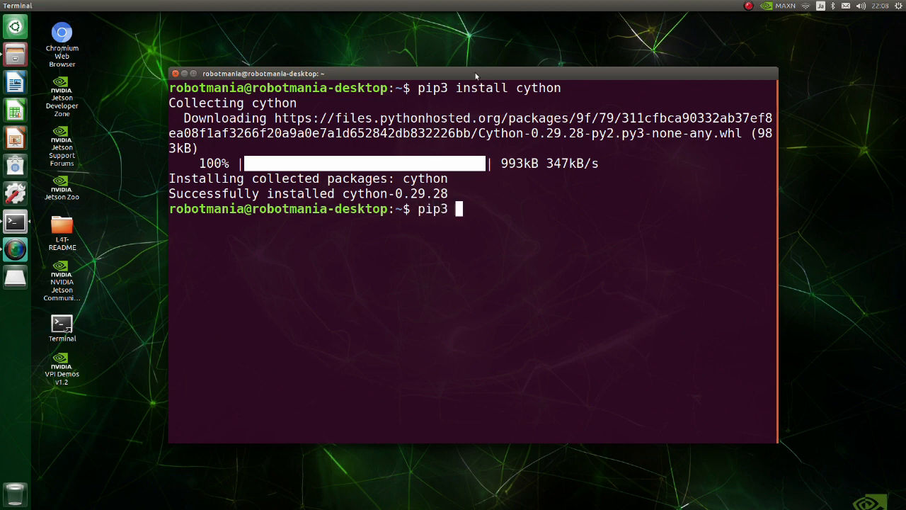
type("install nu")
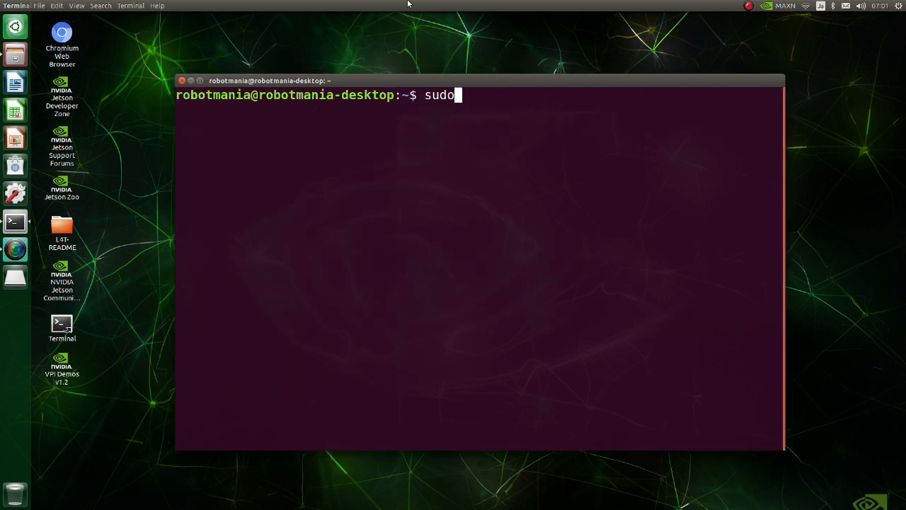
Install libjpeg with apt and matplotlib with pip3.
type("apt install")
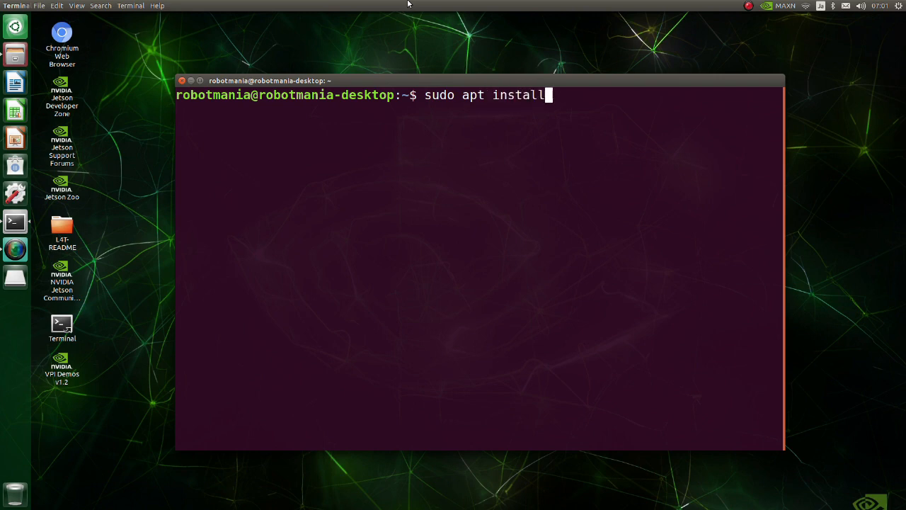
type("libjpeg")
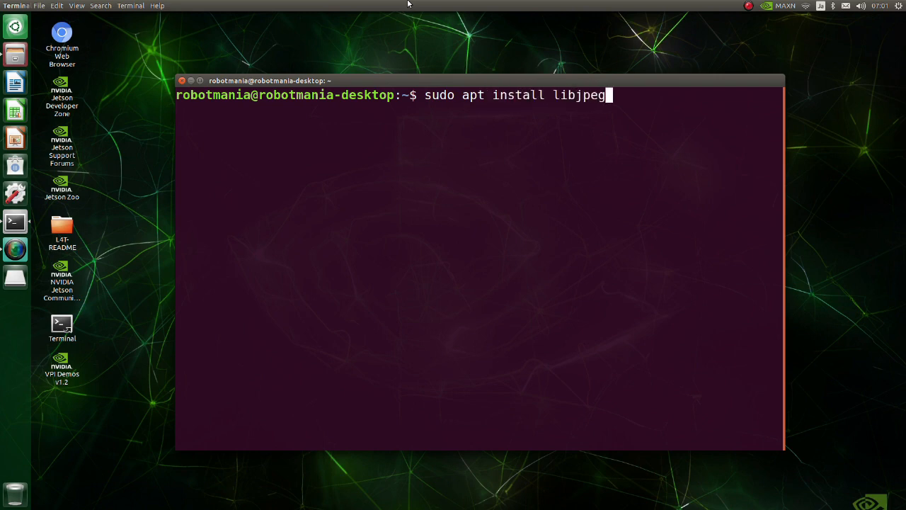
key("Return")
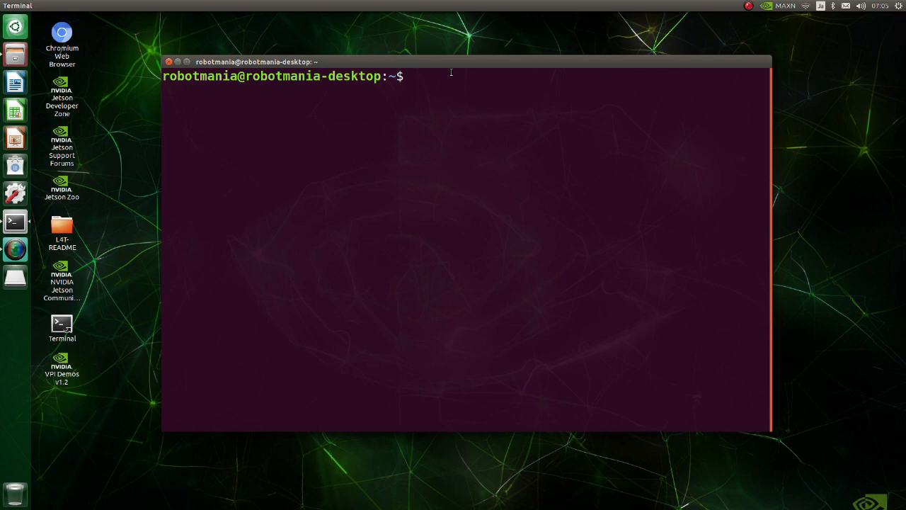
type("pip3 install")
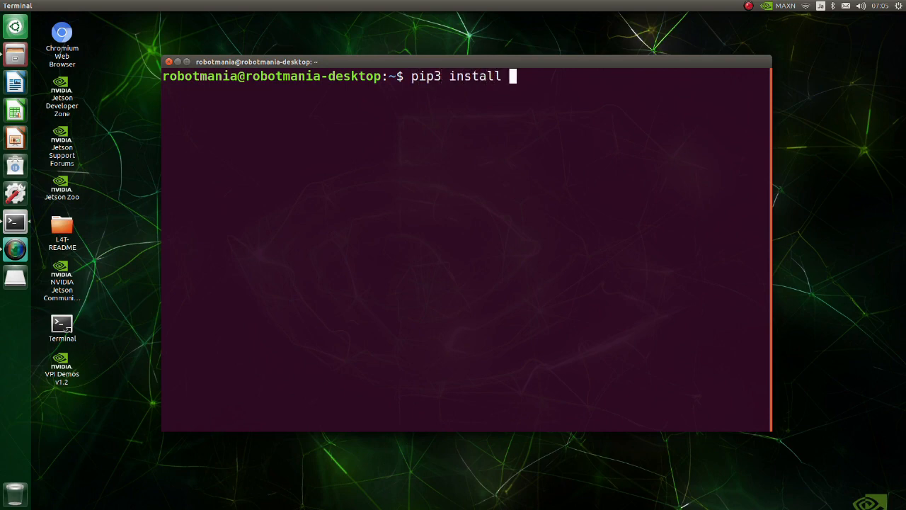
type("matplotli")
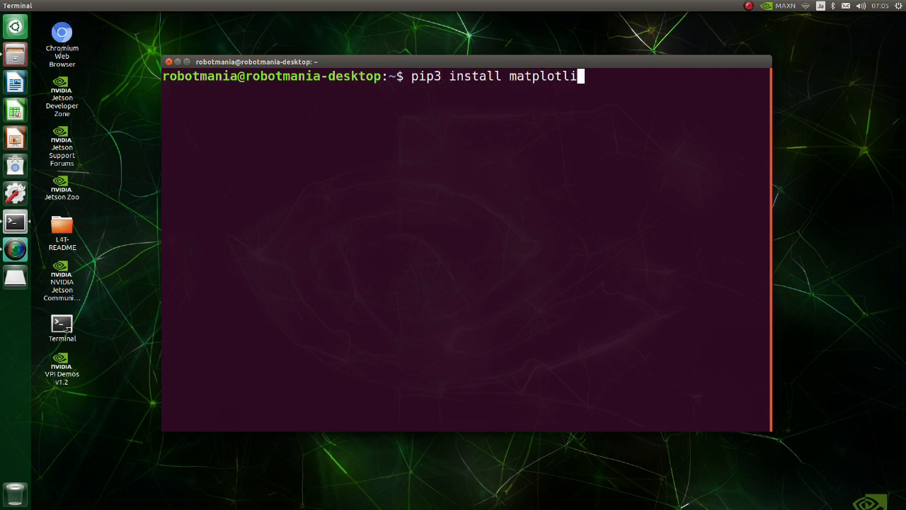
key("Return")
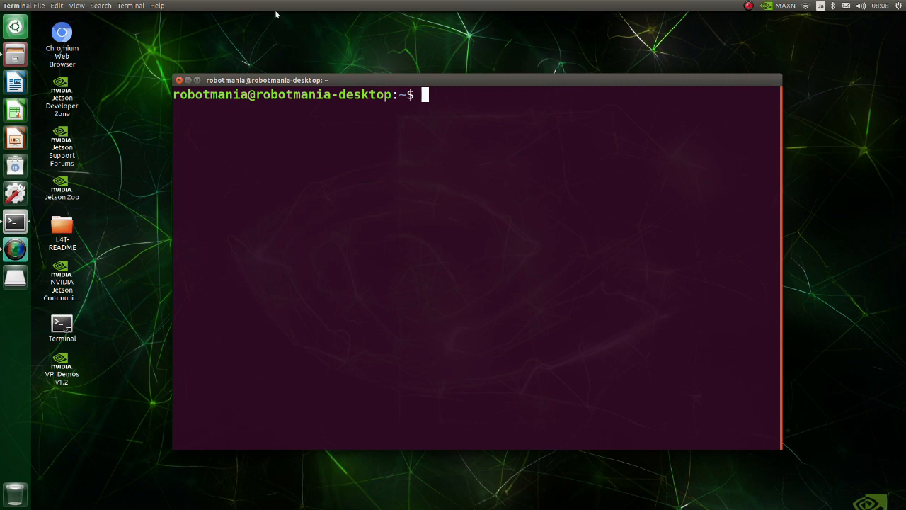
Install gfortran and libopenblas-dev with sudo apt install, confirming with y.
type("sudo apt install")
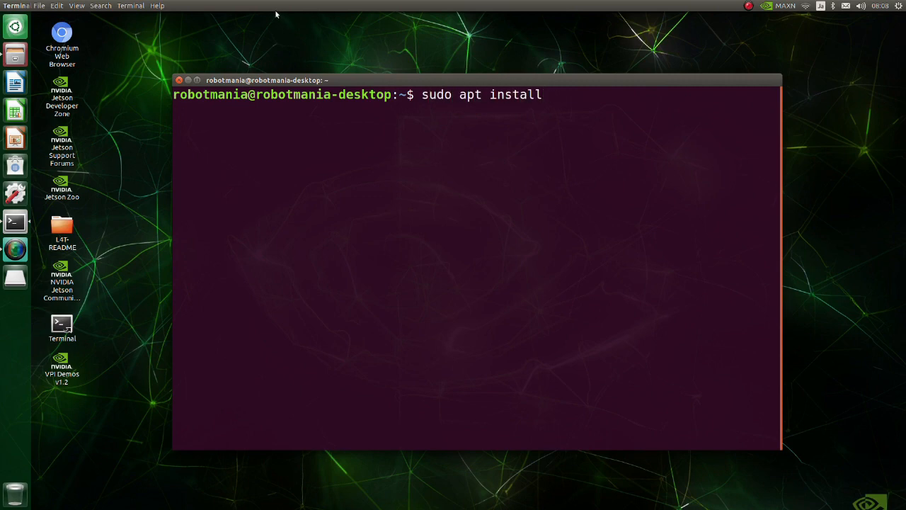
type("gfort")
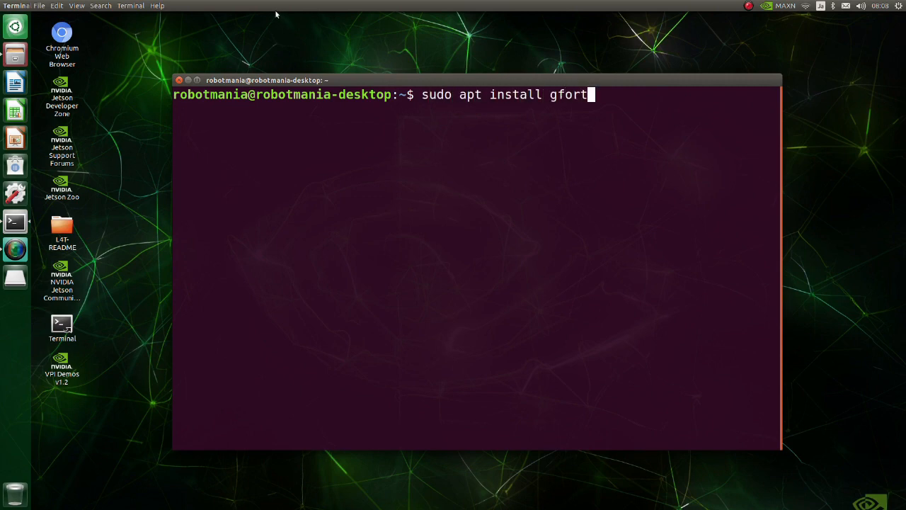
key("Return")
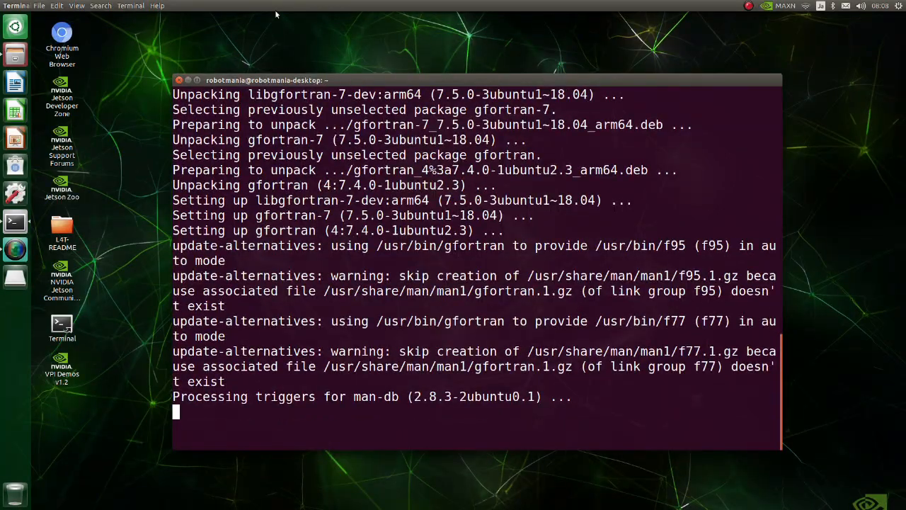
type("sudo apt")
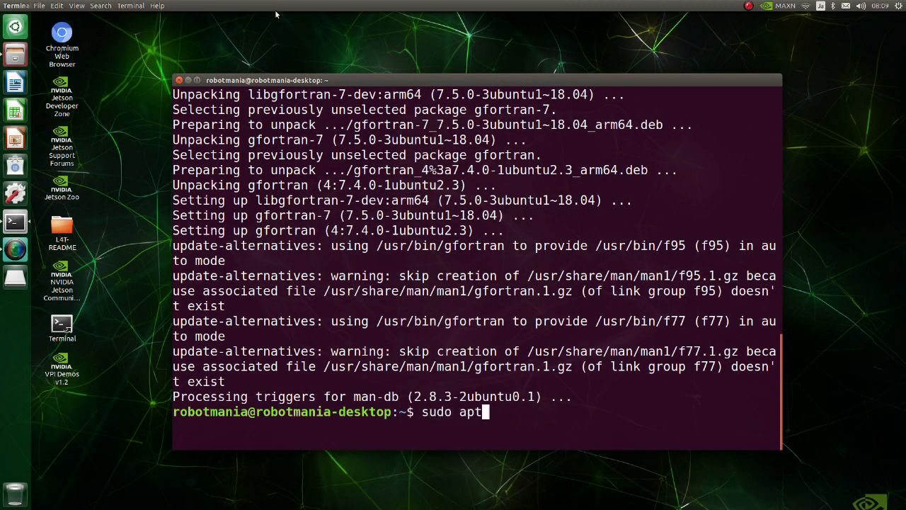
type("install libop")
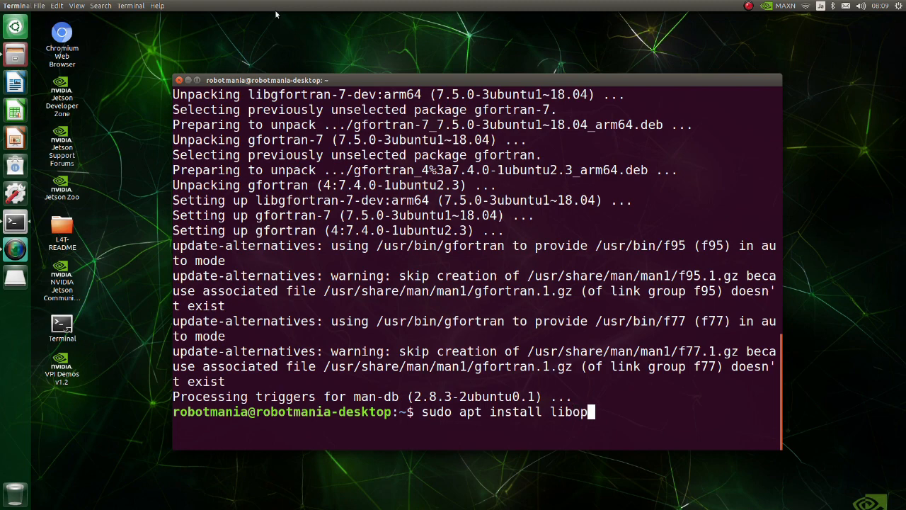
type("enblas-dev")
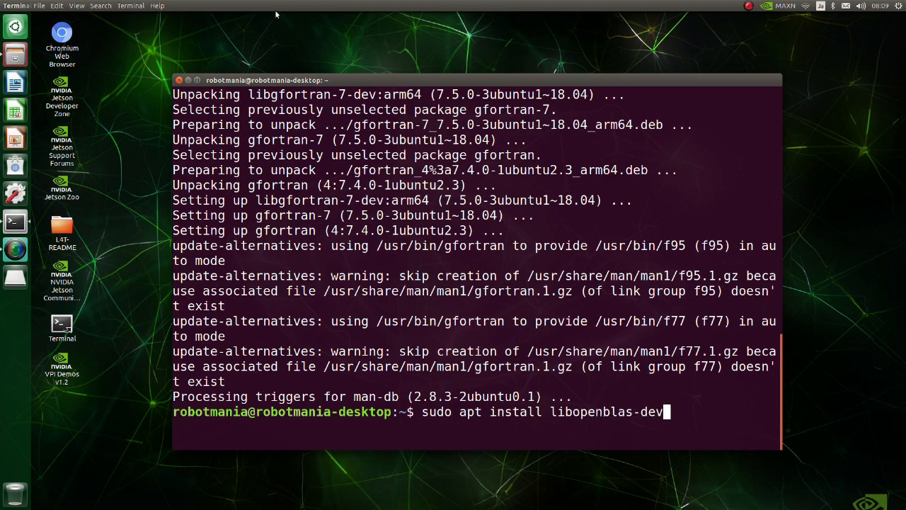
key("Return")
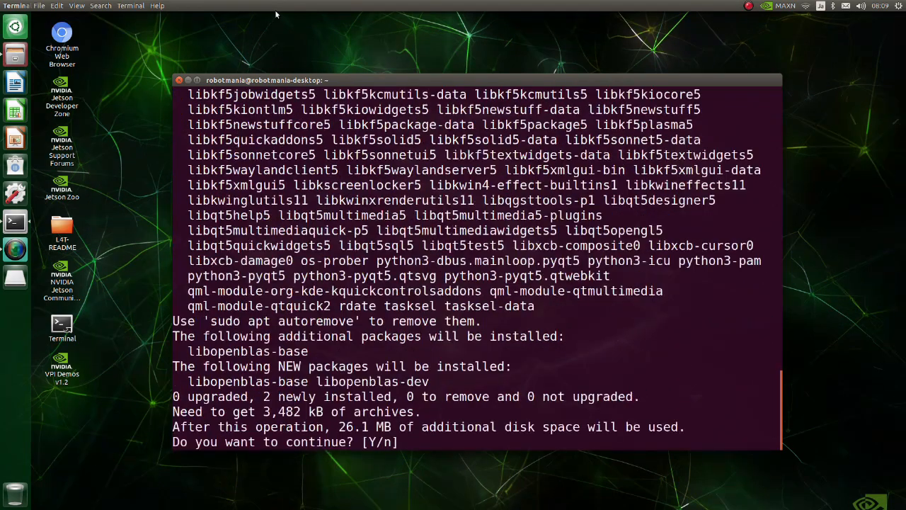
type("y")
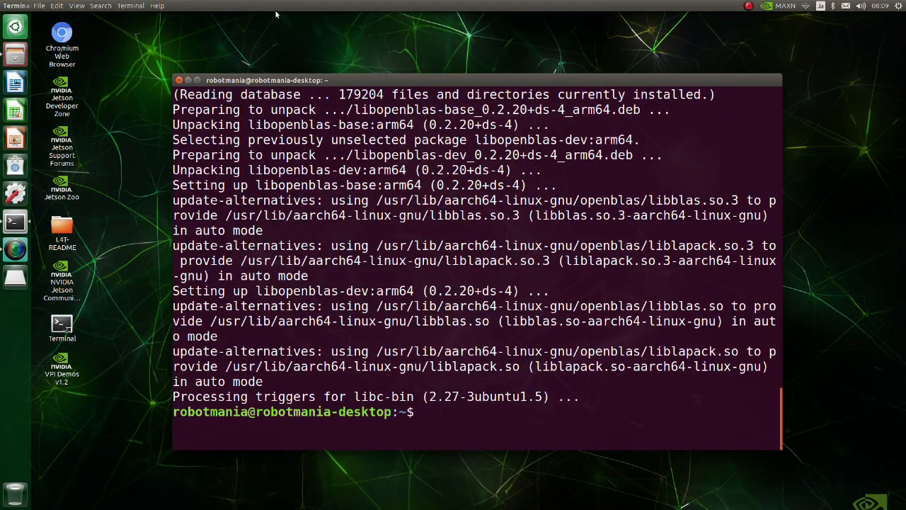
Start installing liblapack with sudo apt install.
type("sudo")
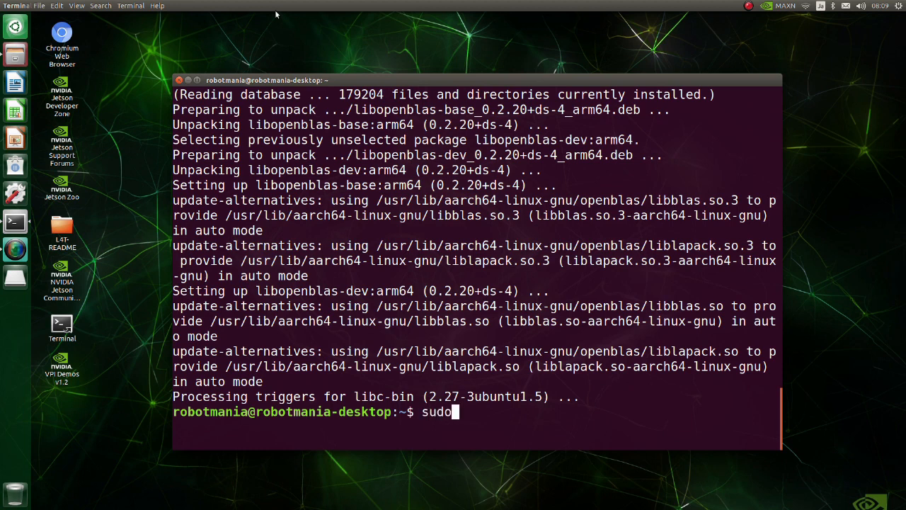
type("apt install")
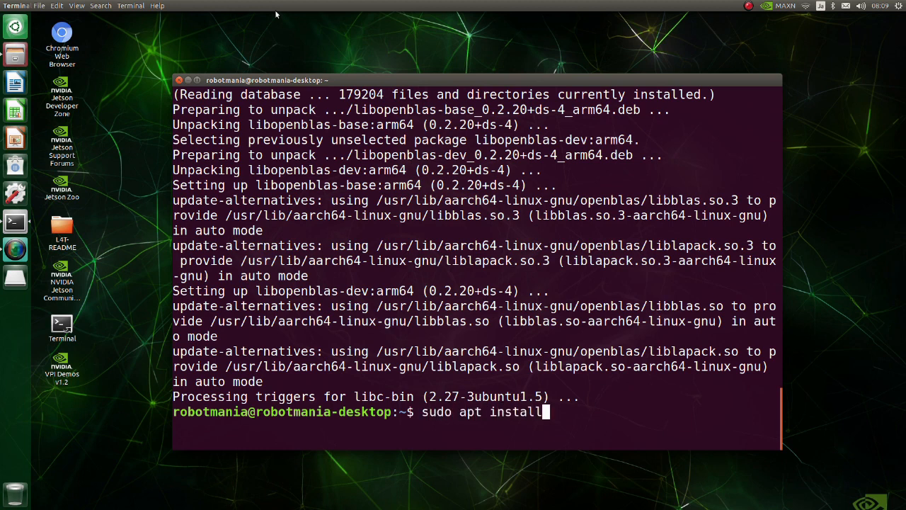
type("liblapack")
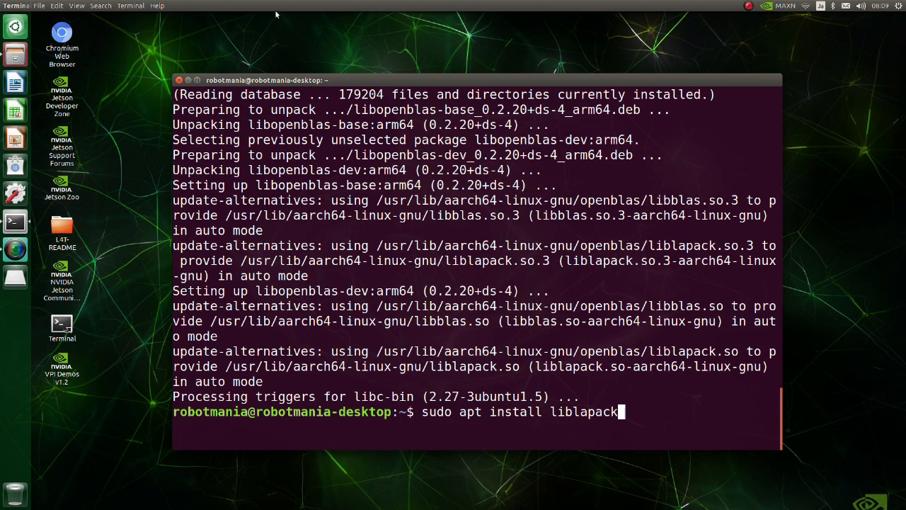
key("Return")
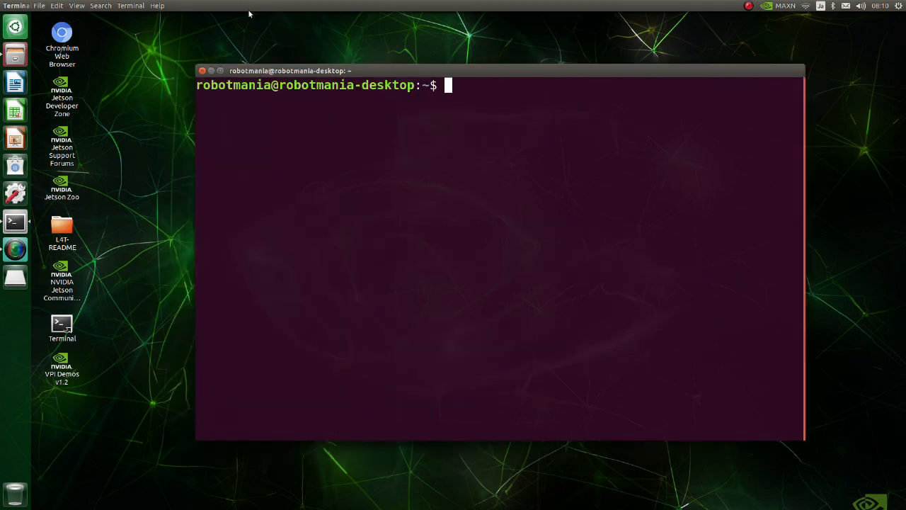
Install scipy with pip3, then run pip3 install typing-extensions.
type("pip3 install")
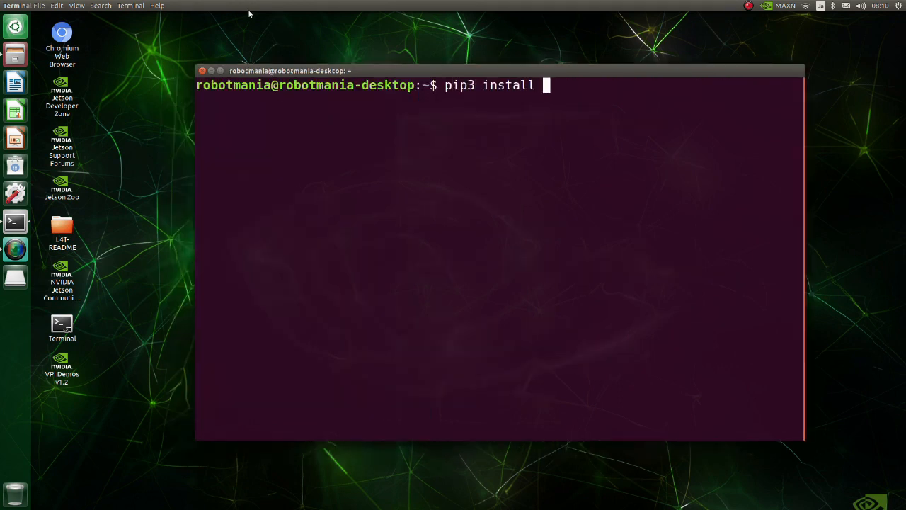
type("scipy")
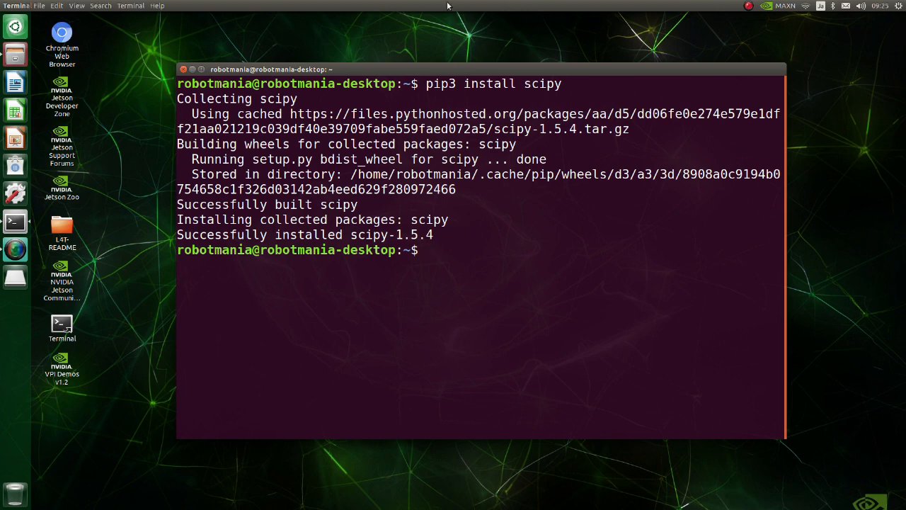
type("pip3 insta")
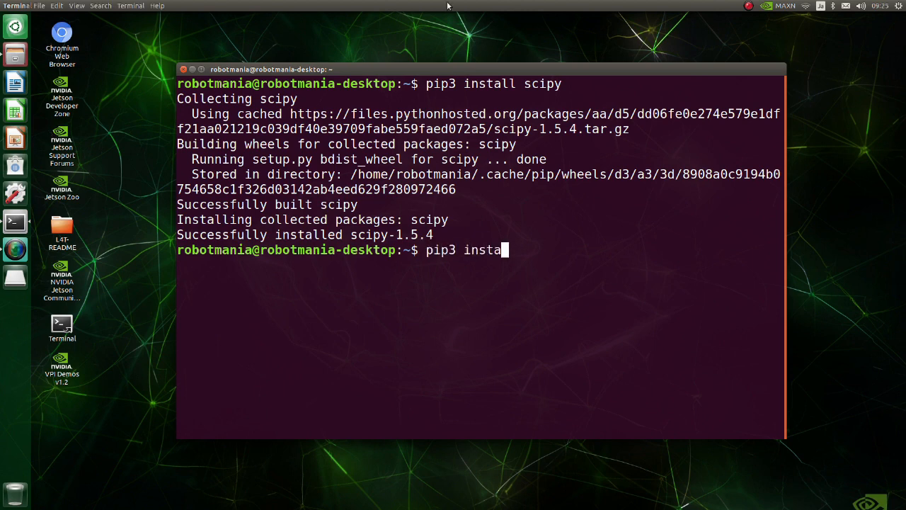
type("ll typing")
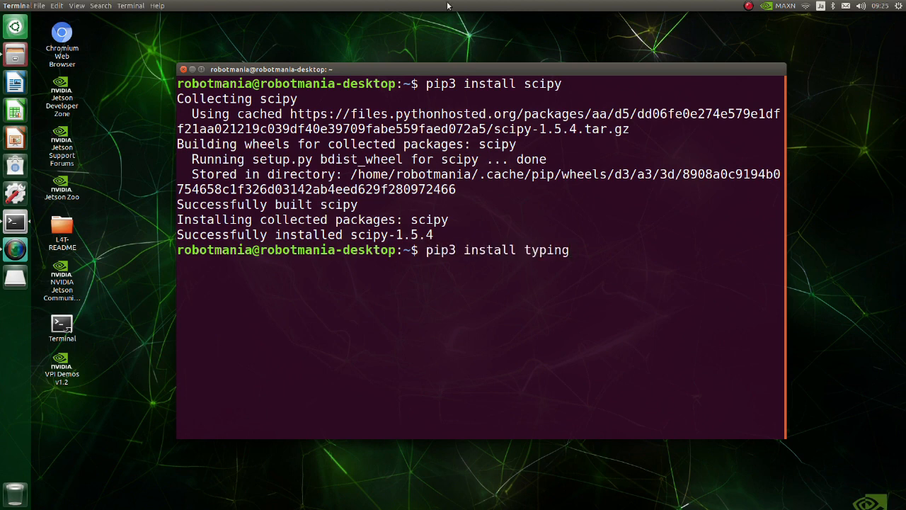
type("-e")
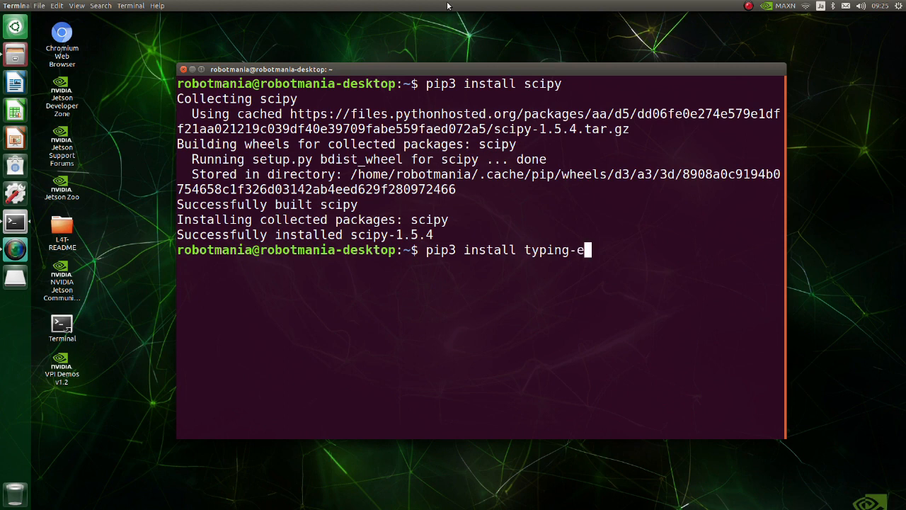
type("xtensions")
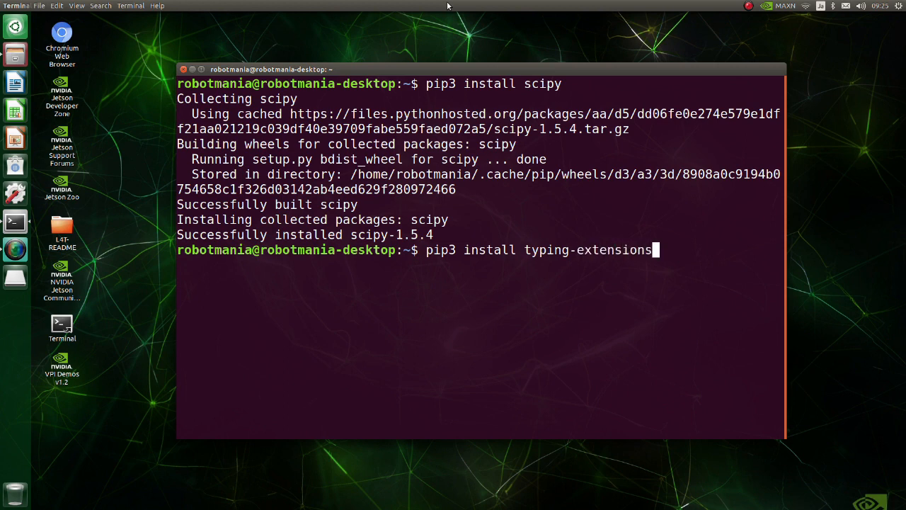
key("Return")
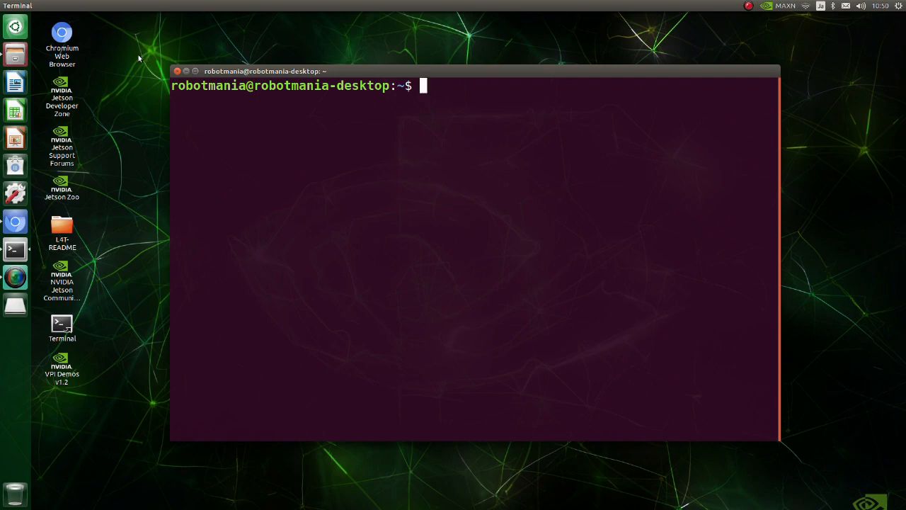
mouse_move(15, 221)
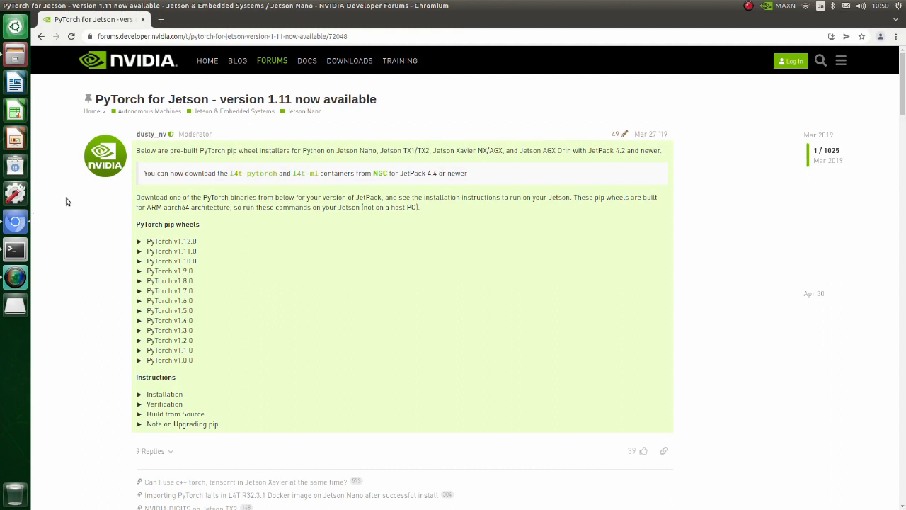
mouse_move(125, 136)
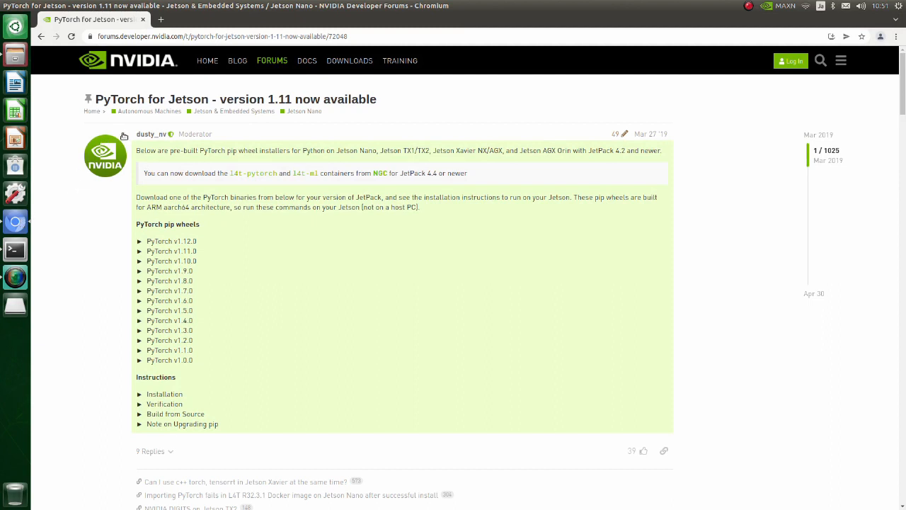
mouse_move(159, 91)
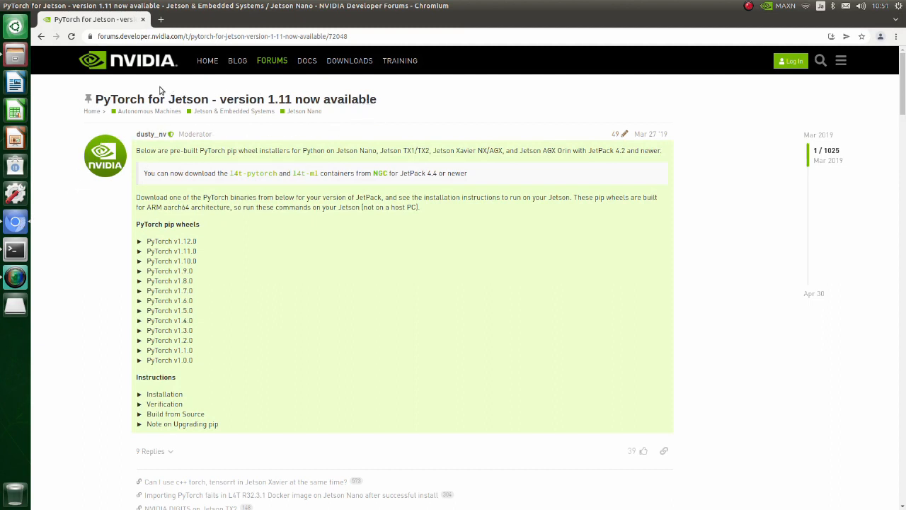
mouse_move(79, 246)
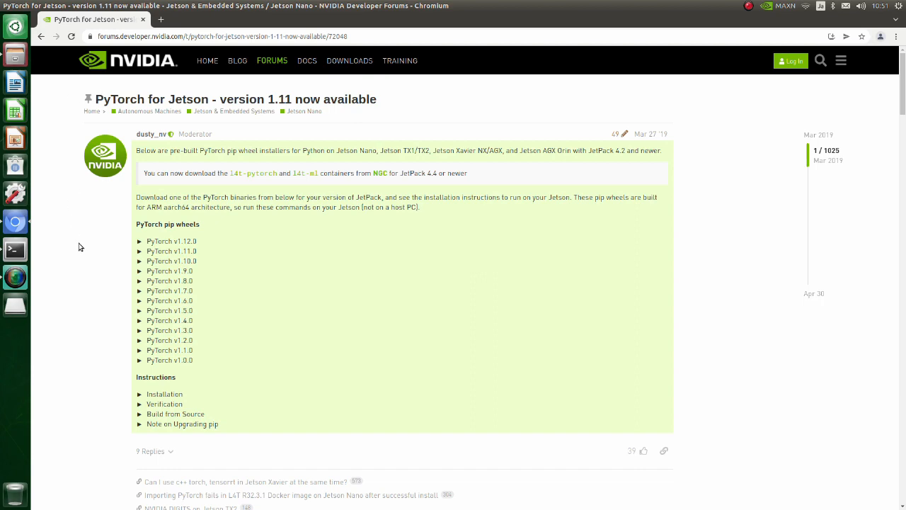
Expand the Installation section and select the Python 3.6 wget download command.
left_click(164, 394)
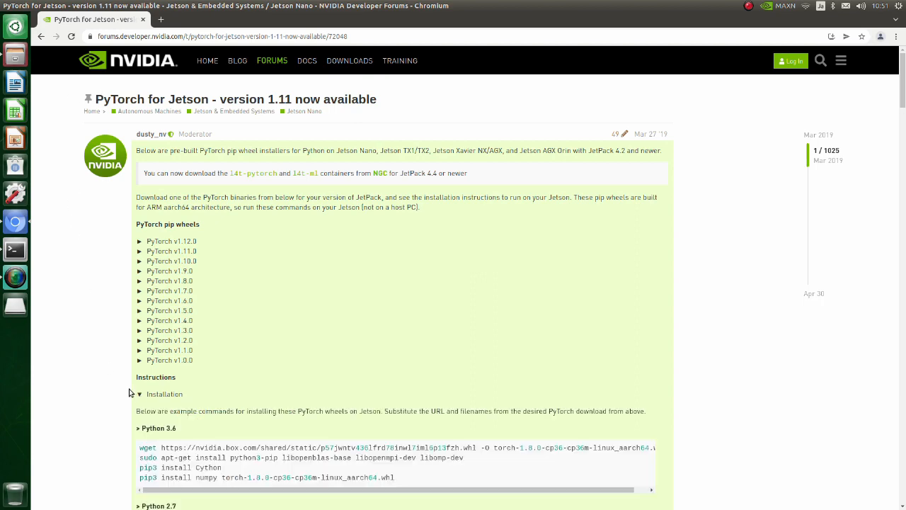
scroll("down", 3)
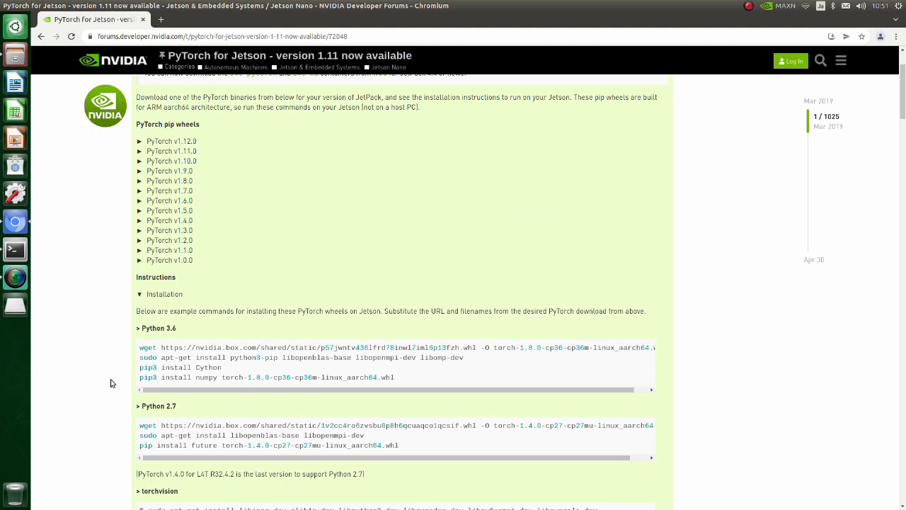
scroll("down", 3)
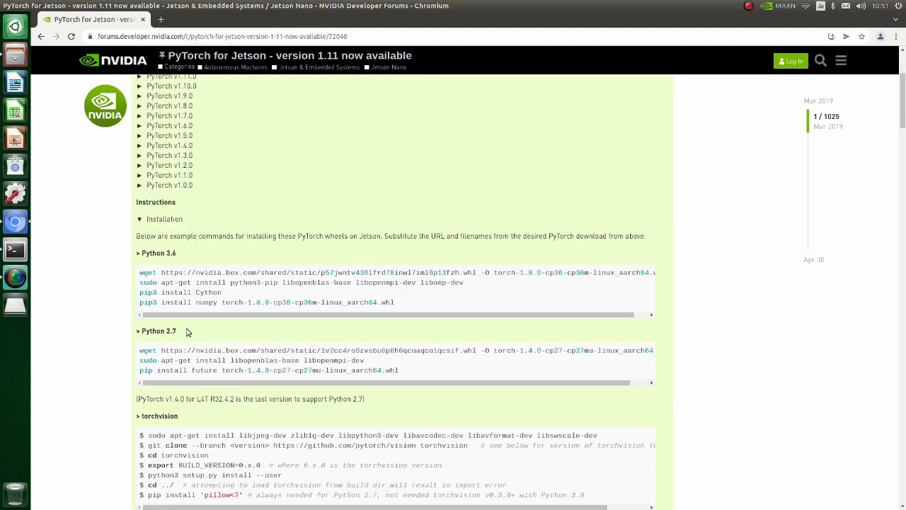
mouse_move(345, 232)
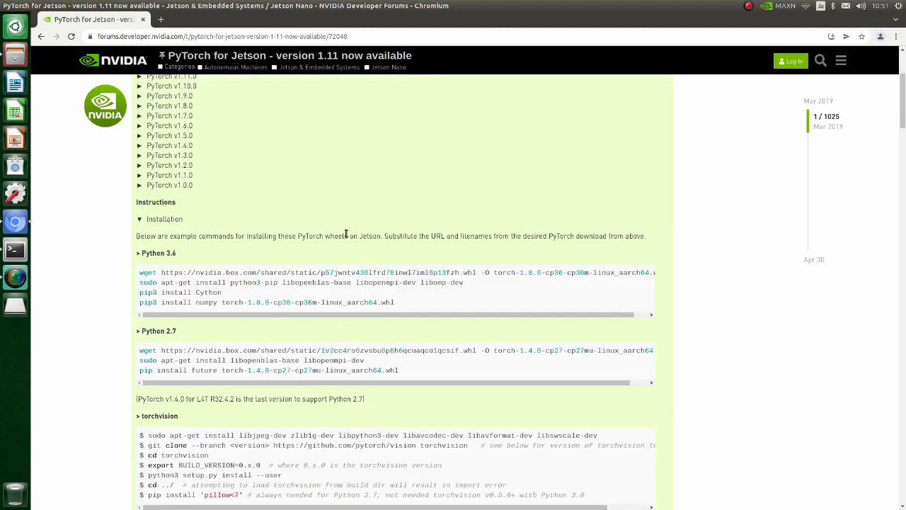
mouse_move(683, 310)
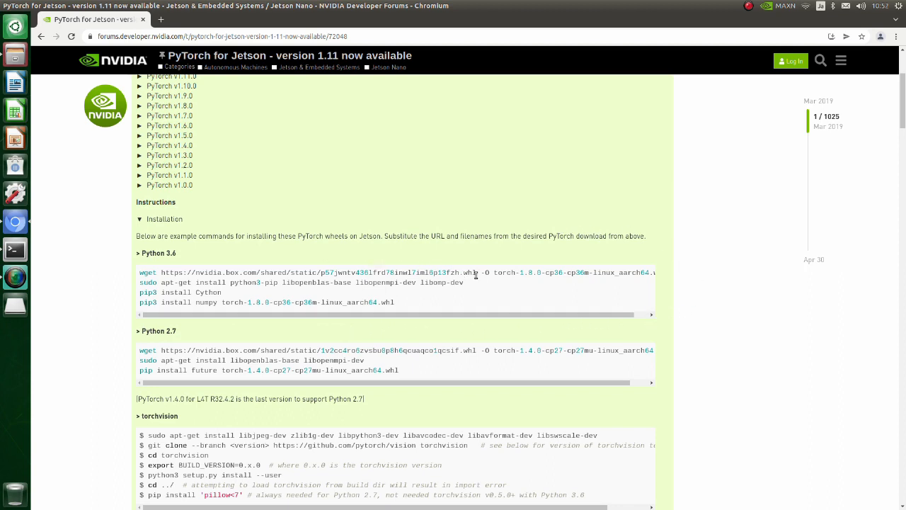
double_click(471, 272)
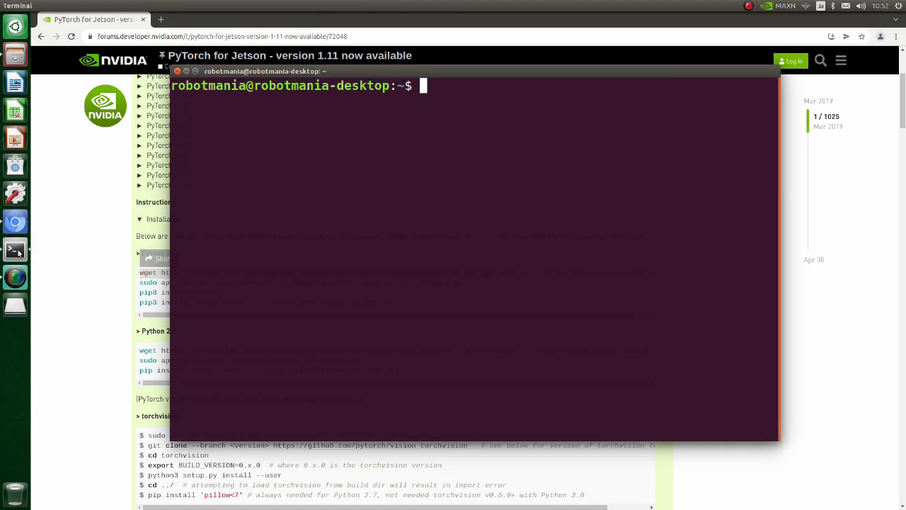
Run wget for the nvidia.box.com wheel URL and grab the PyTorch v1.10.0 Python 3.6 wheel link.
type("wget https://nvidia.box.com/shared/static/p57jwntv436lfrd78inwl7iml6p13fzh.whl -O")
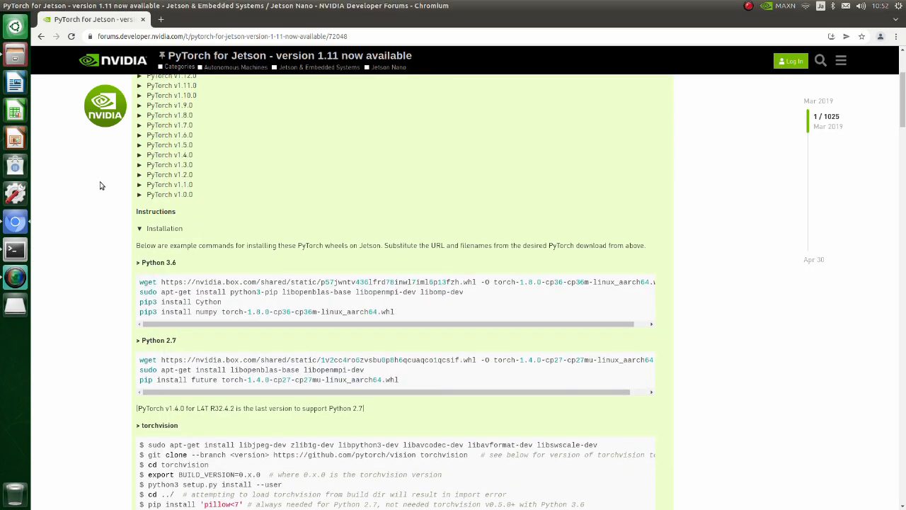
scroll("up", 3)
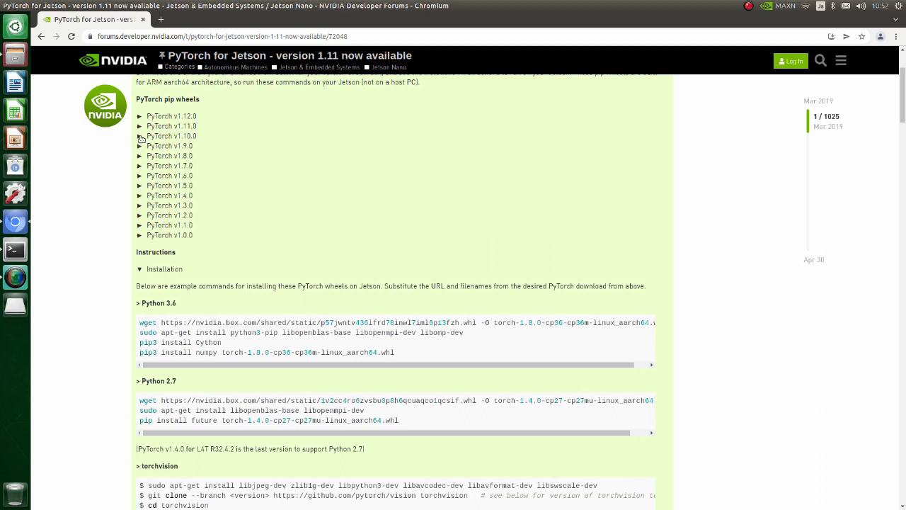
left_click(142, 136)
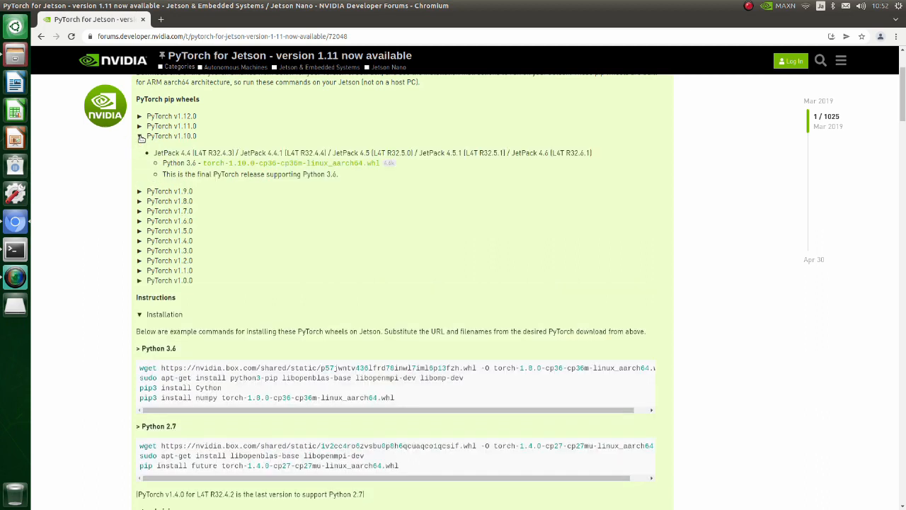
double_click(289, 163)
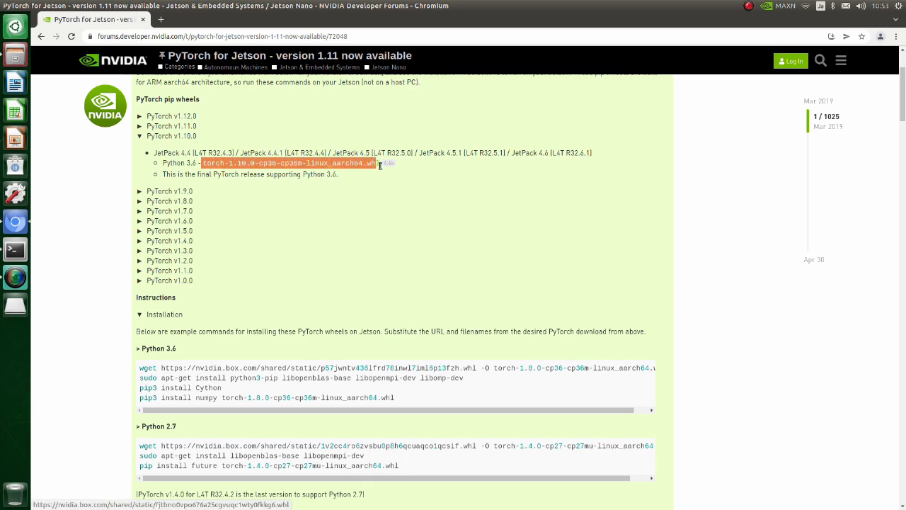
left_click(15, 249)
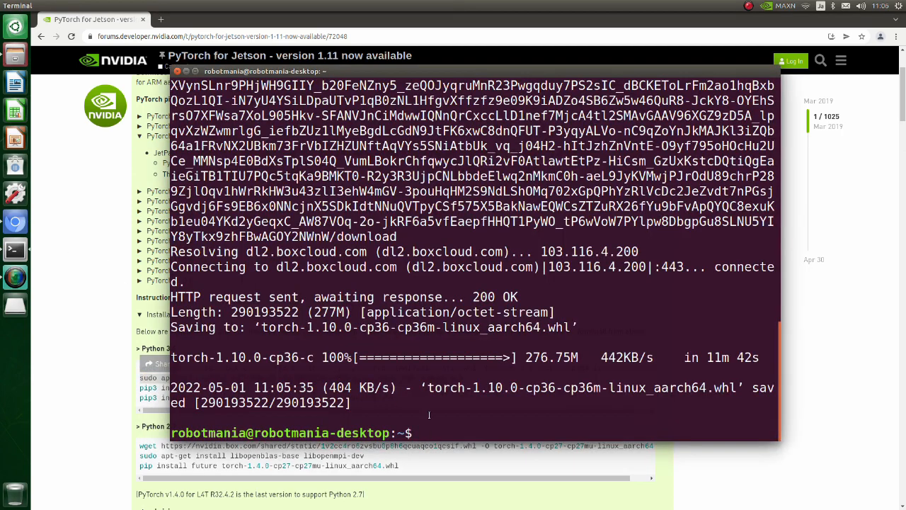
Install python3-pip, libopenblas-base, libopenmpi-dev and libomp-dev, then pip3-install the torch 1.10.0 wheel.
type("sudo apt-get install python3-pip libopenblas-base libopenmpi-dev libomp-dev")
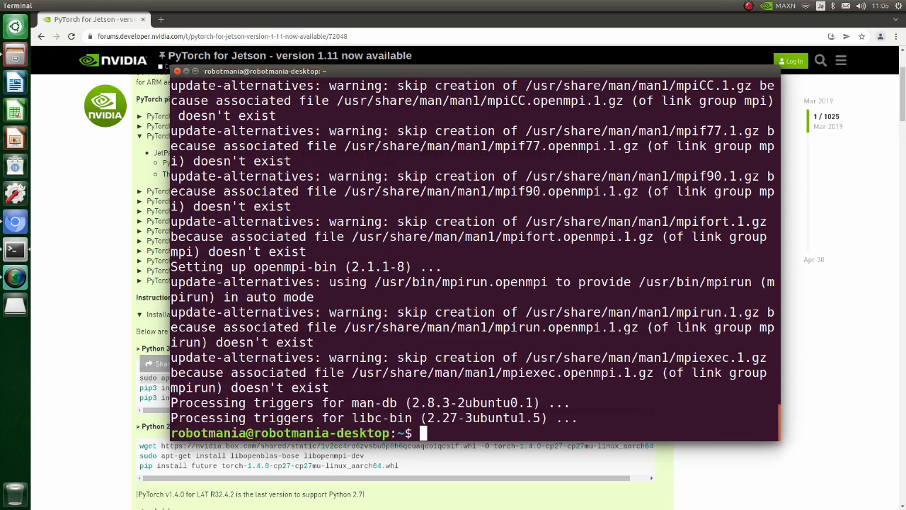
type("pip3 install torch-1.10.0-cp36-cp36m-linux_aarch64.whl")
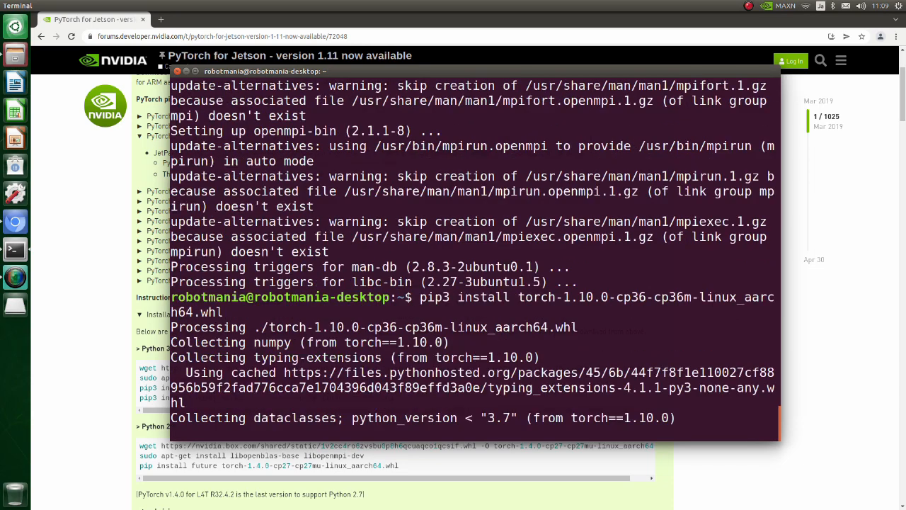
scroll("down", 3)
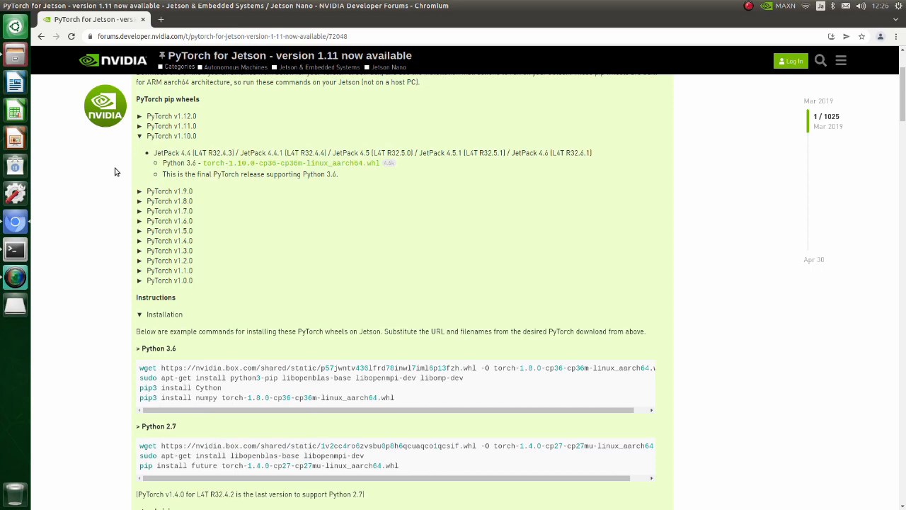
Scroll to the torchvision instructions and select the dependency install command line.
scroll("down", 3)
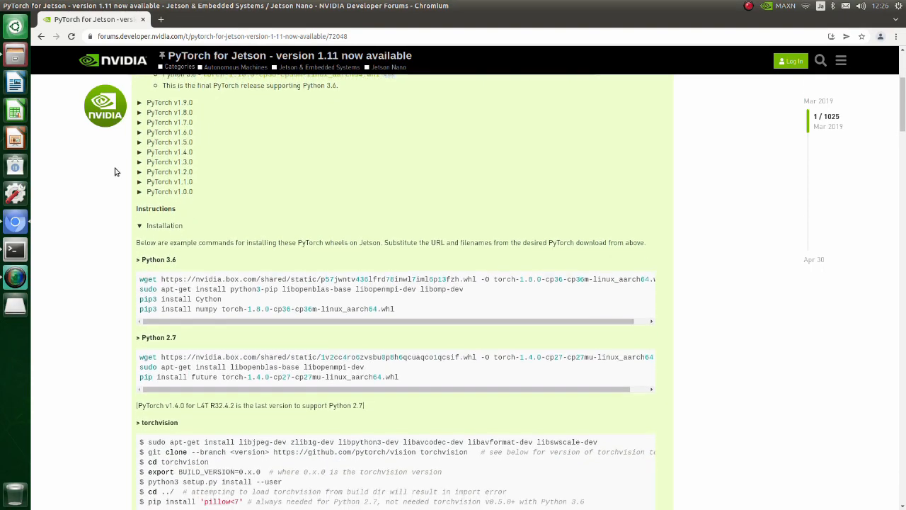
scroll("down", 3)
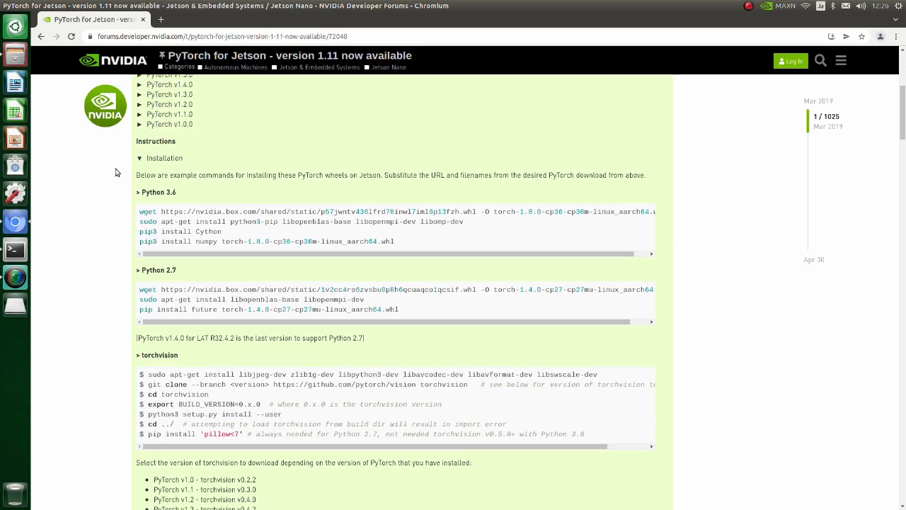
scroll("down", 3)
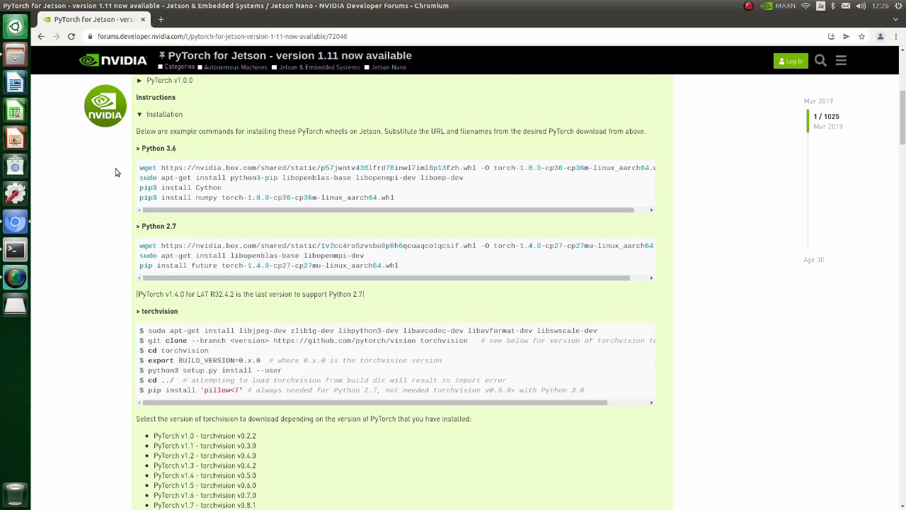
mouse_move(496, 314)
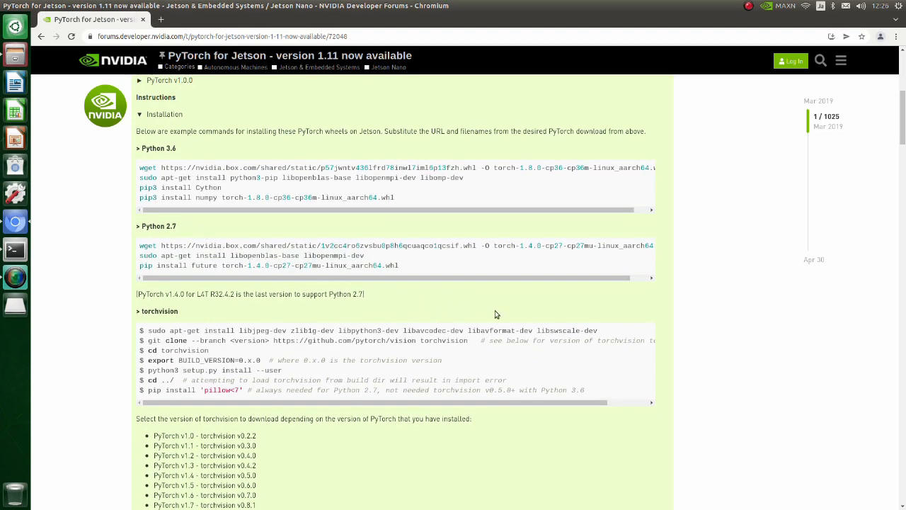
mouse_move(598, 332)
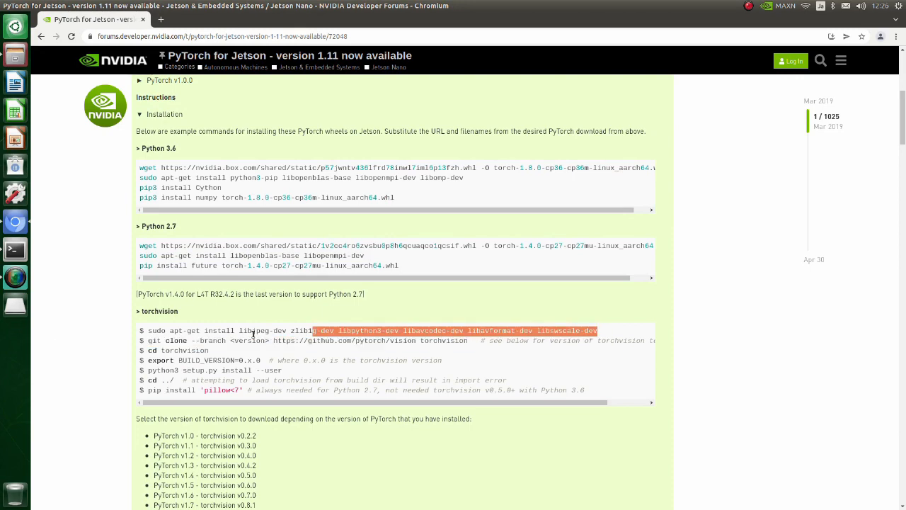
left_click_drag(311, 331, 150, 332)
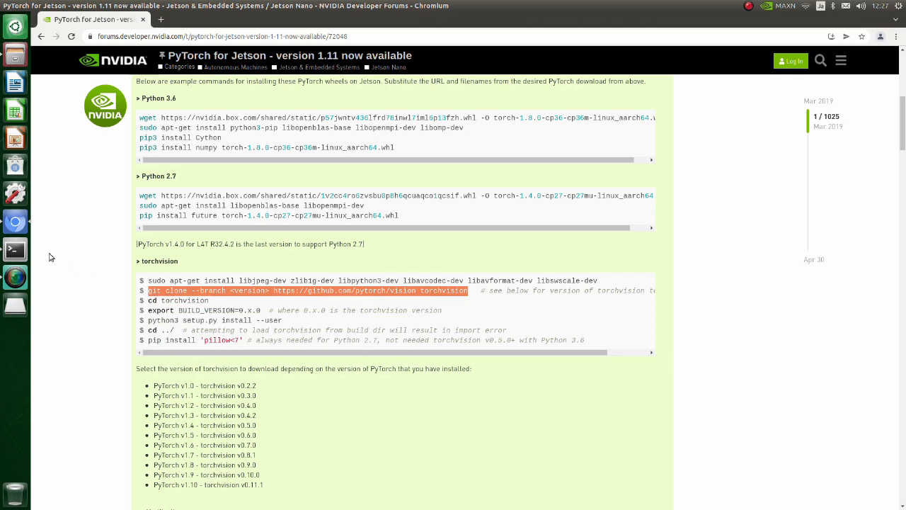
Paste the git clone command with branch v0.9.0 and clone torchvision.
right_click(410, 397)
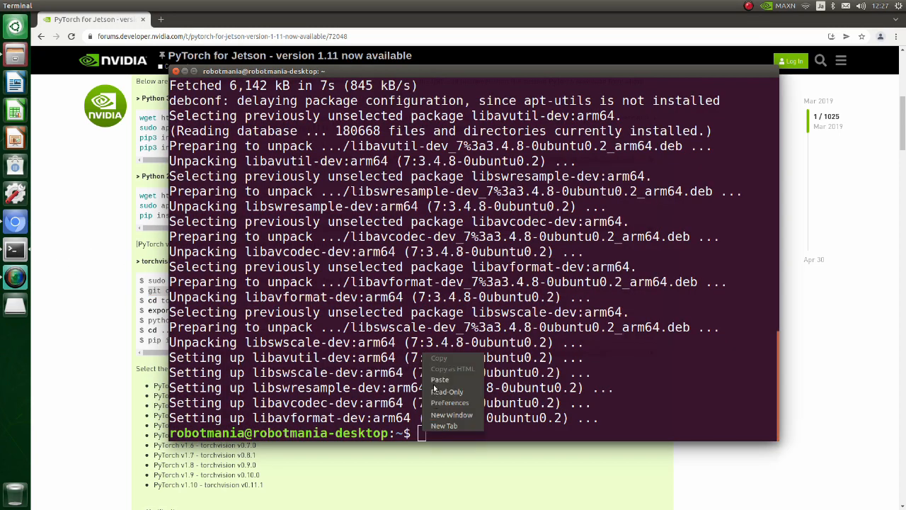
left_click(439, 379)
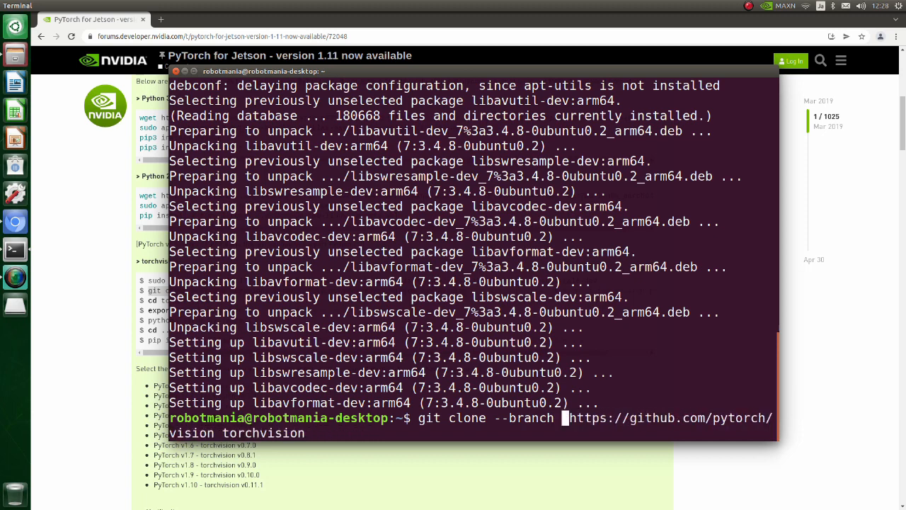
type("v0")
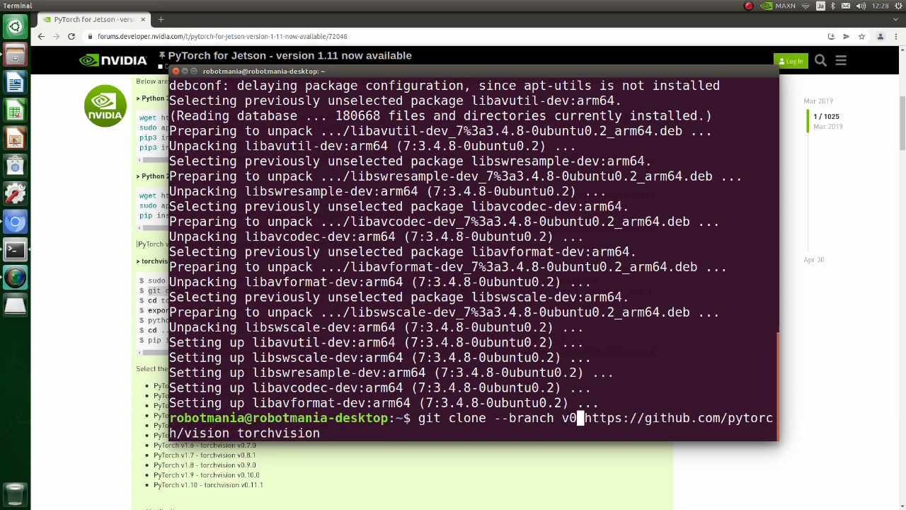
type(".9.0")
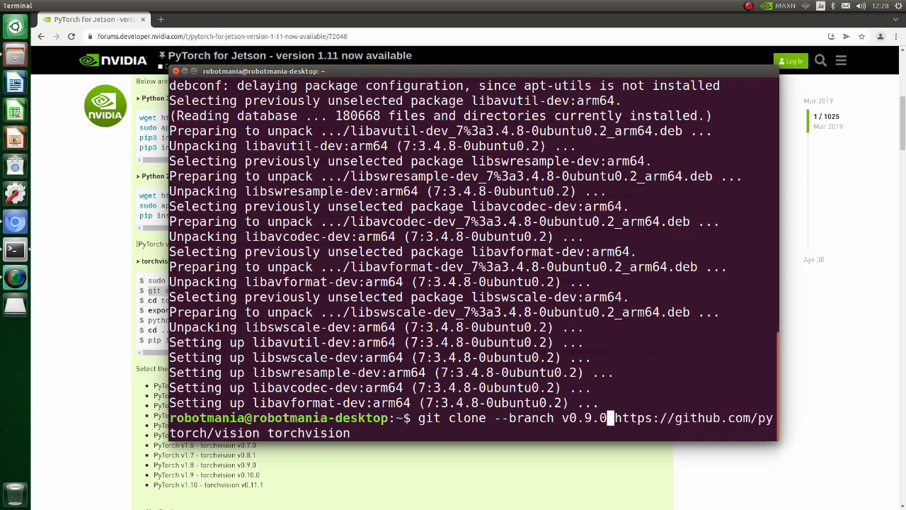
key("Return")
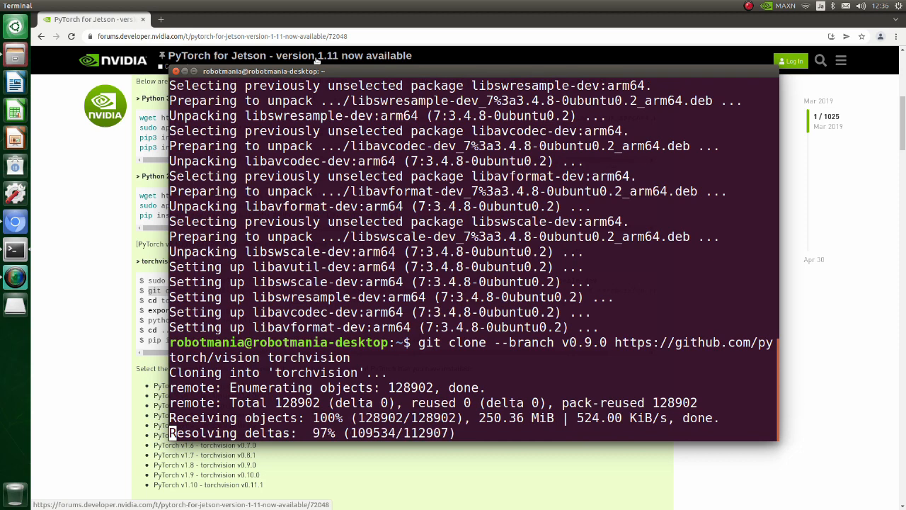
Change directory into the cloned torchvision/ folder.
scroll("down", 3)
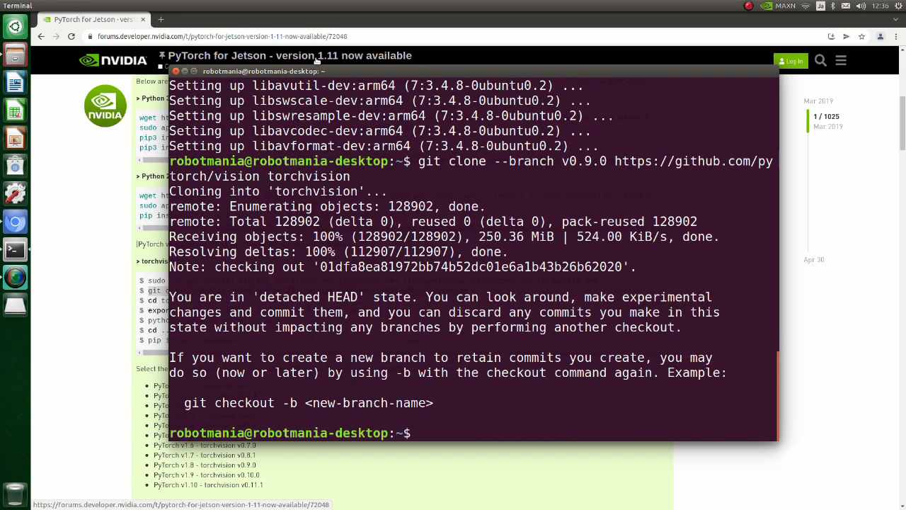
type("cd")
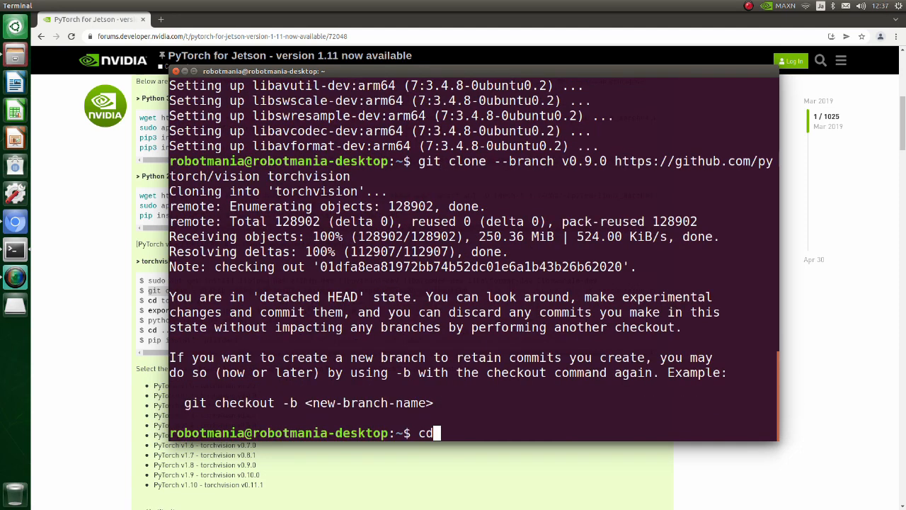
type("torchvision/")
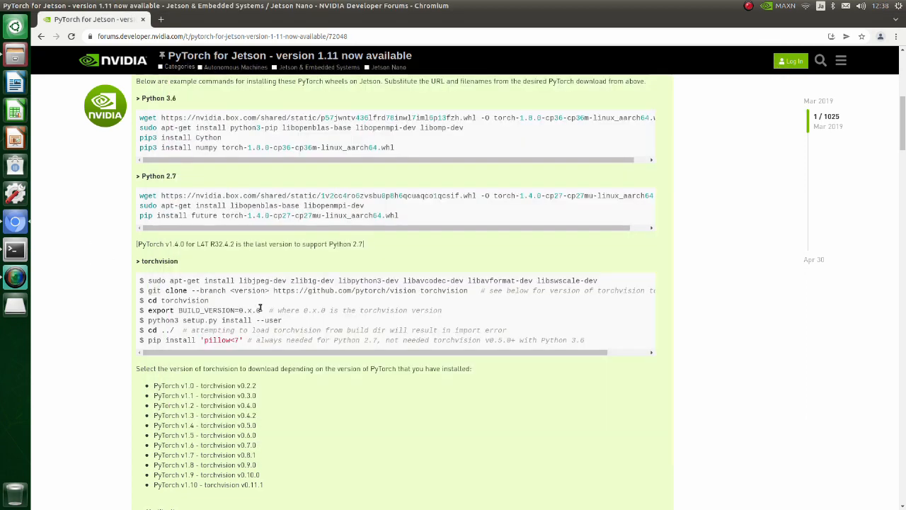
Enter the torchvision folder and export BUILD_VERSION=0.9.0.
double_click(206, 310)
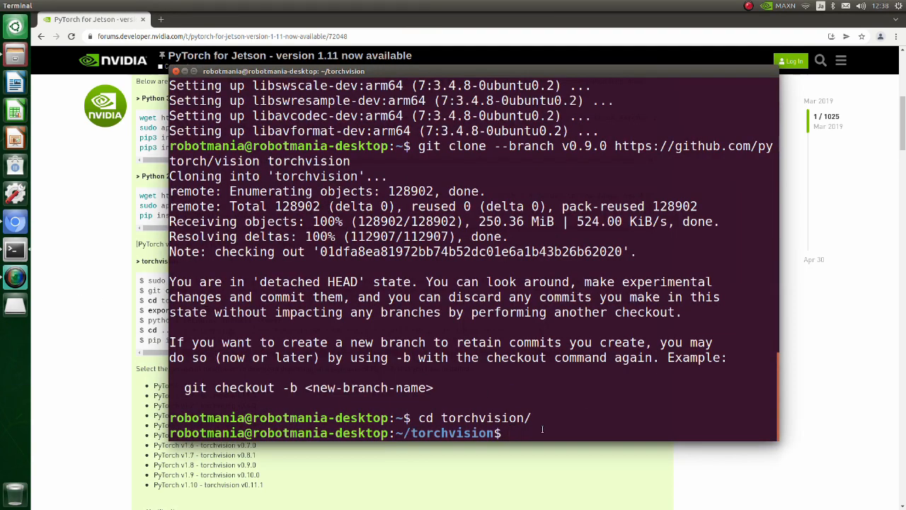
type("export BUILD_VERSION=0.x.0")
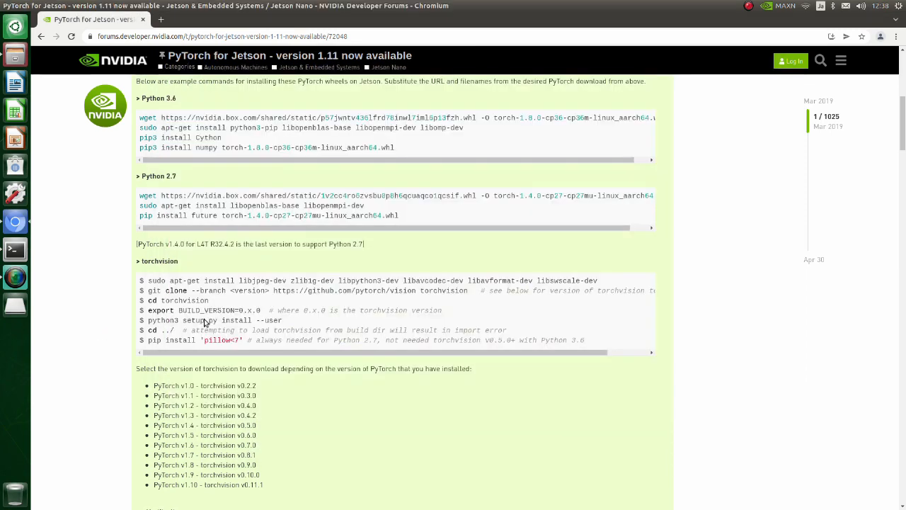
Copy the python3 setup.py install --user command from the forum and paste it at the prompt.
double_click(212, 320)
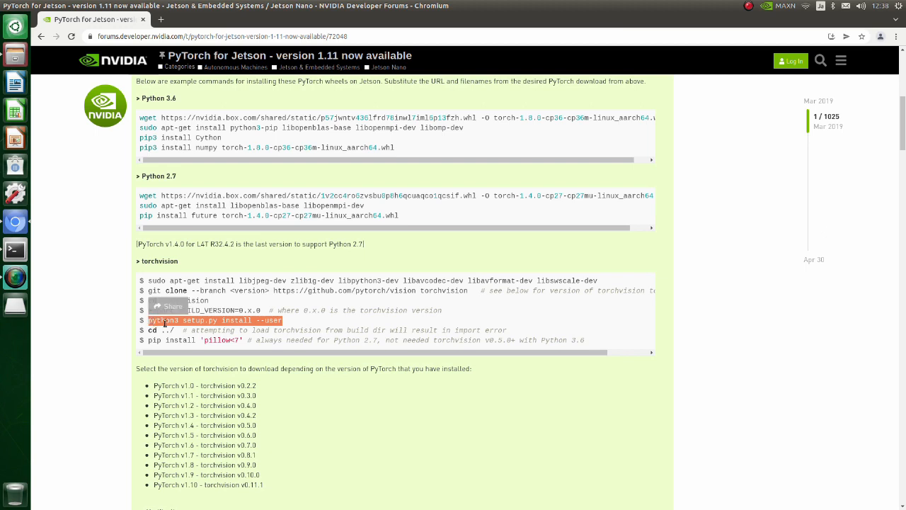
mouse_move(39, 252)
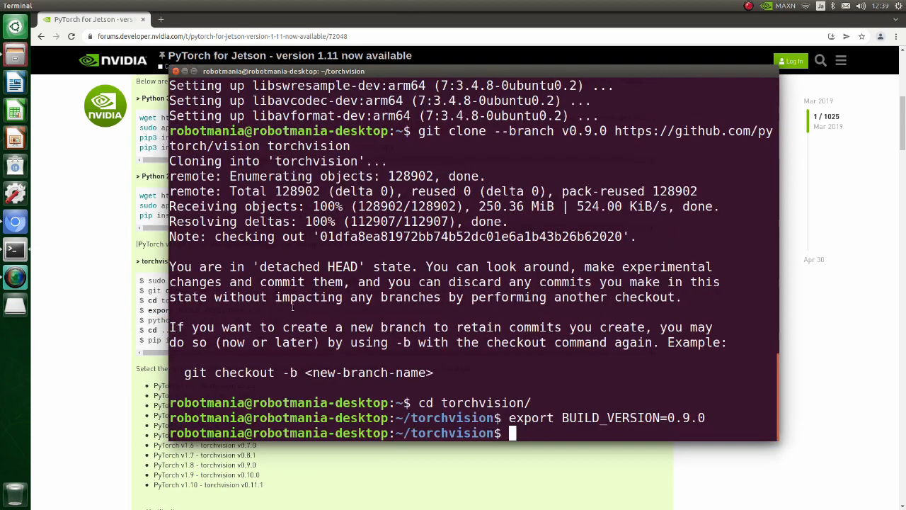
right_click(503, 433)
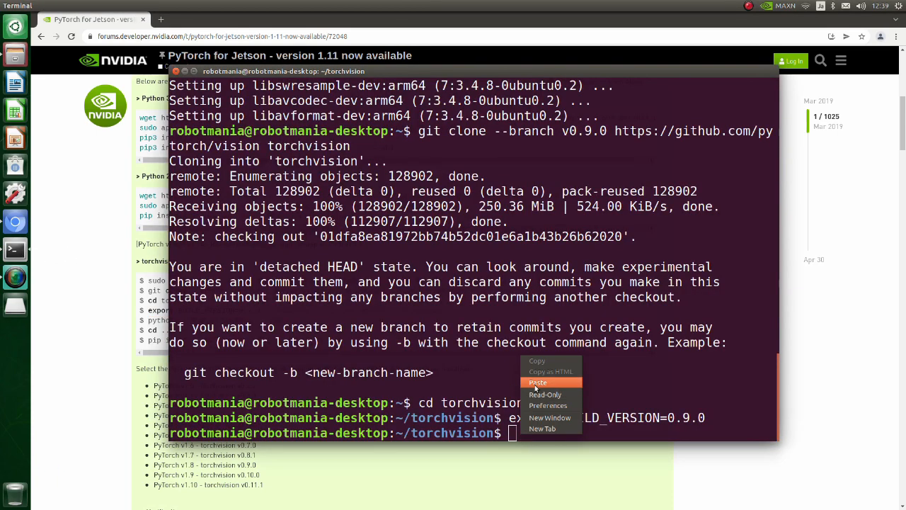
left_click(538, 382)
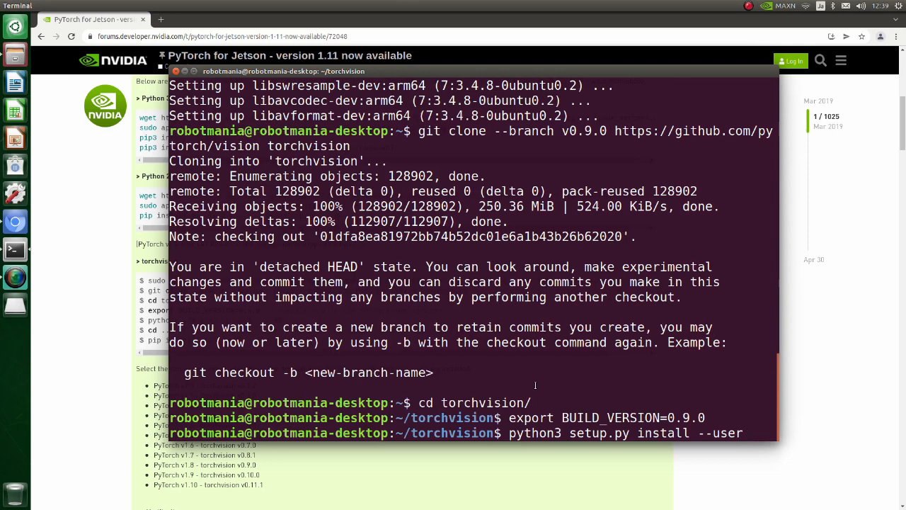
scroll("up", 3)
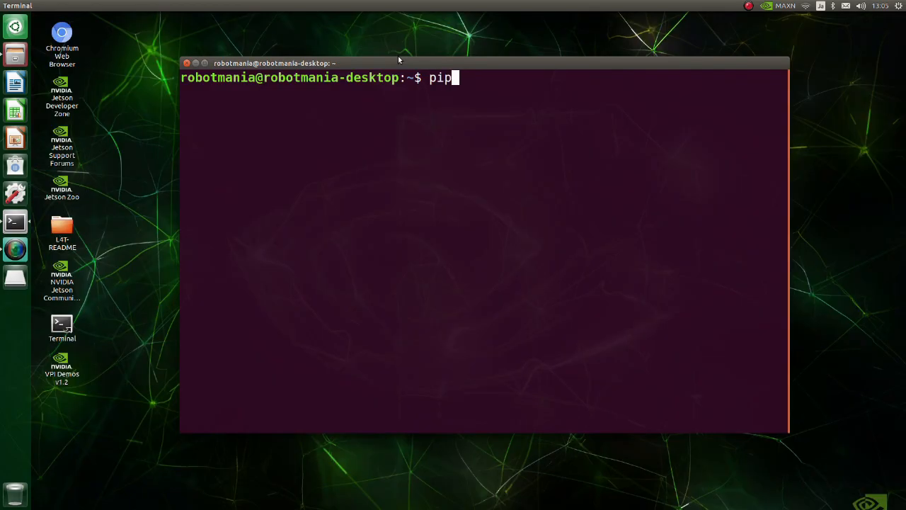
Run the pip3 install command for the package in the new terminal session.
type("3 install se")
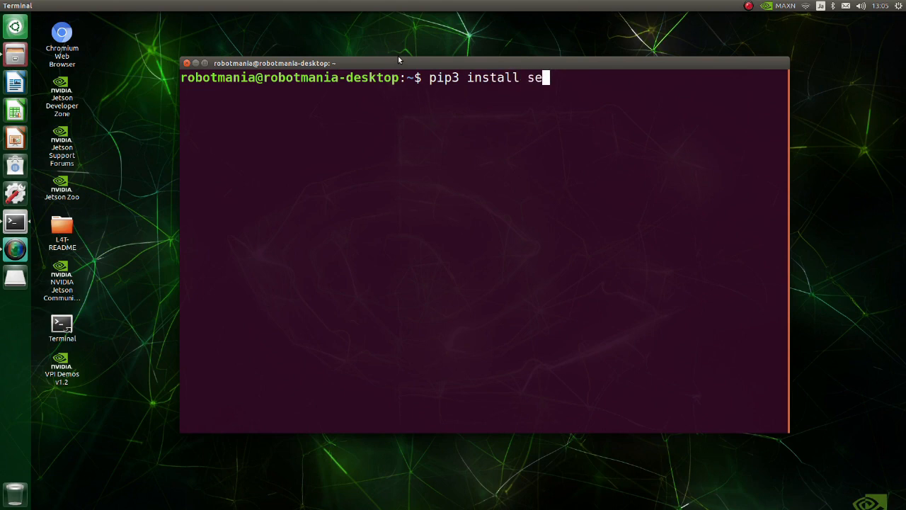
key("Return")
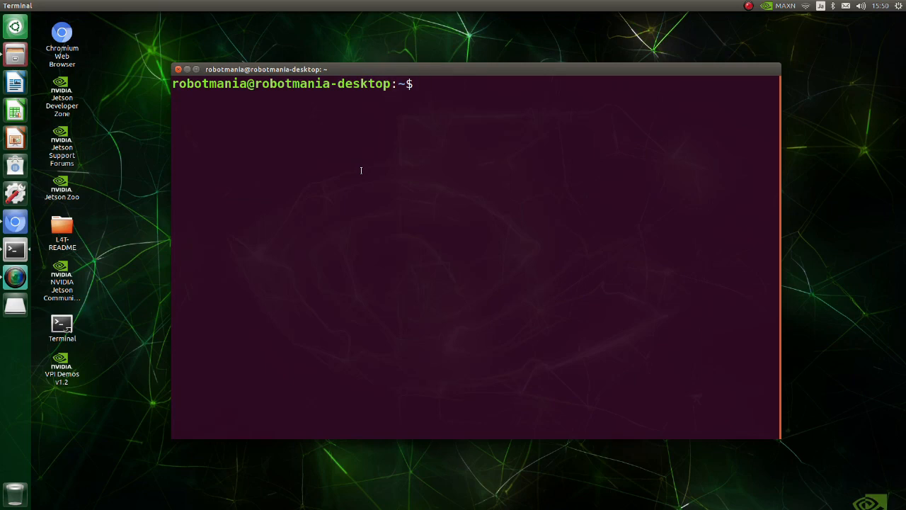
mouse_move(16, 222)
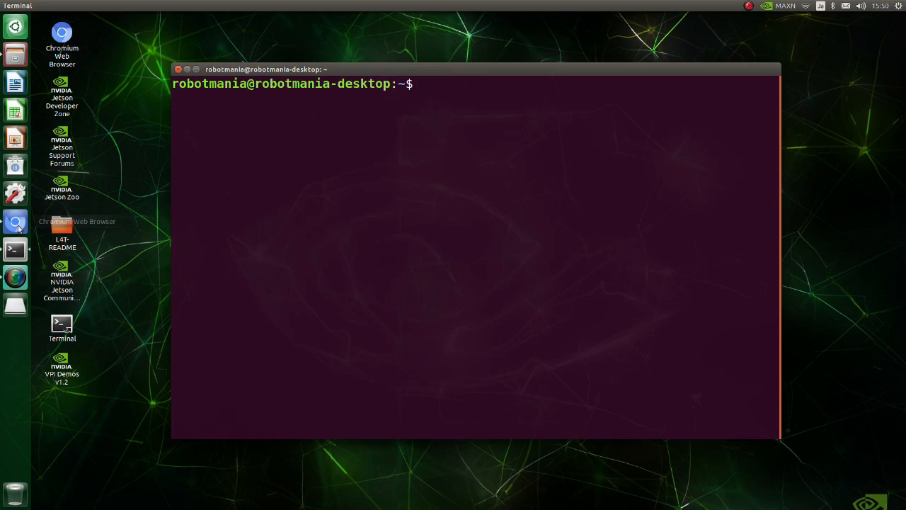
Copy the HTTPS clone URL of the jetsonhacks installRealSenseSDK repository.
left_click(14, 221)
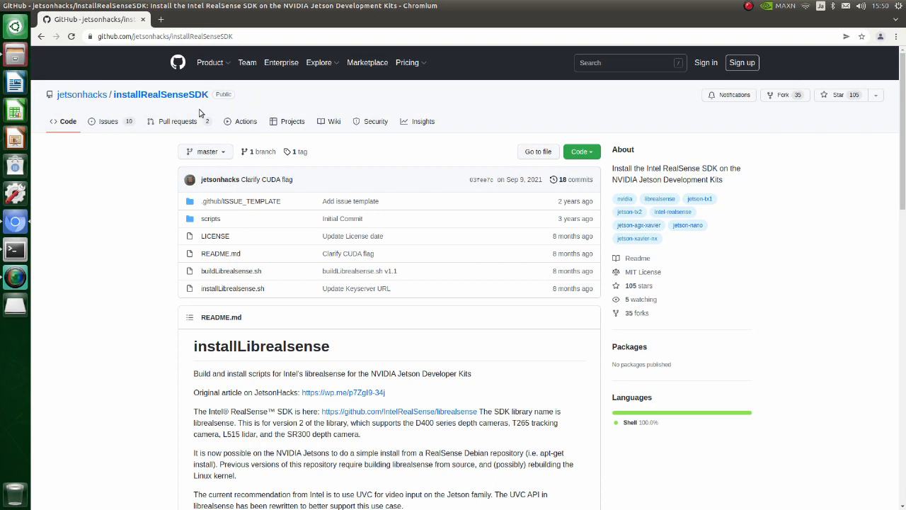
left_click(581, 151)
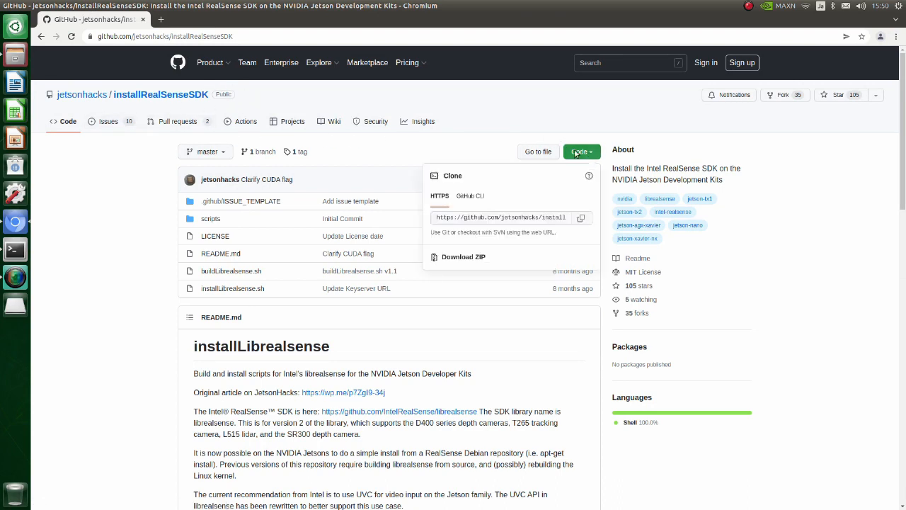
left_click(580, 218)
type("git")
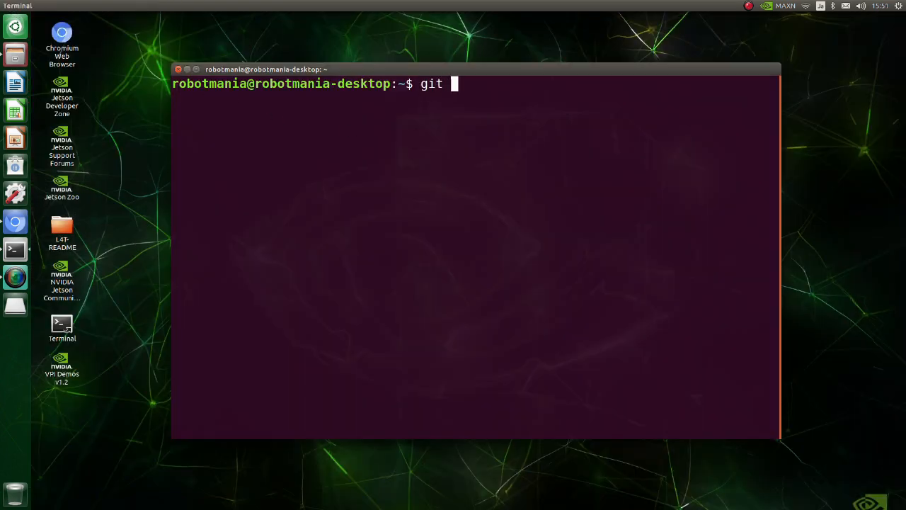
Clone installRealSenseSDK, cd into its folder, and show Home in the file manager.
right_click(496, 85)
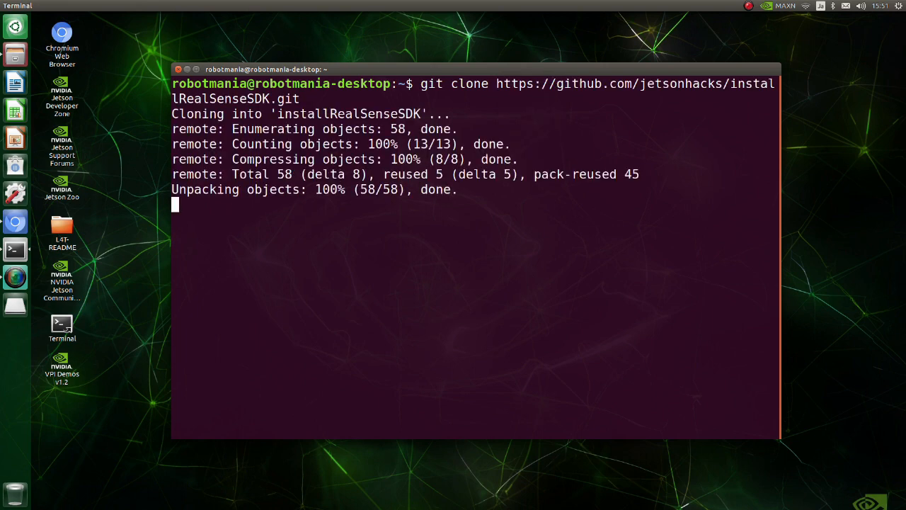
type("cd in")
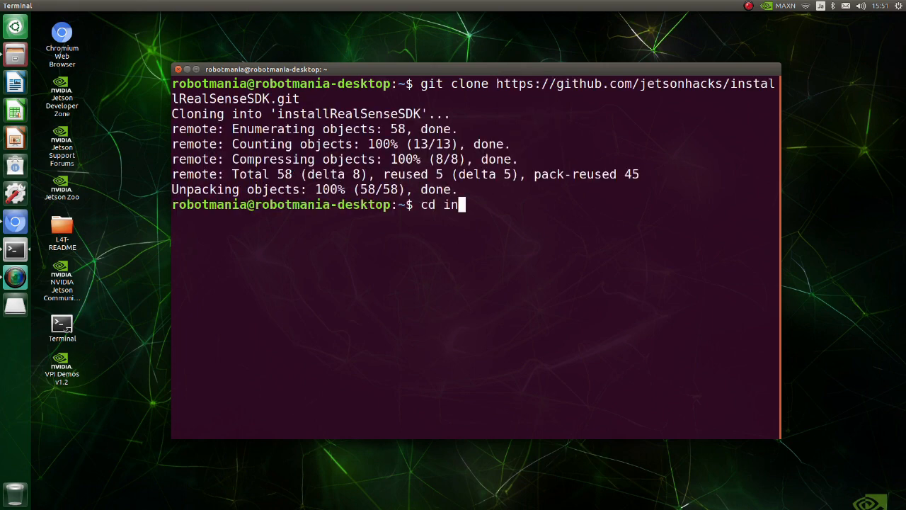
key("Return")
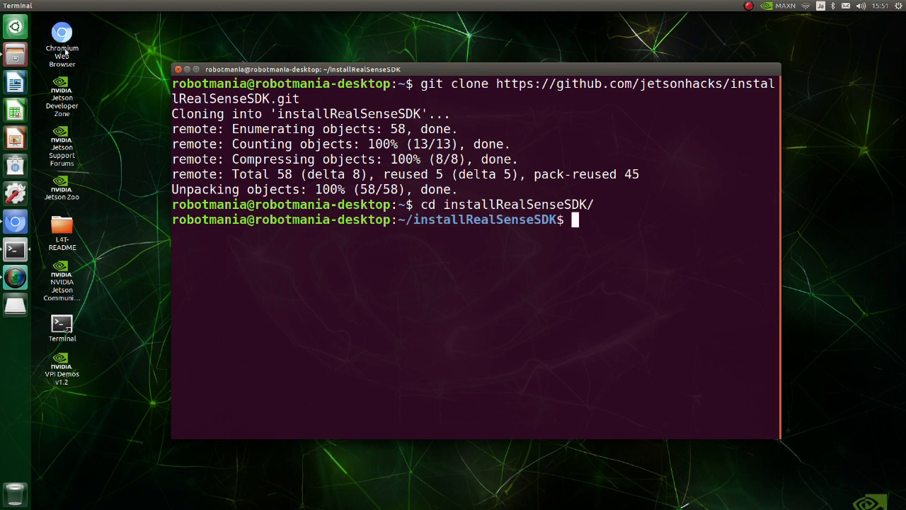
left_click(14, 53)
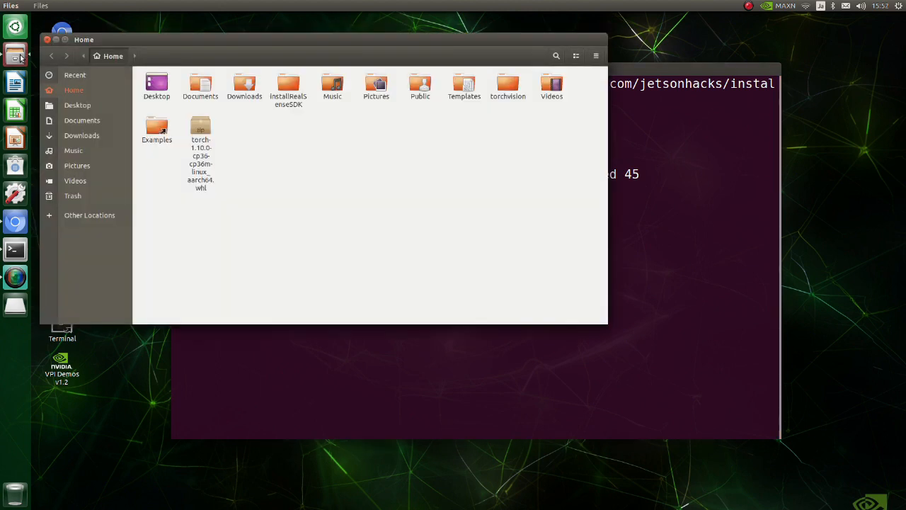
Enter the installRealSenseSDK folder and open buildLibrealsense.sh with Text Editor.
double_click(288, 85)
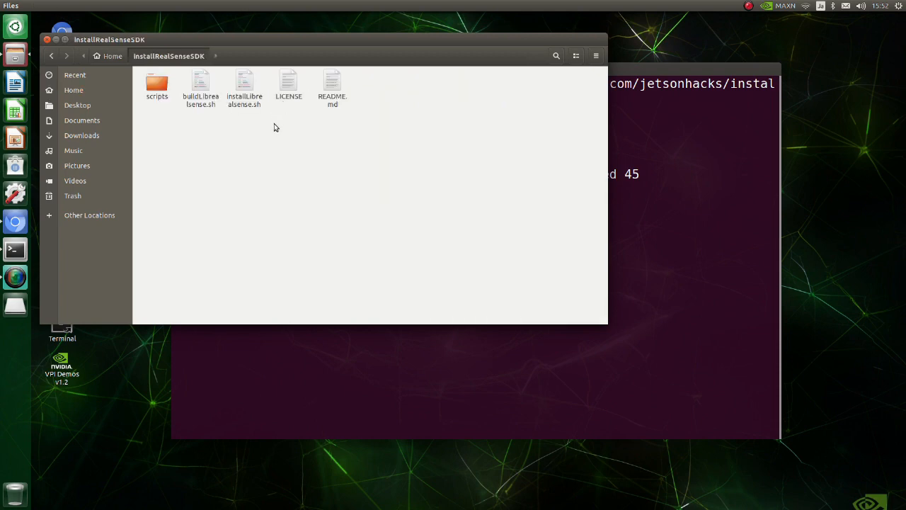
mouse_move(266, 139)
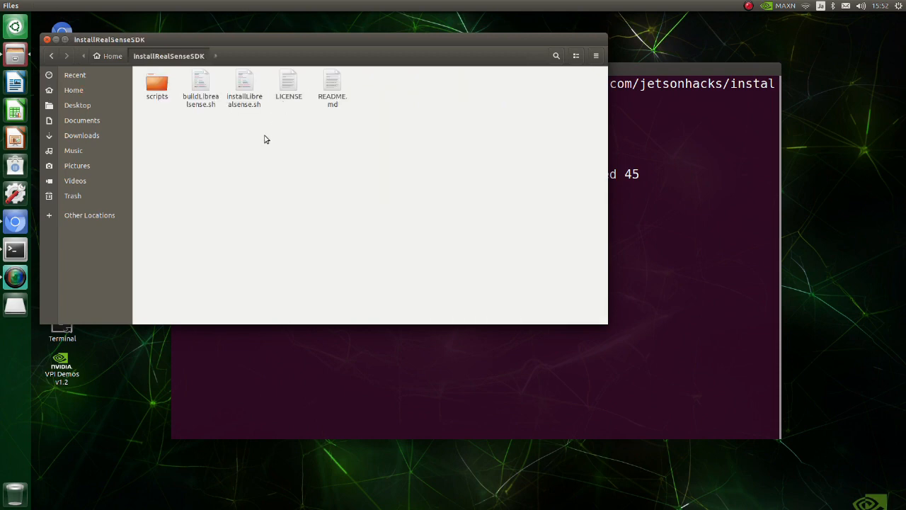
right_click(201, 85)
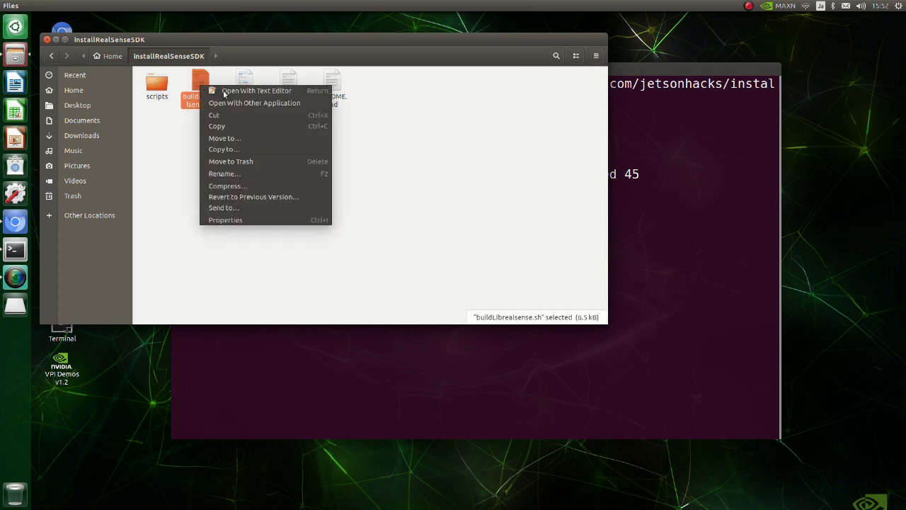
left_click(255, 91)
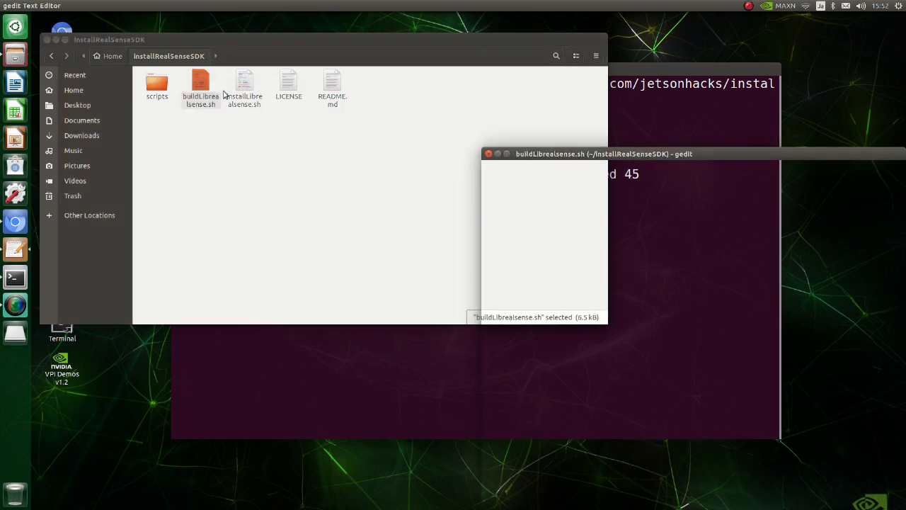
Change 'time make -j$NUM_PROCS' to -j1 in buildLibrealsense.sh, save and close gedit.
double_click(201, 80)
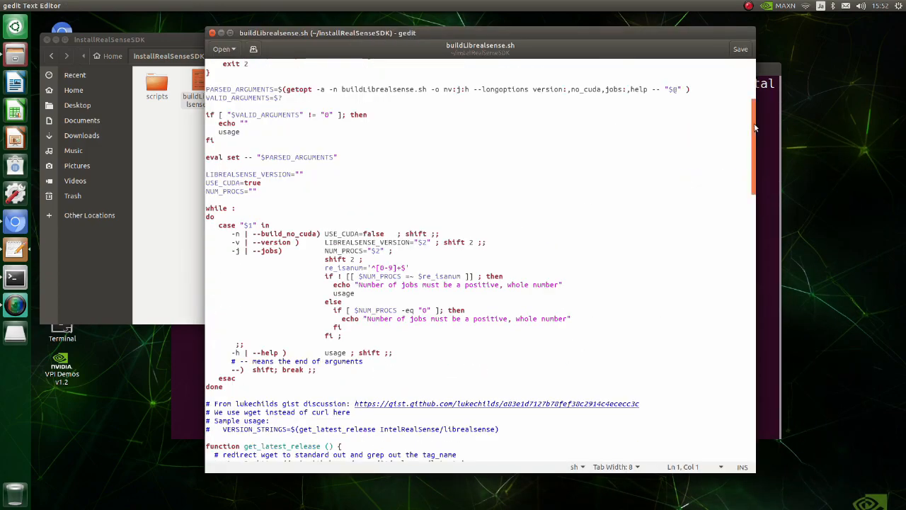
scroll("down", 3)
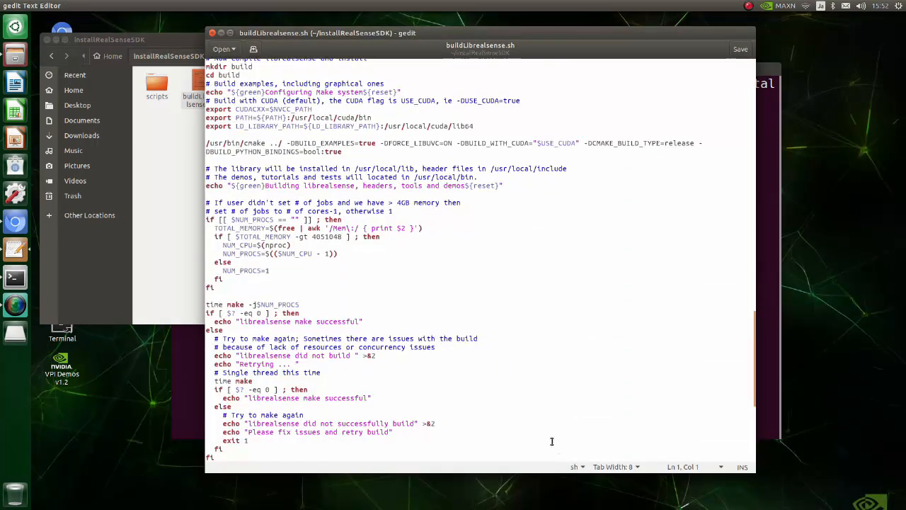
double_click(280, 304)
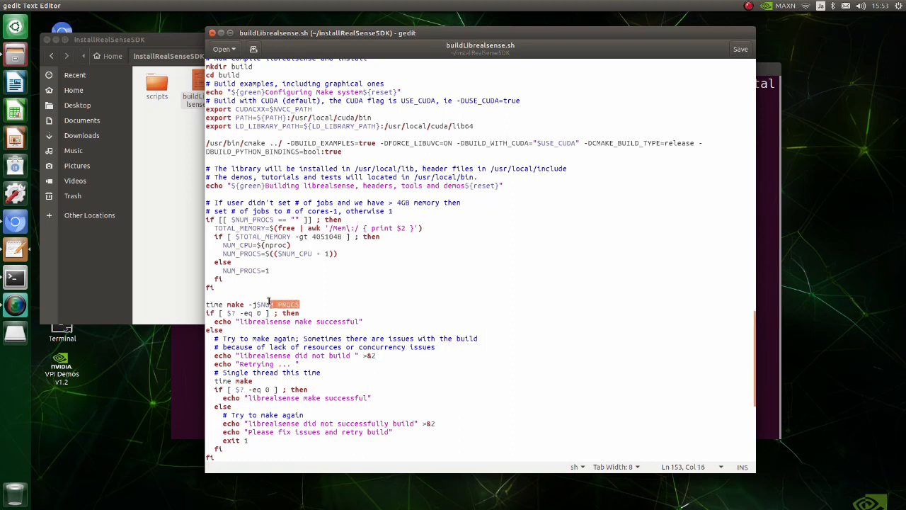
left_click(259, 303)
type("1")
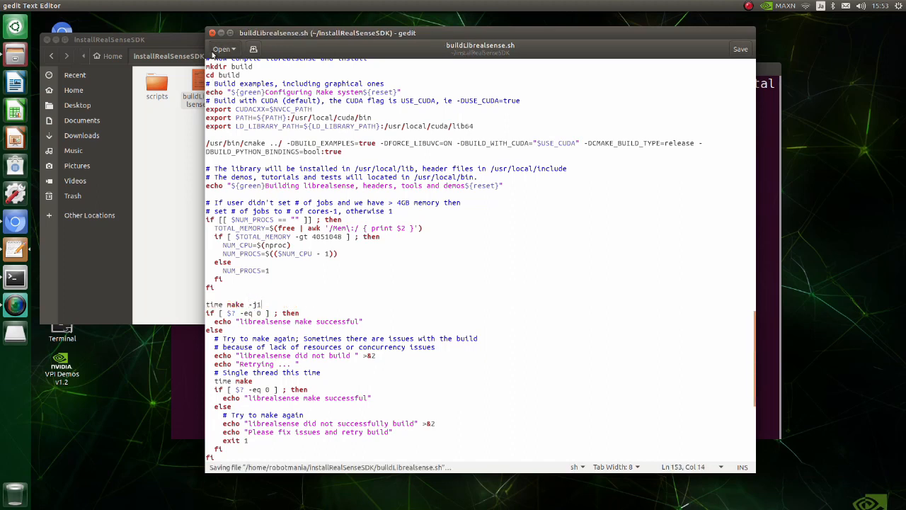
left_click(213, 34)
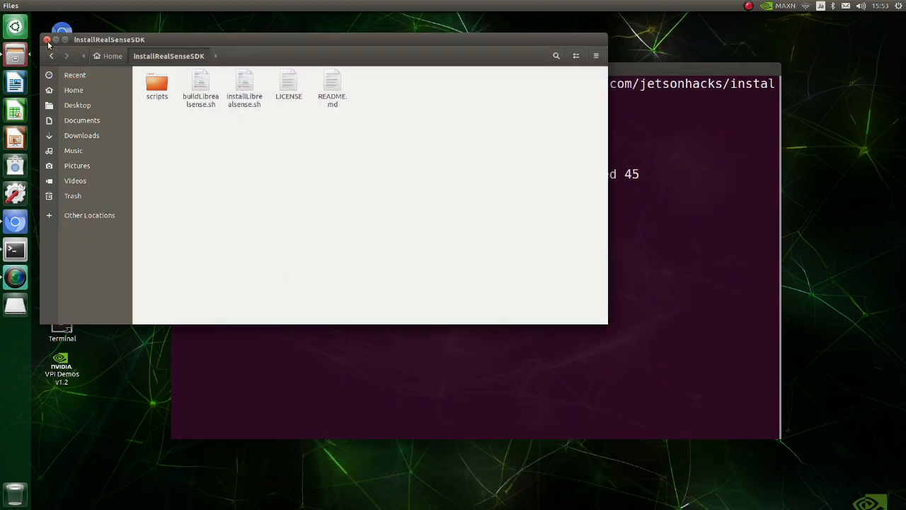
Run ./buildLibrealsense.sh to build and install librealsense with its Python wrapper.
left_click(48, 40)
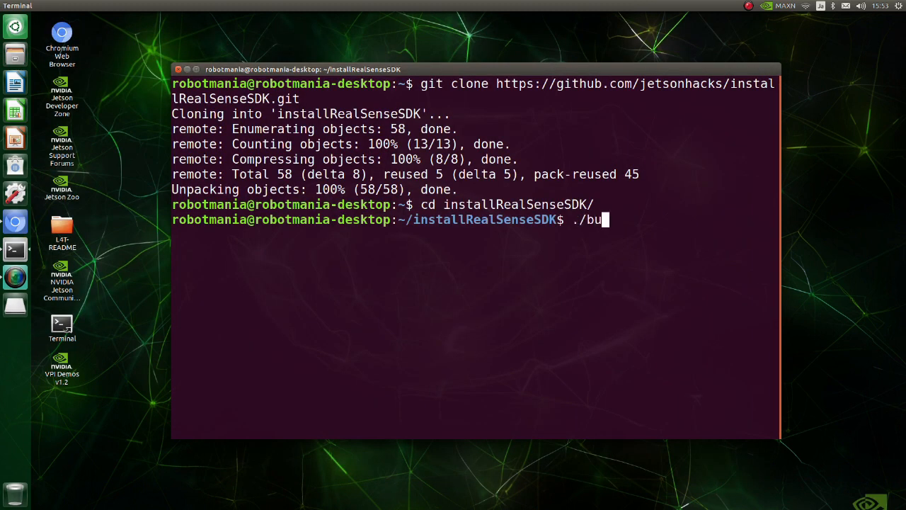
key("Return")
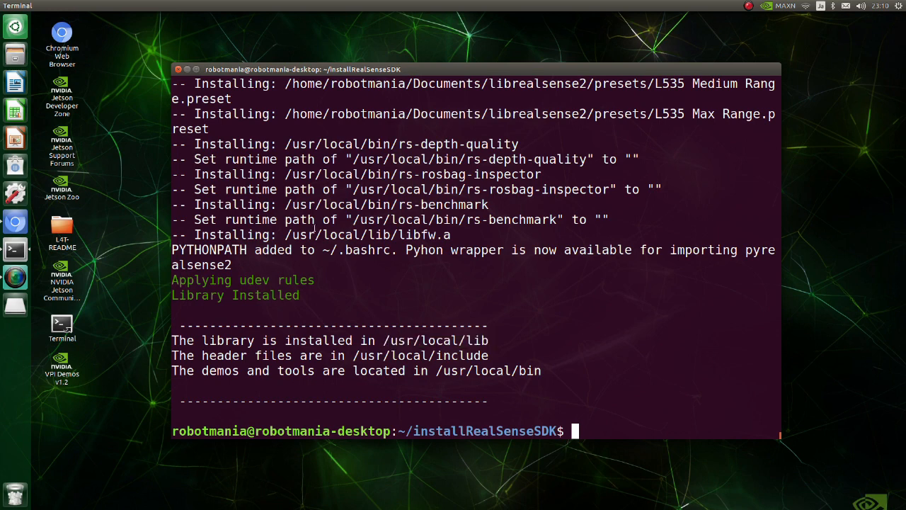
Browse the installed files in /usr/local/lib/python3.6/pyrealsense2.
left_click(15, 54)
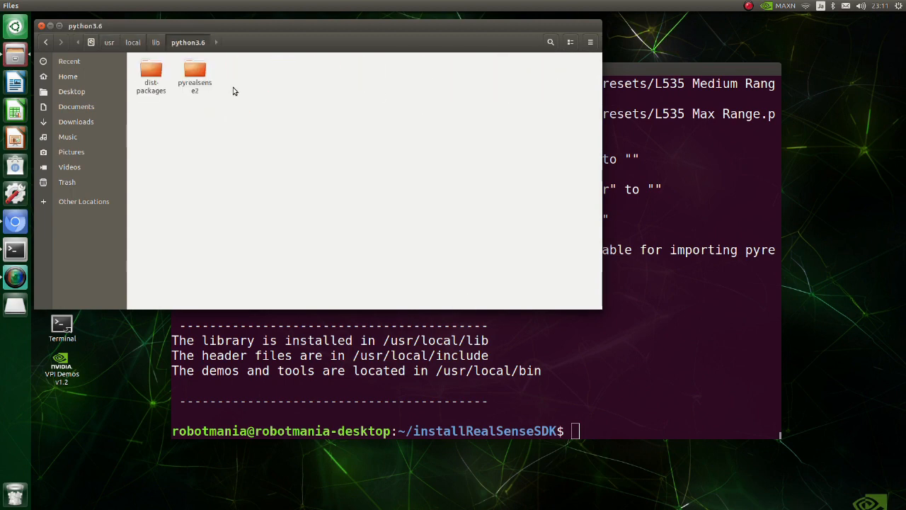
double_click(195, 74)
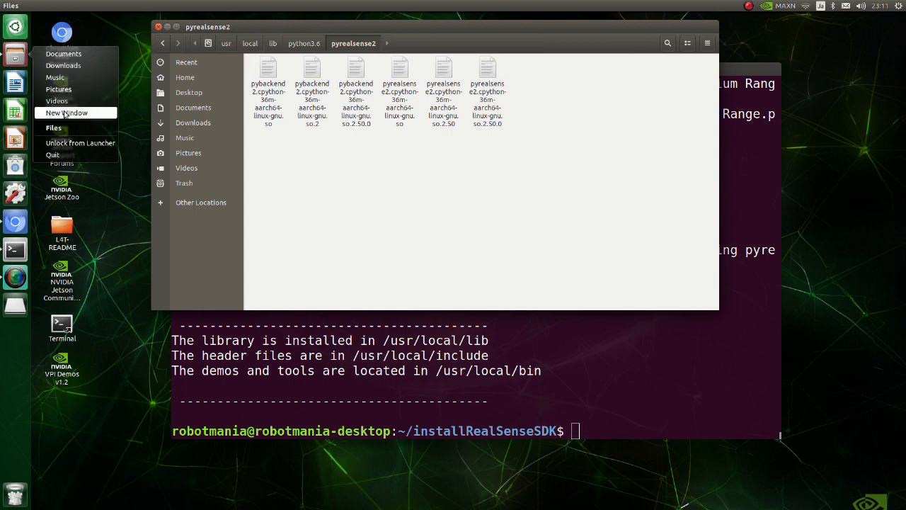
left_click(65, 113)
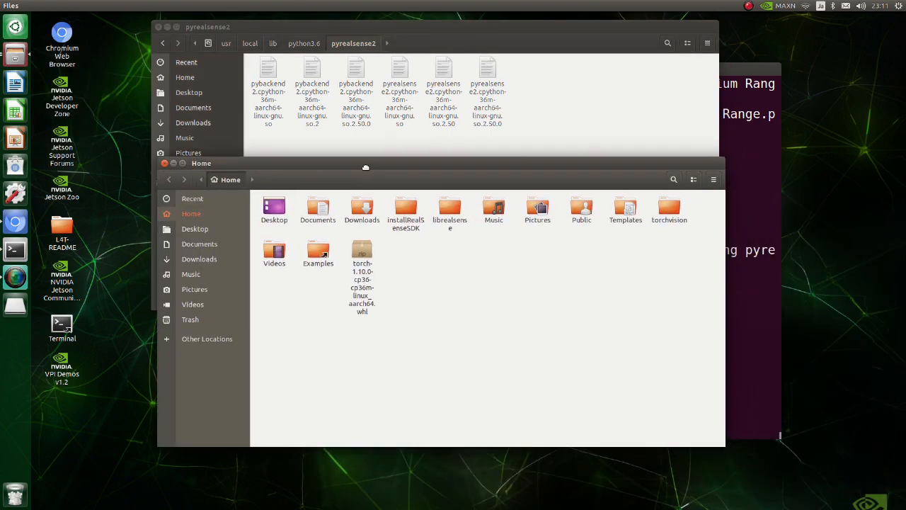
Reveal hidden files, edit .bashrc so PYTHONPATH ends with /usr/local/lib/python3.6/pyrealsense2.
left_click(705, 179)
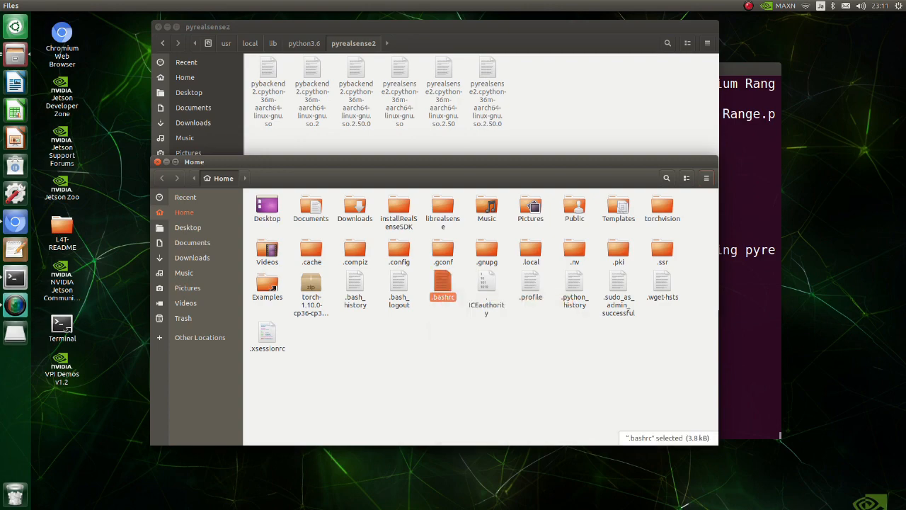
double_click(442, 286)
type("export PYTHONPATH=$PYTHONPATH:/usr/local/lib/python")
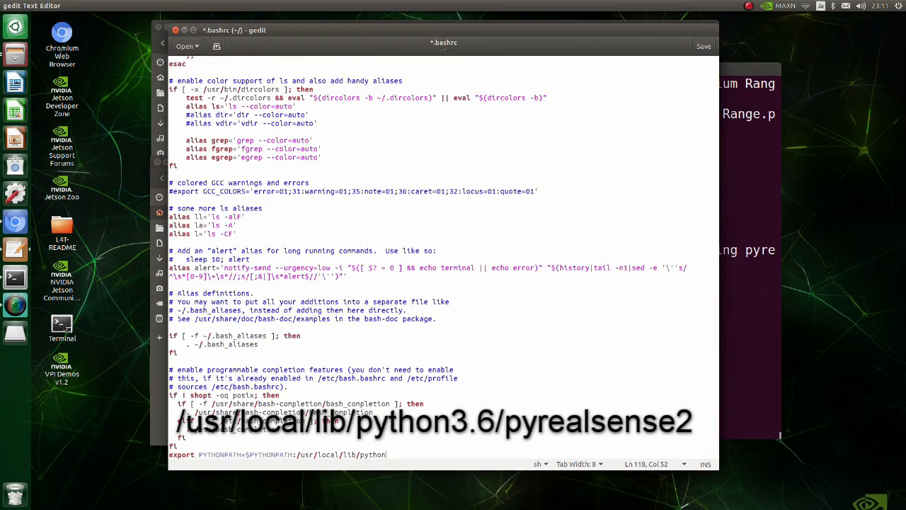
type("3.6/pyrealsense2")
type("source ~/.")
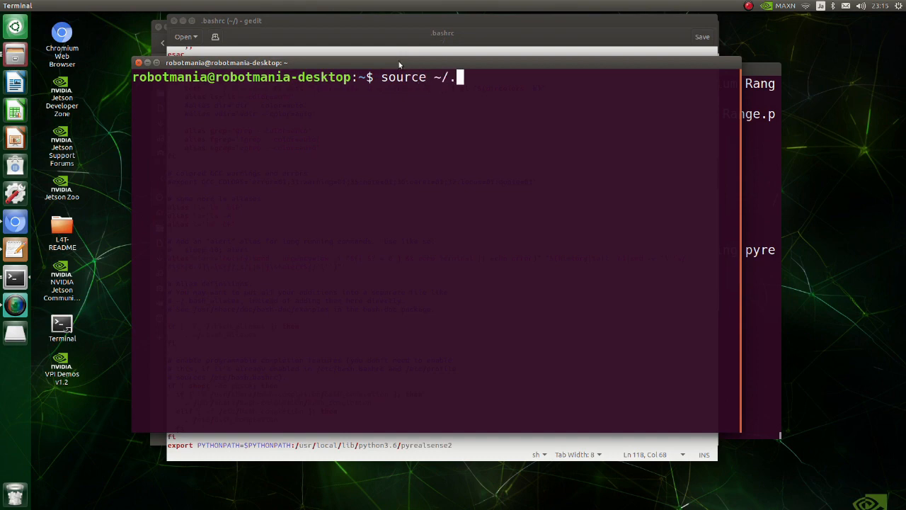
Start python3 and import pyrealsense2 to verify it loads.
type("python3")
type("import pyrealsen")
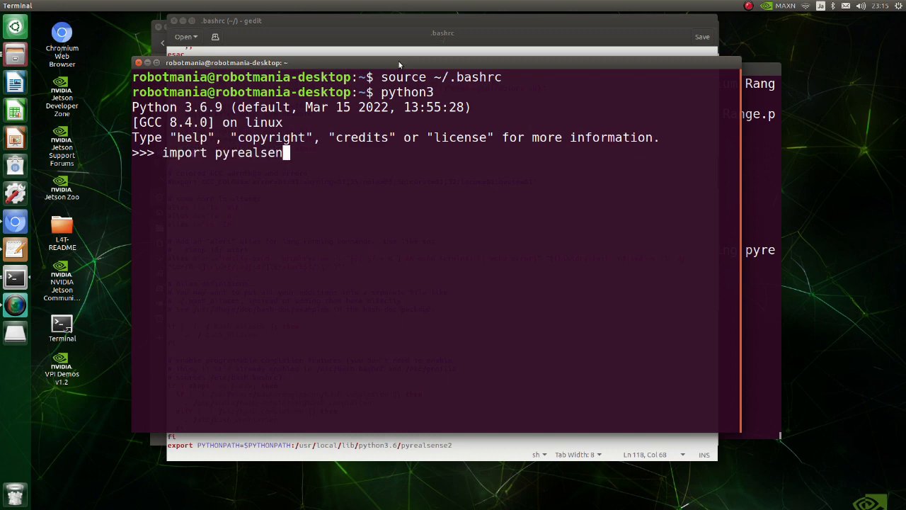
key("Return")
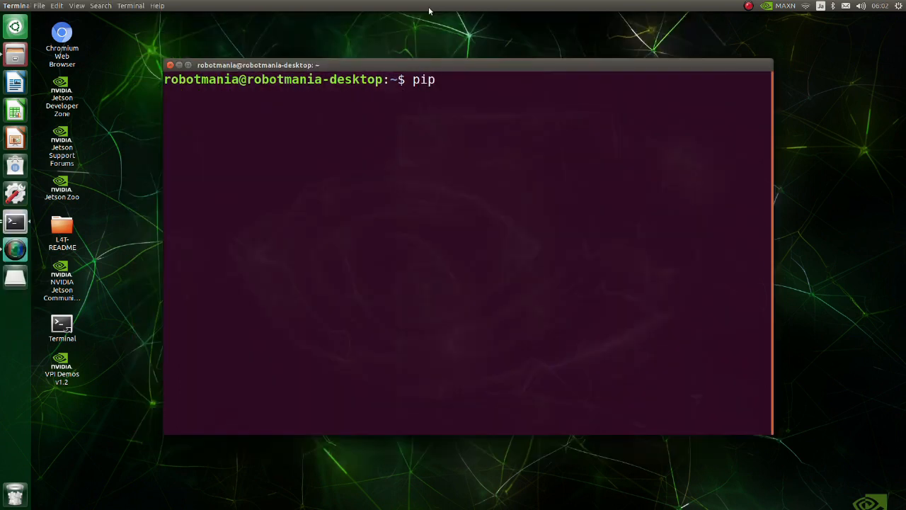
Install the fire package (with six and termcolor) via pip3.
type("3 install fir")
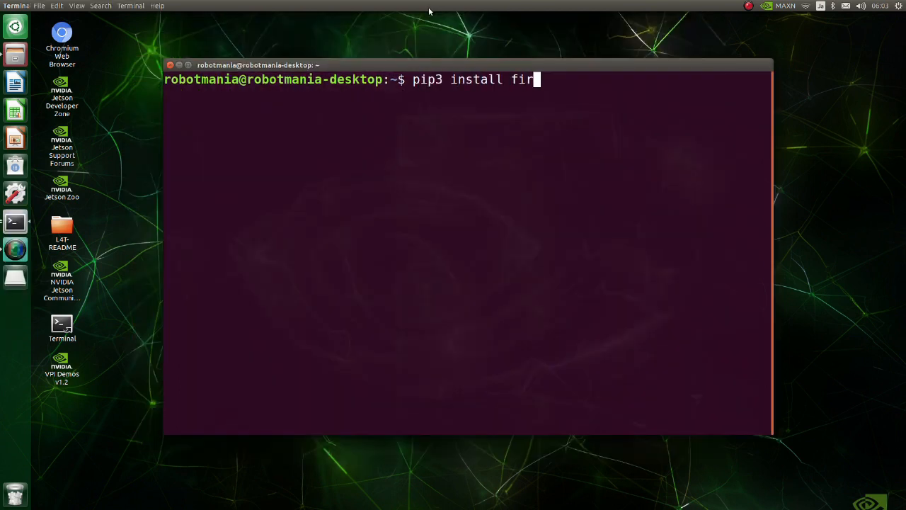
key("Return")
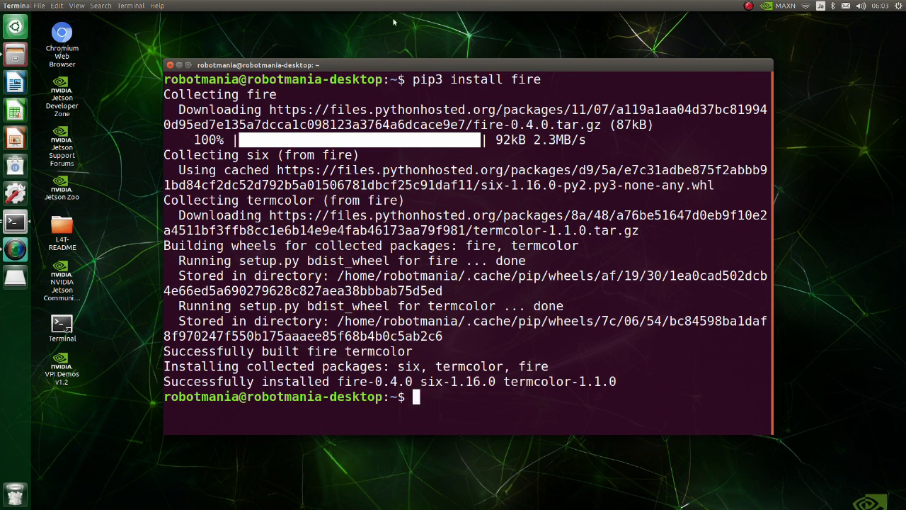
Launch pip3 install filterpy.
type("pip3")
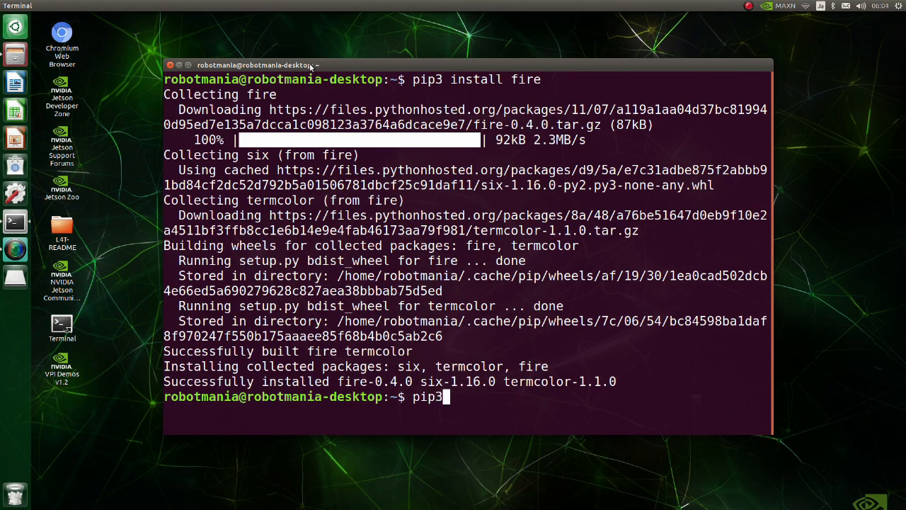
type("install filt")
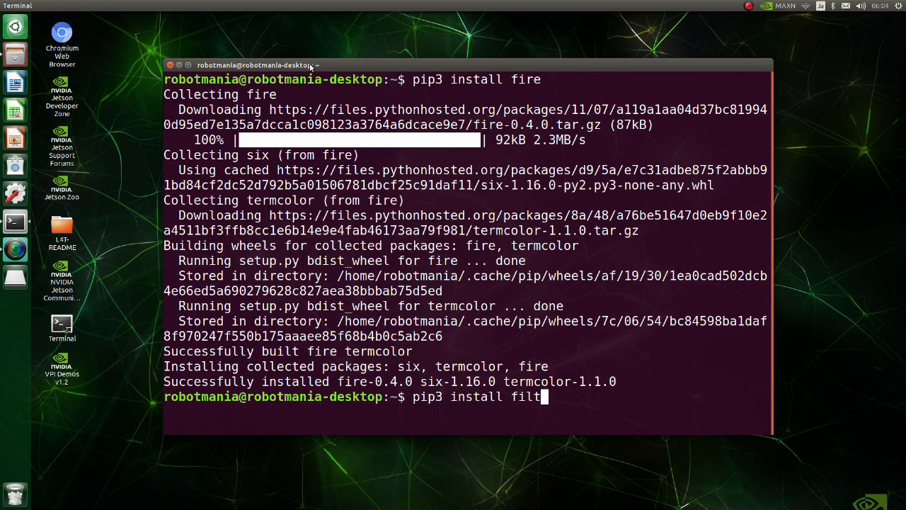
key("Return")
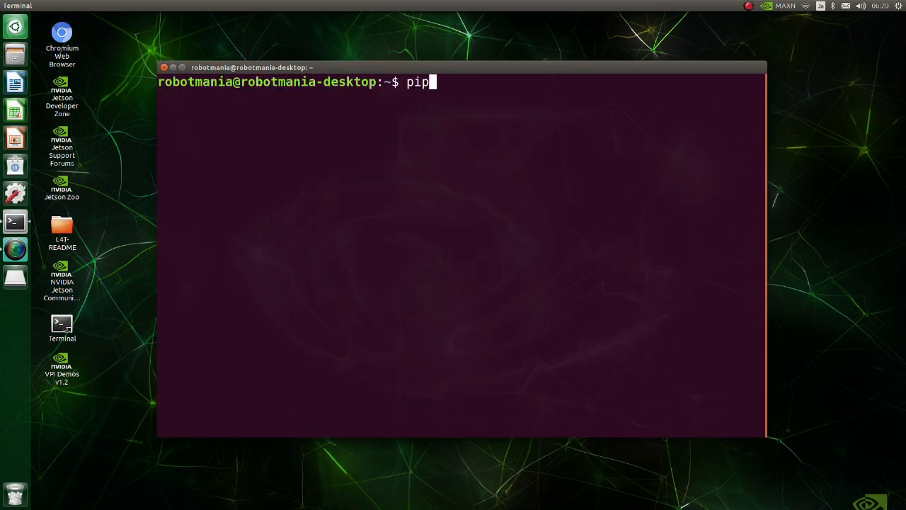
Uninstall Pillow 8.4.0 with pip3 and confirm the removal.
type("3 unin")
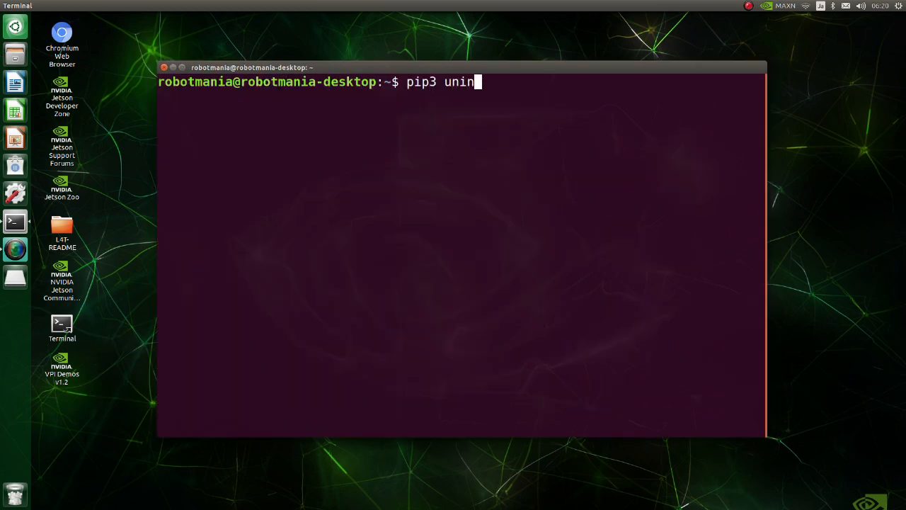
type("stall Pill")
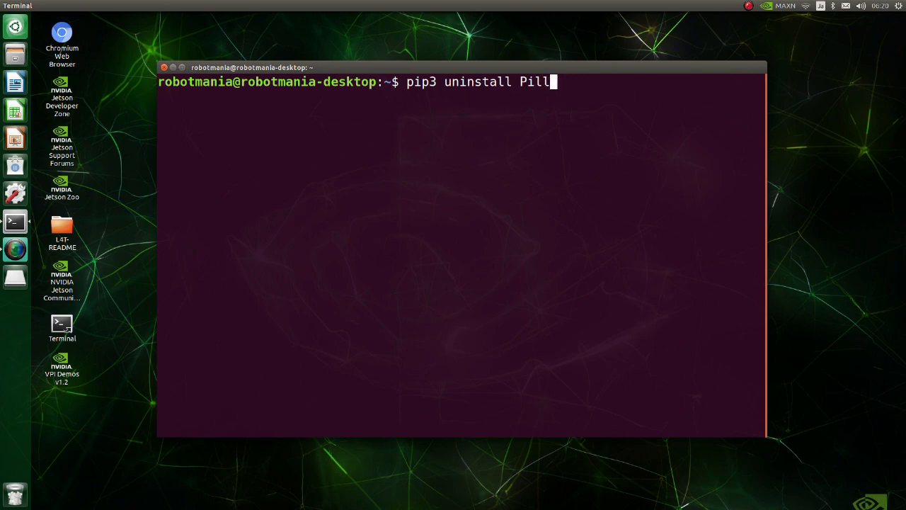
key("Return")
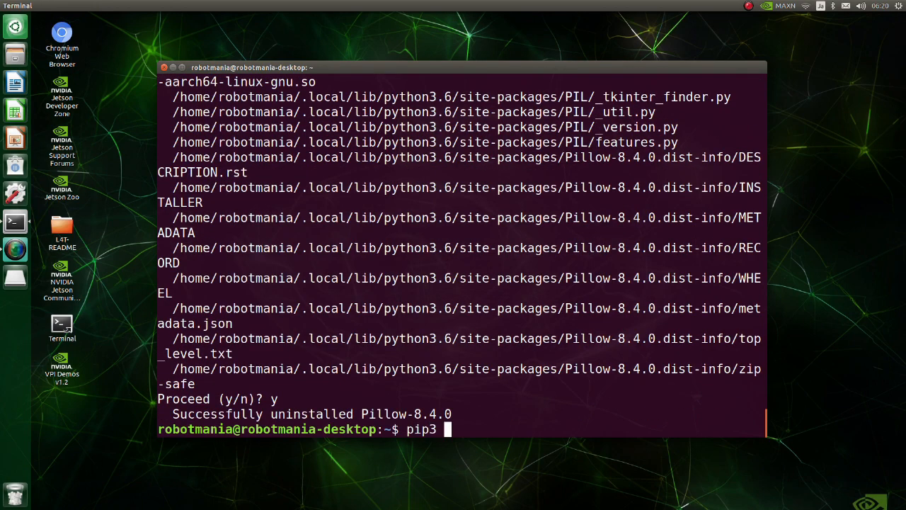
Begin a pip3 --no-cache-dir install command for the package.
type("--")
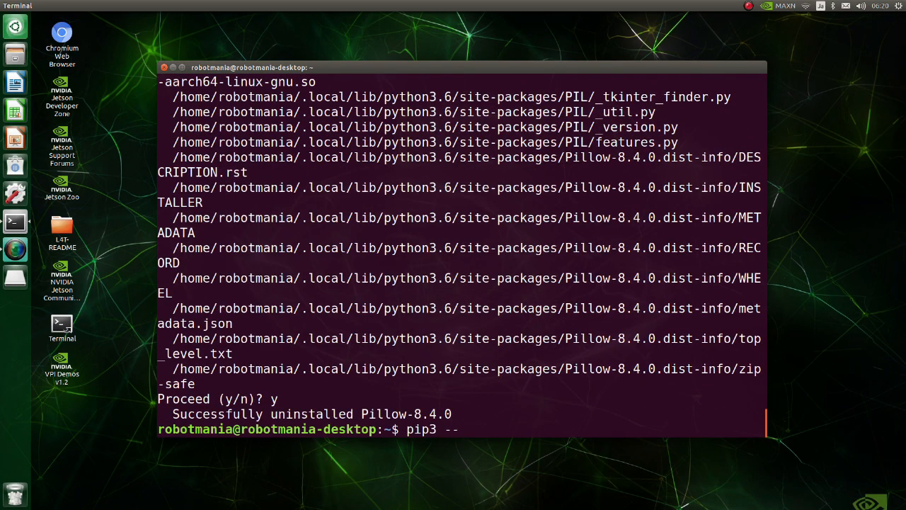
type("no-ca")
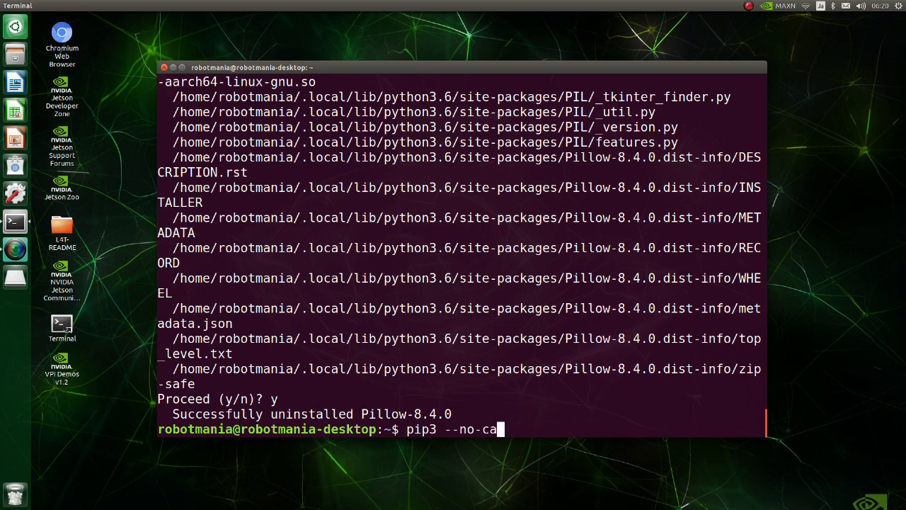
type("che-dir")
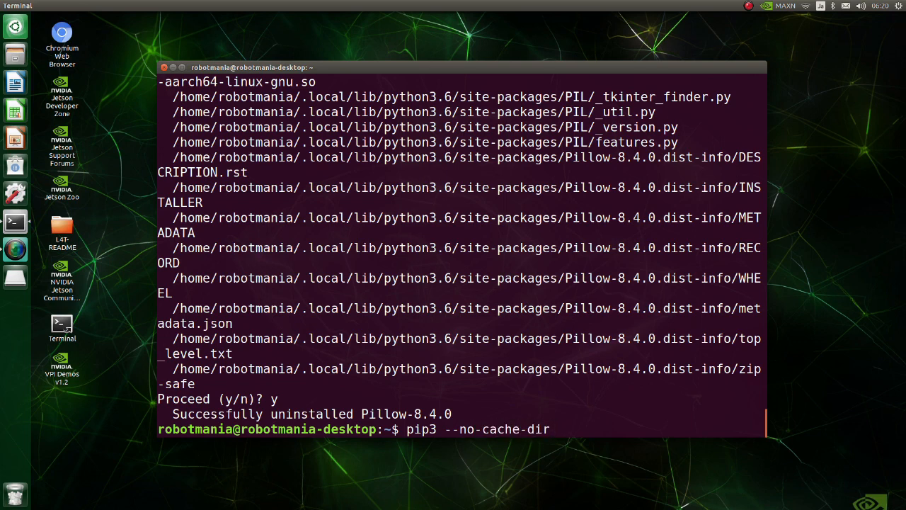
type("install p")
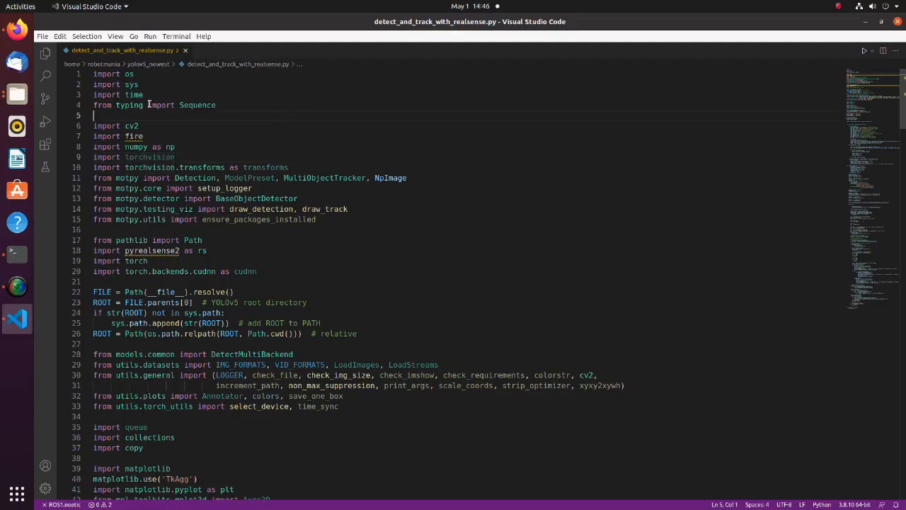
left_click_drag(93, 74, 196, 178)
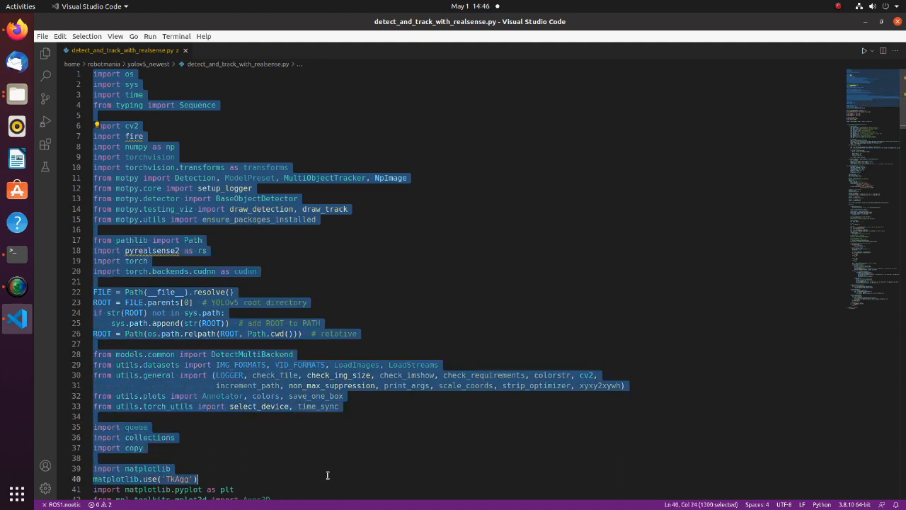
scroll("down", 3)
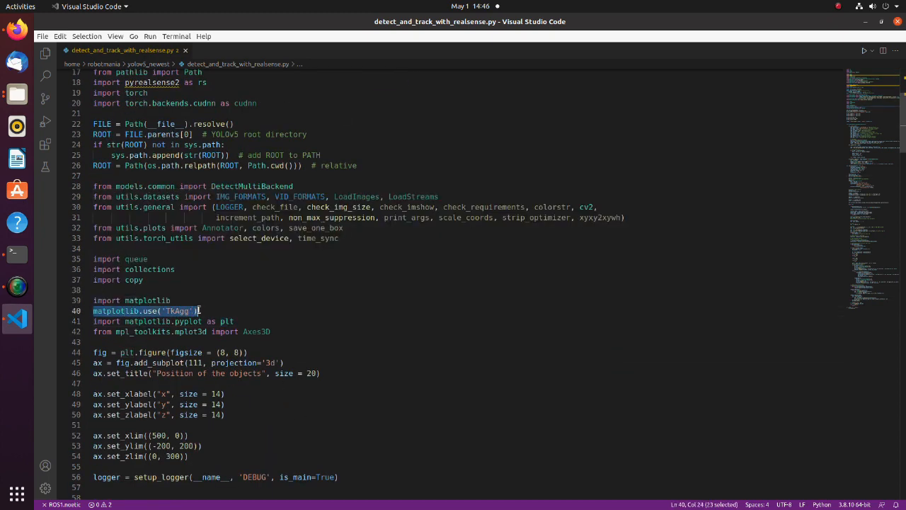
scroll("down", 3)
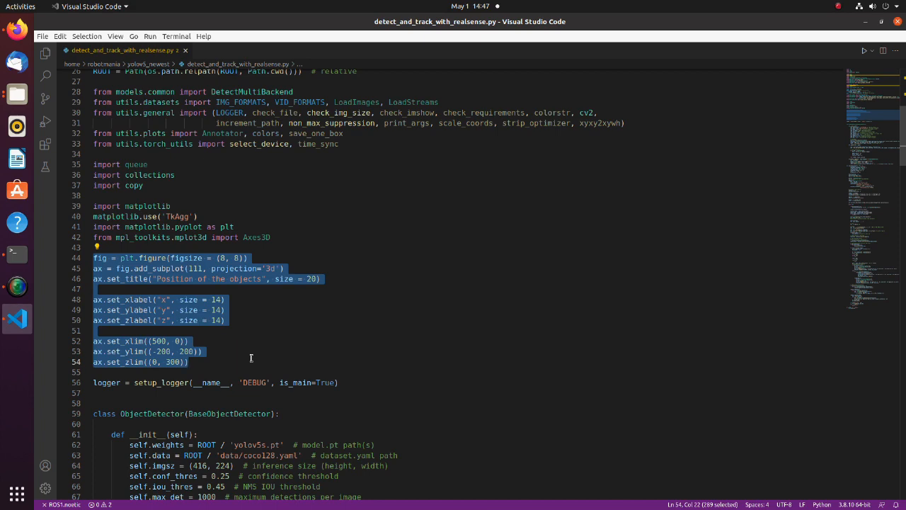
left_click(228, 351)
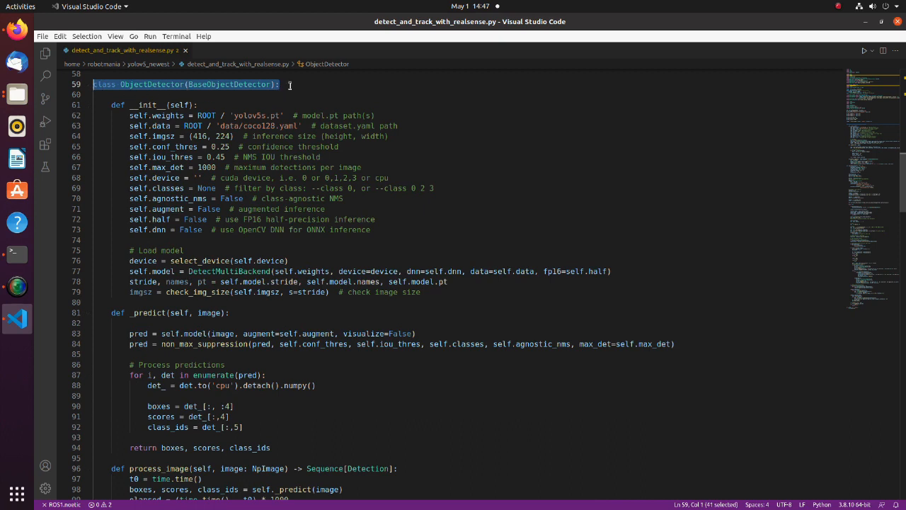
left_click(280, 85)
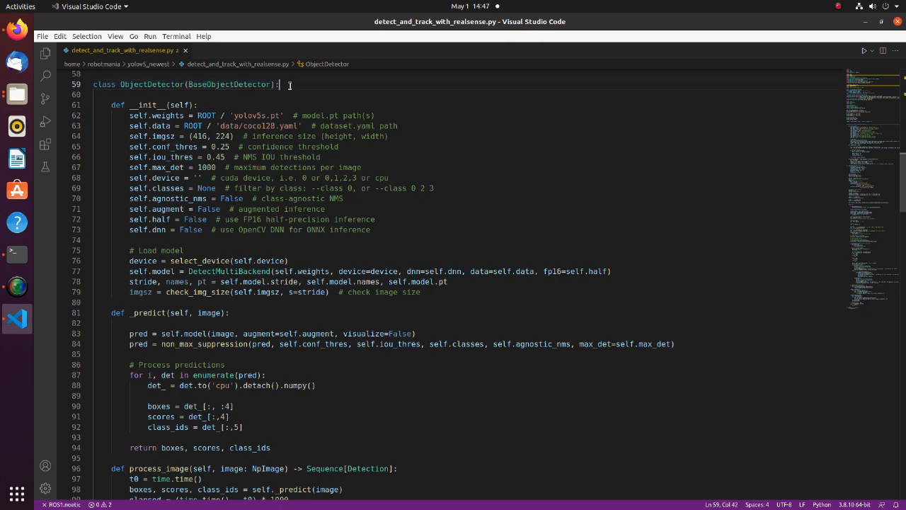
scroll("down", 3)
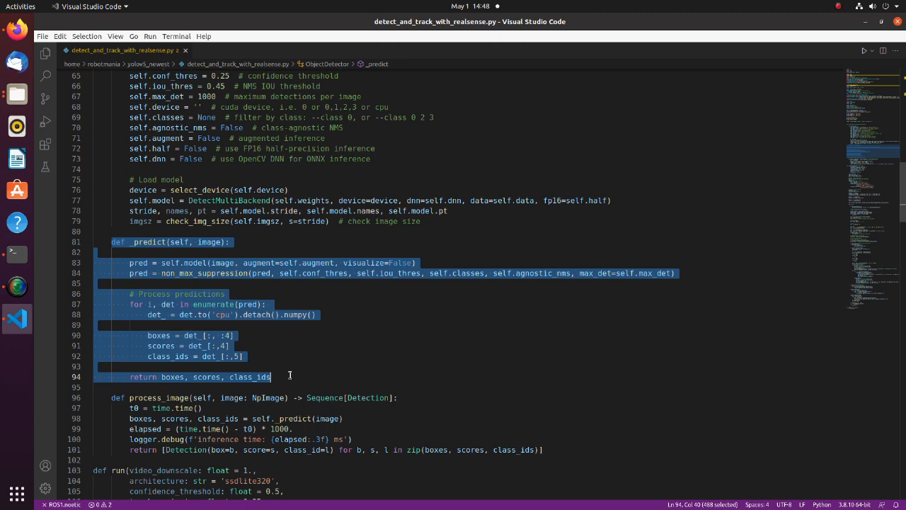
scroll("down", 3)
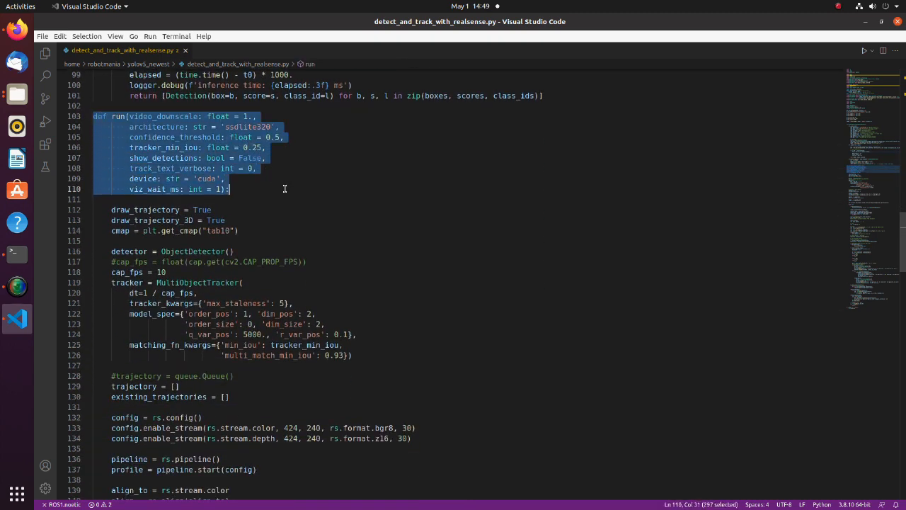
scroll("down", 3)
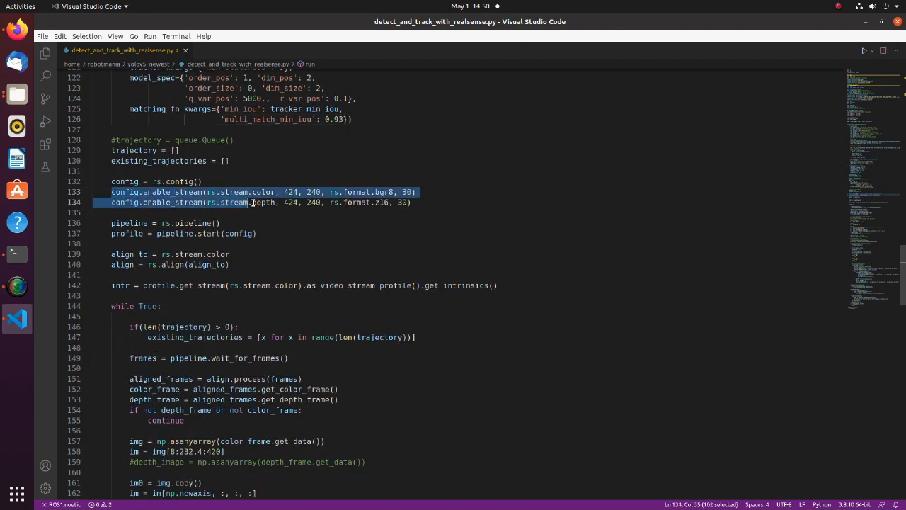
left_click(416, 203)
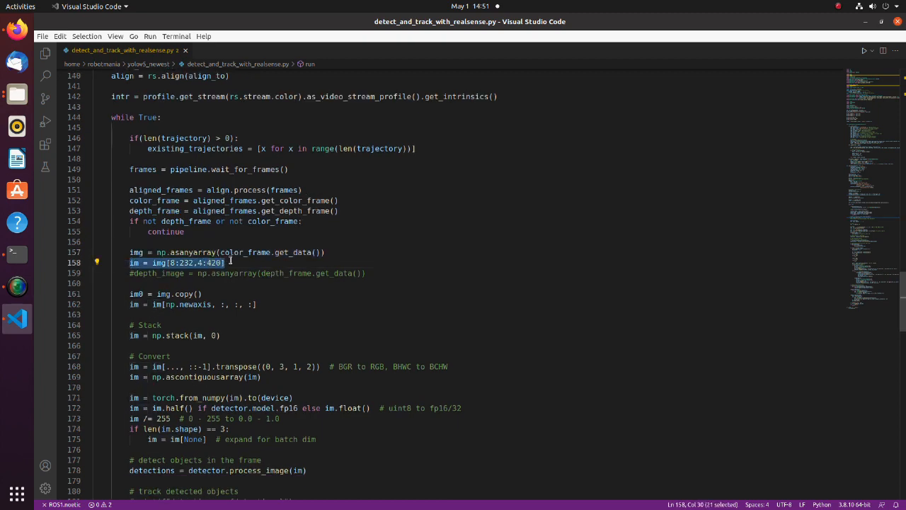
left_click(225, 262)
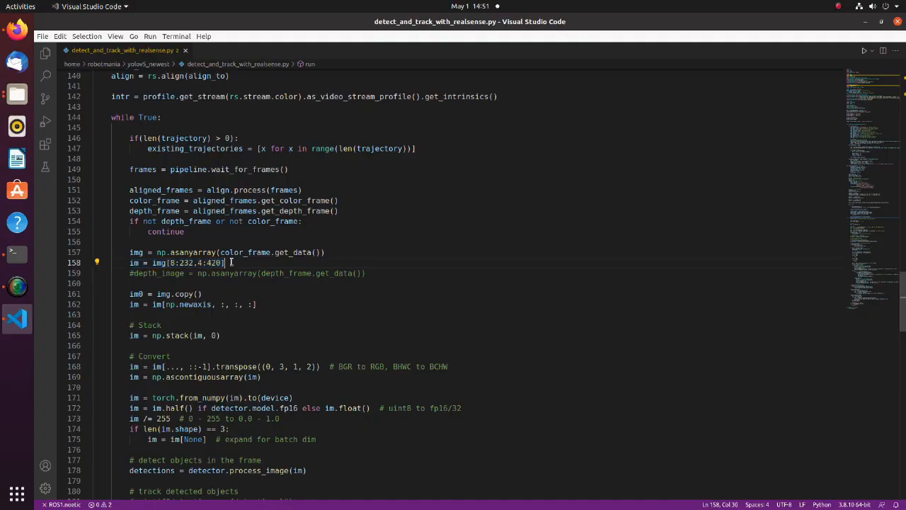
scroll("down", 3)
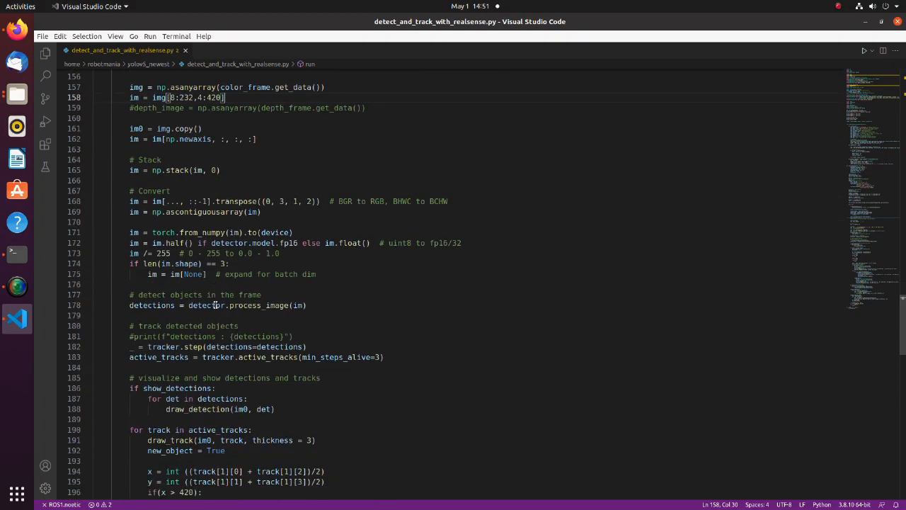
scroll("down", 3)
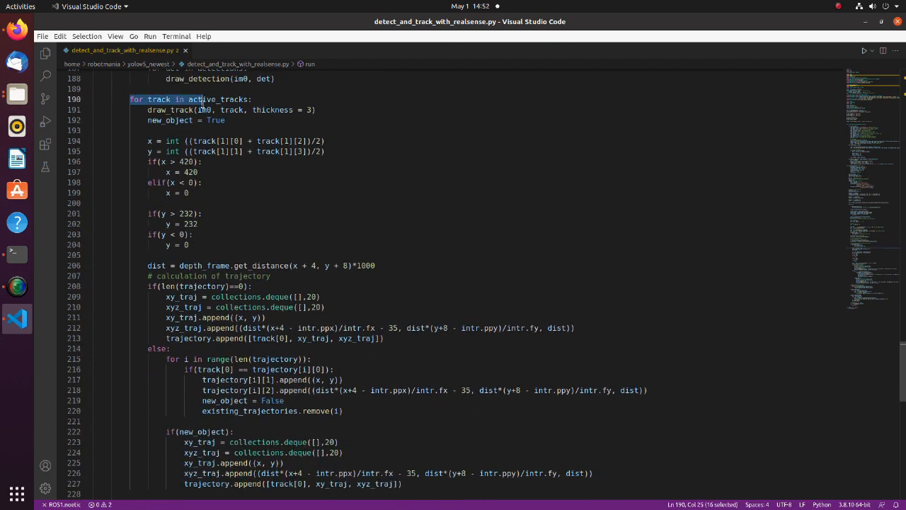
Review the active-track loop, new-trajectory and trajectory-drawing code in the script.
left_click(272, 99)
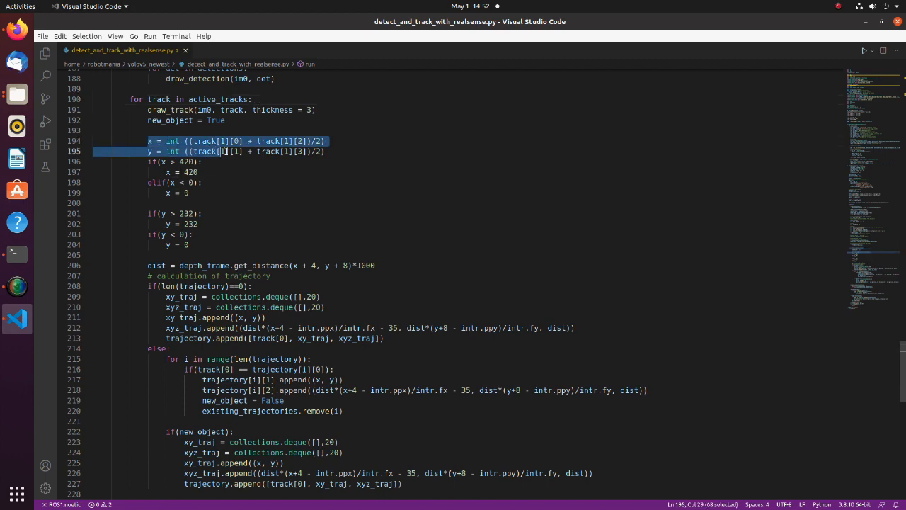
left_click(326, 152)
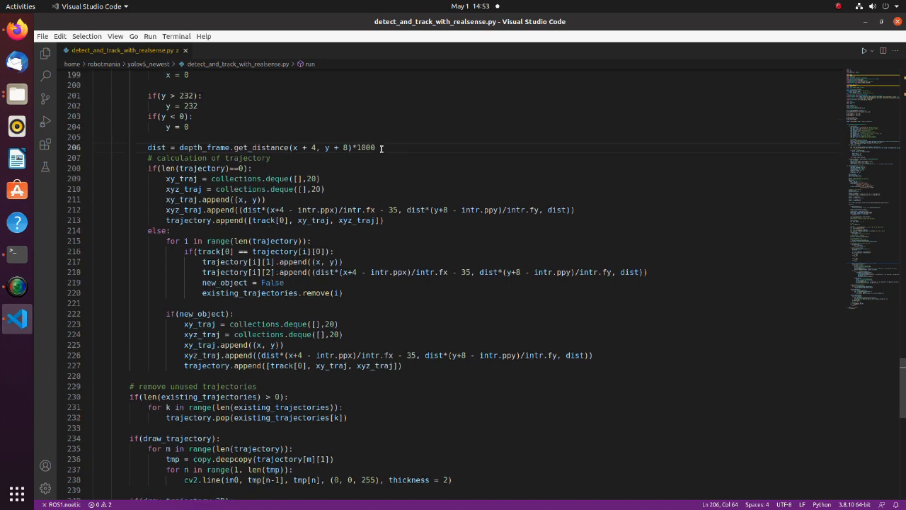
left_click_drag(147, 97, 385, 150)
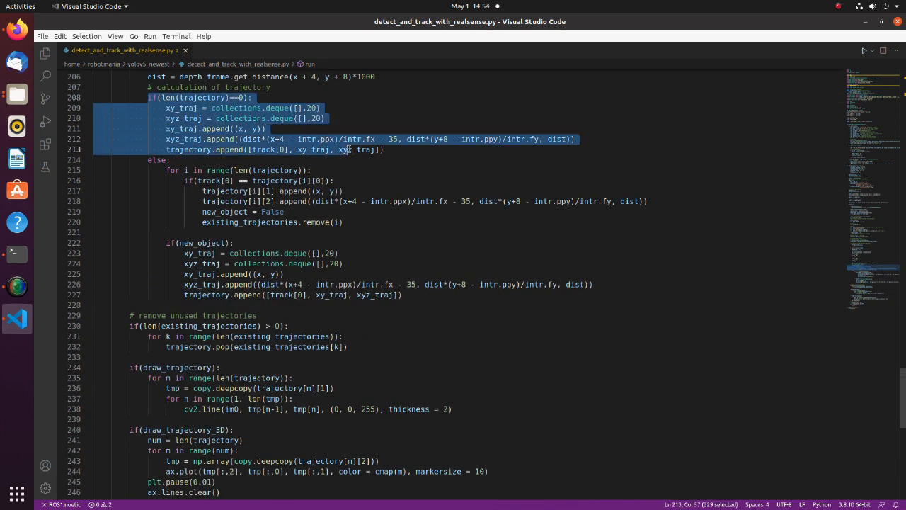
left_click(394, 150)
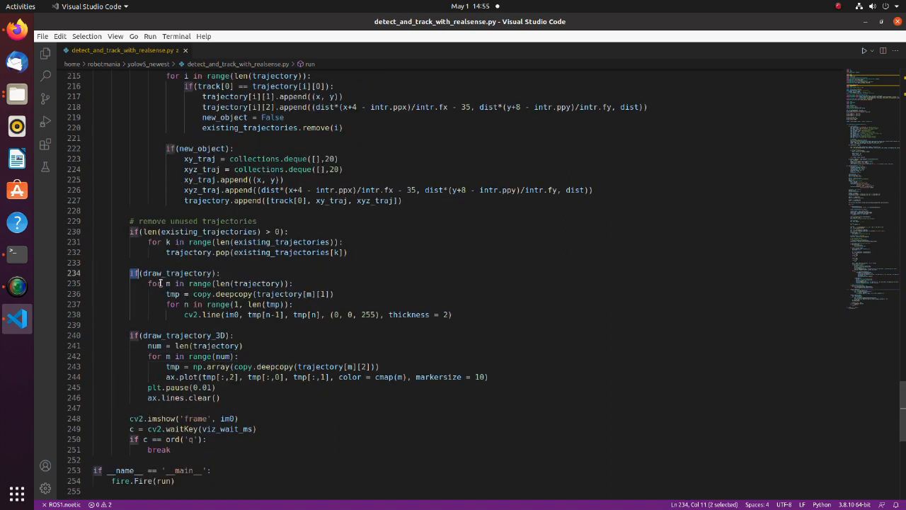
left_click(462, 314)
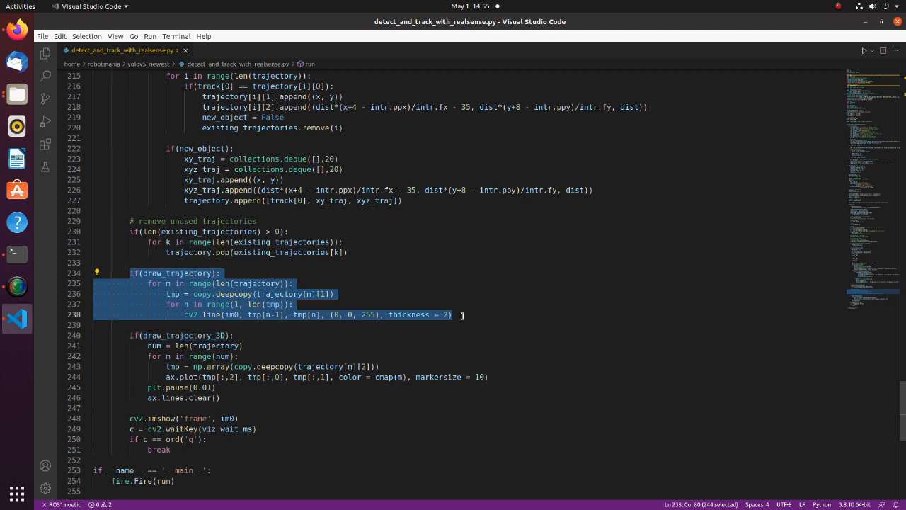
left_click(452, 314)
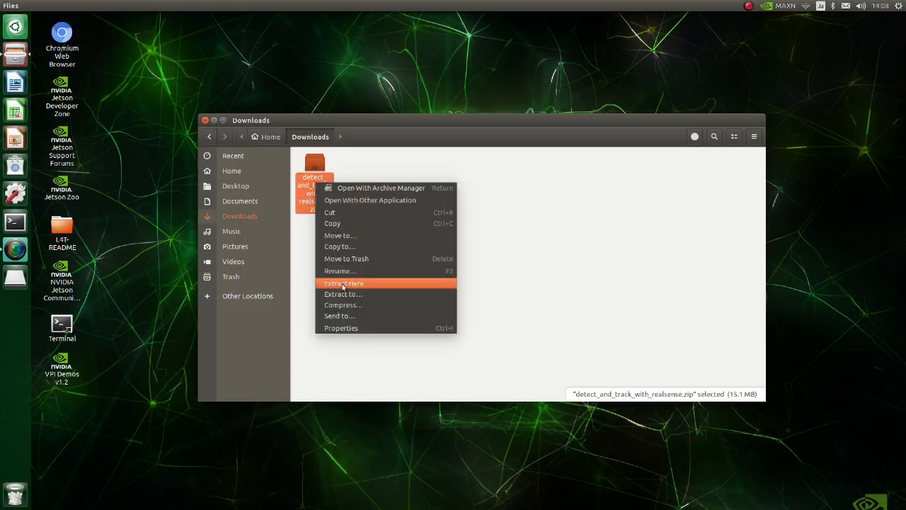
Extract the detect_and_track_with_realsense zip in Downloads and open a terminal in its folder.
left_click(343, 284)
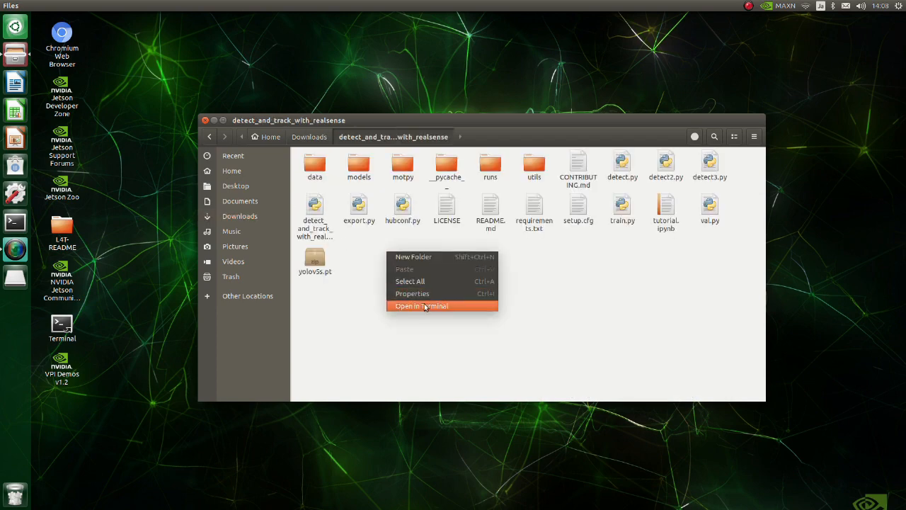
left_click(422, 306)
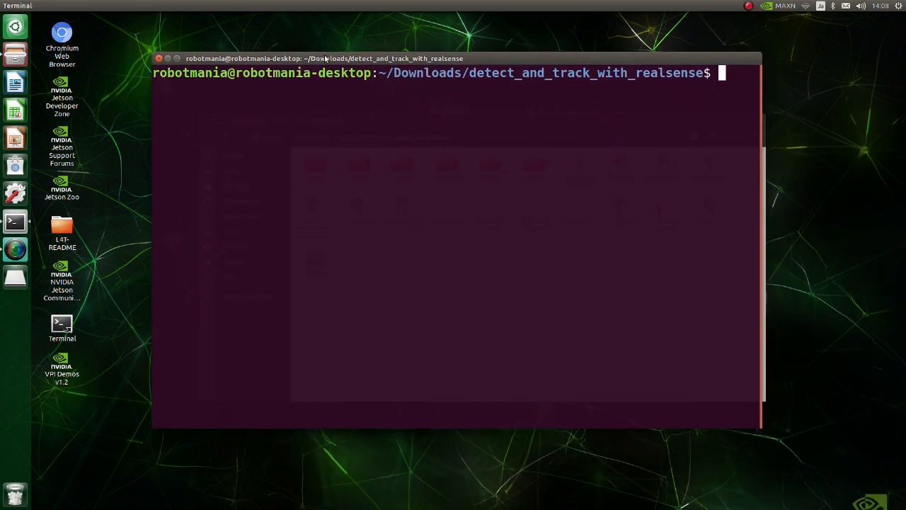